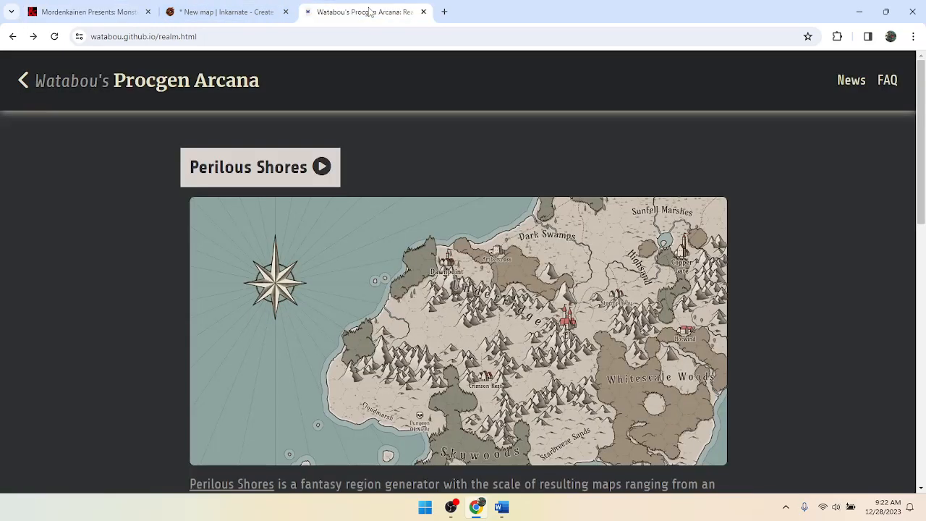
pyautogui.moveTo(100, 56)
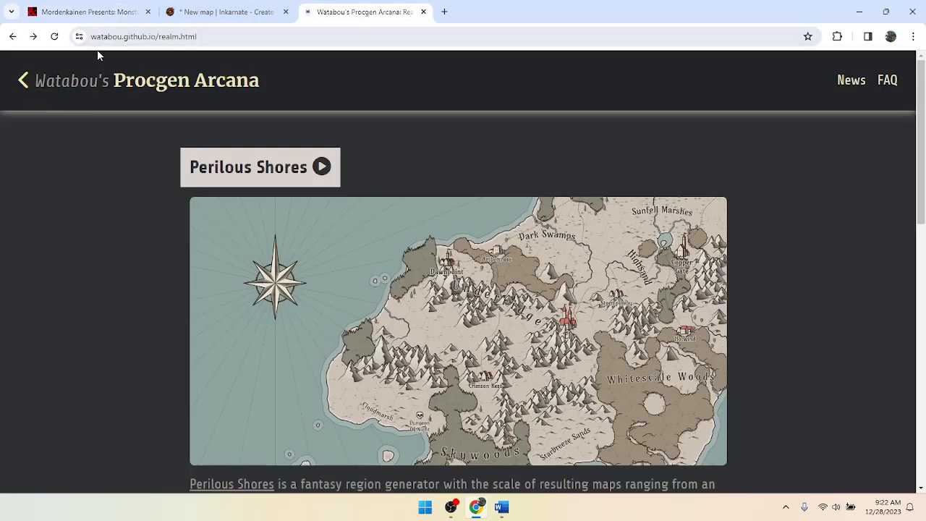
pyautogui.moveTo(167, 81)
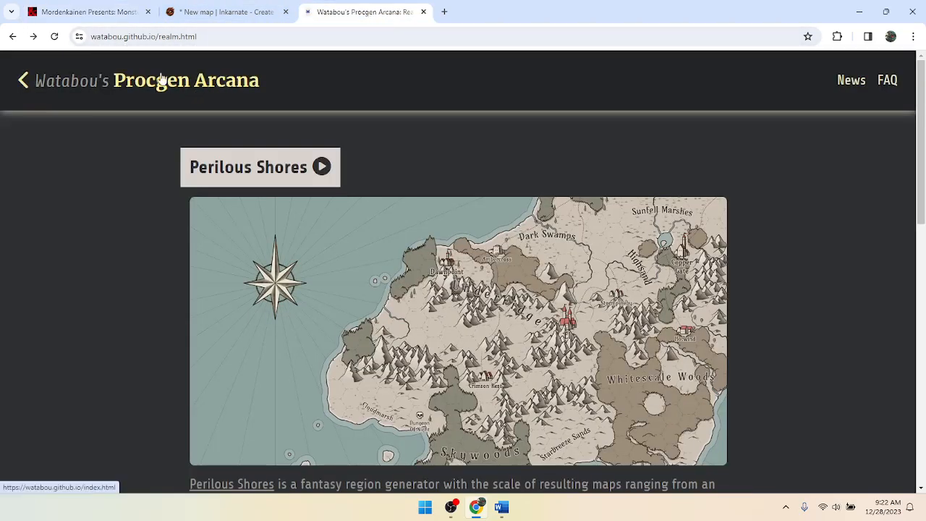
pyautogui.moveTo(400, 93)
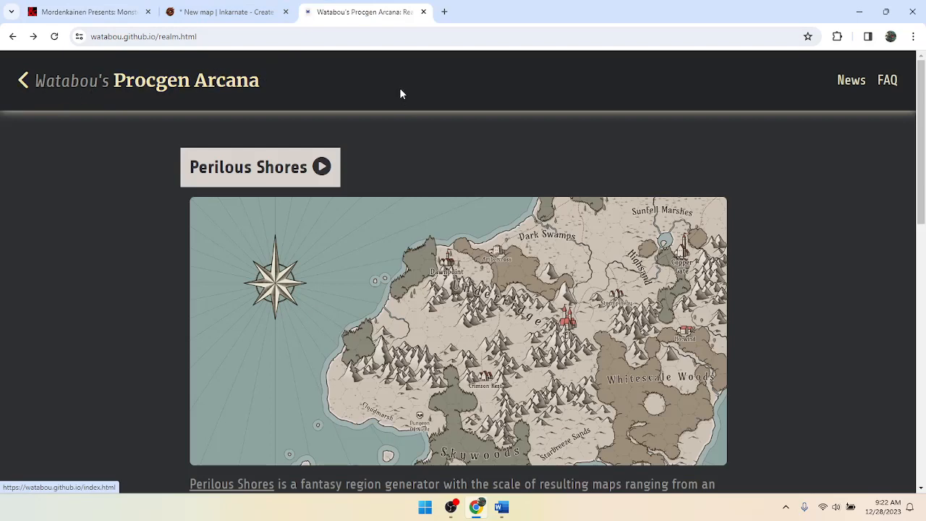
pyautogui.moveTo(402, 151)
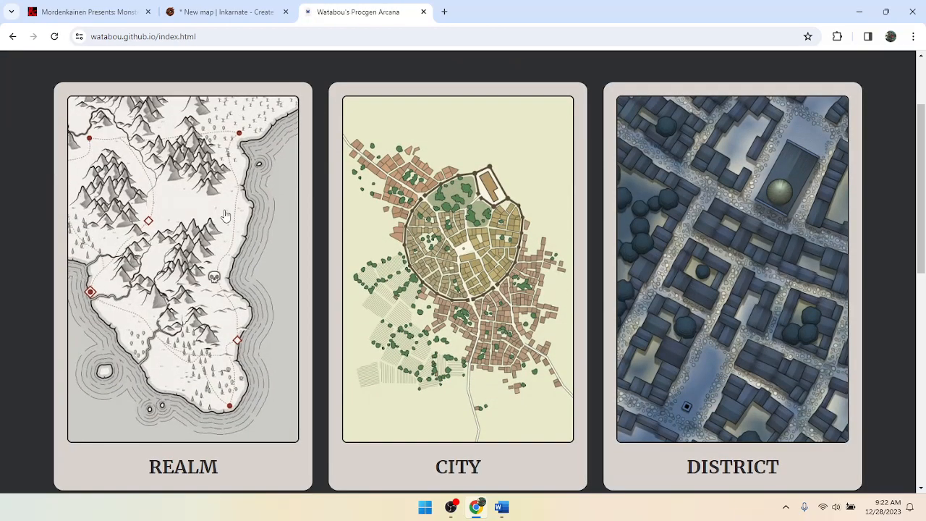
# Scroll the Procgen Arcana gallery to the DISTRICT card and open its Neighbourhood Generator page.
pyautogui.scroll(-3)
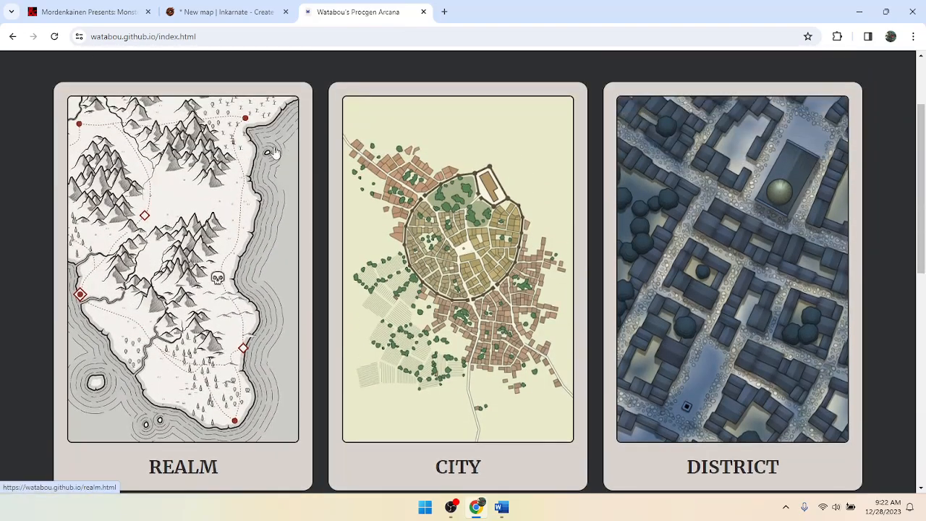
pyautogui.click(458, 268)
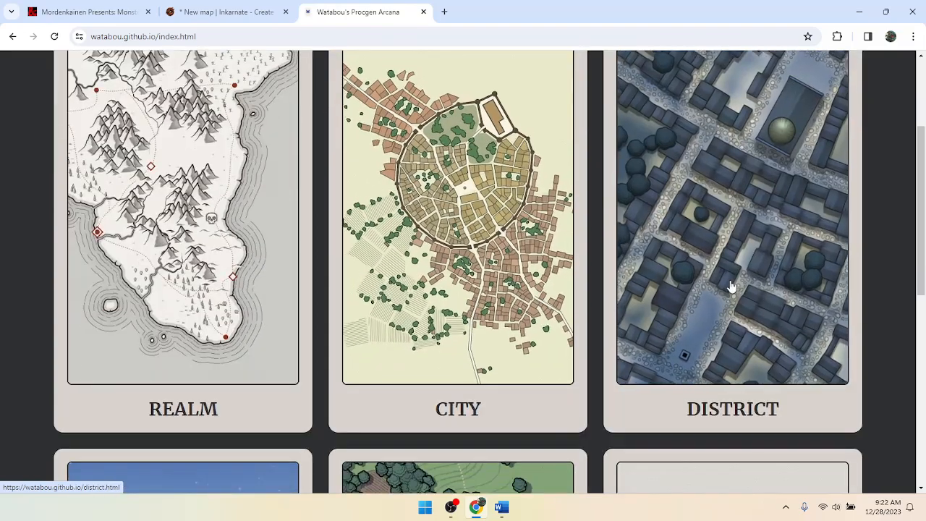
pyautogui.click(732, 286)
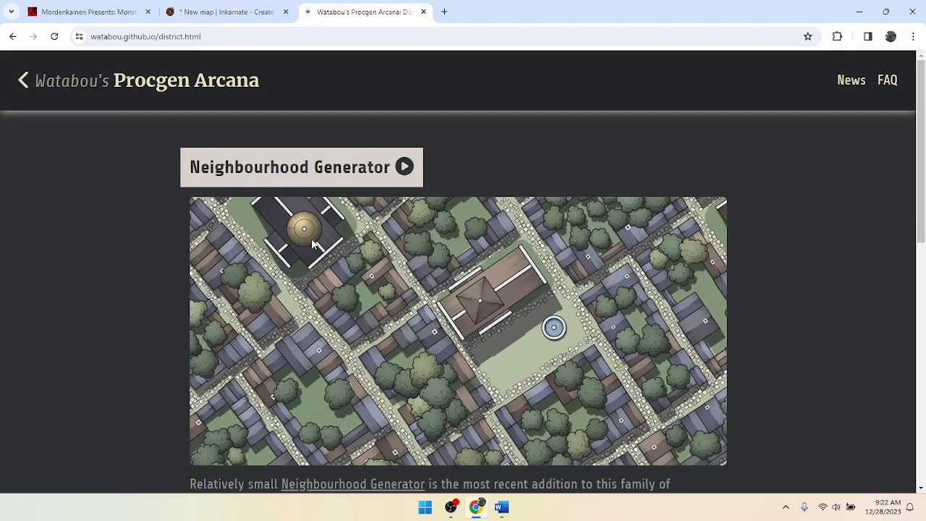
pyautogui.moveTo(349, 346)
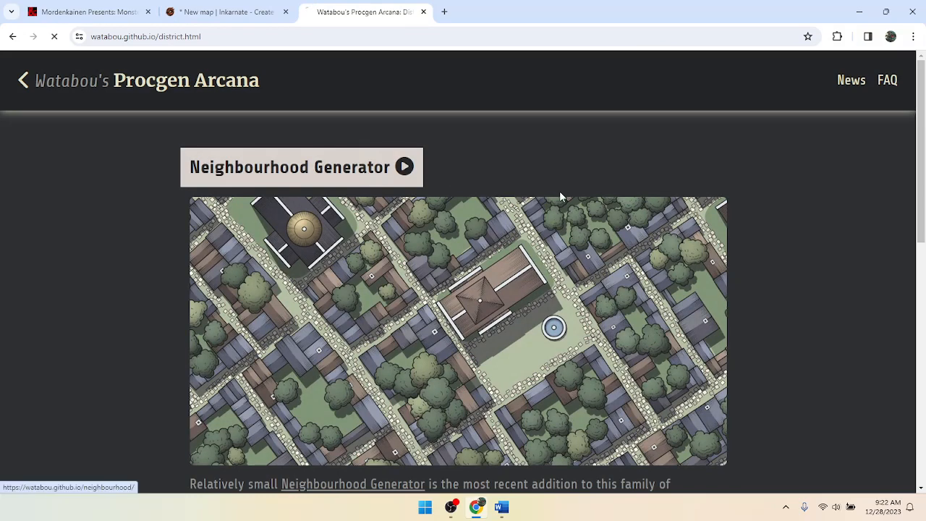
# Launch the Neighbourhood Generator, which shows a neighbourhood map titled 'Old Street'.
pyautogui.click(403, 166)
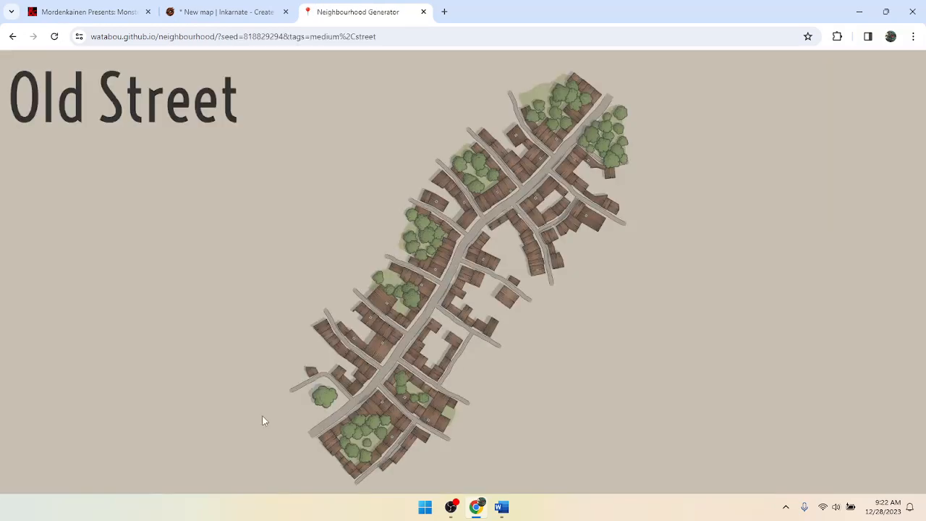
pyautogui.moveTo(432, 304)
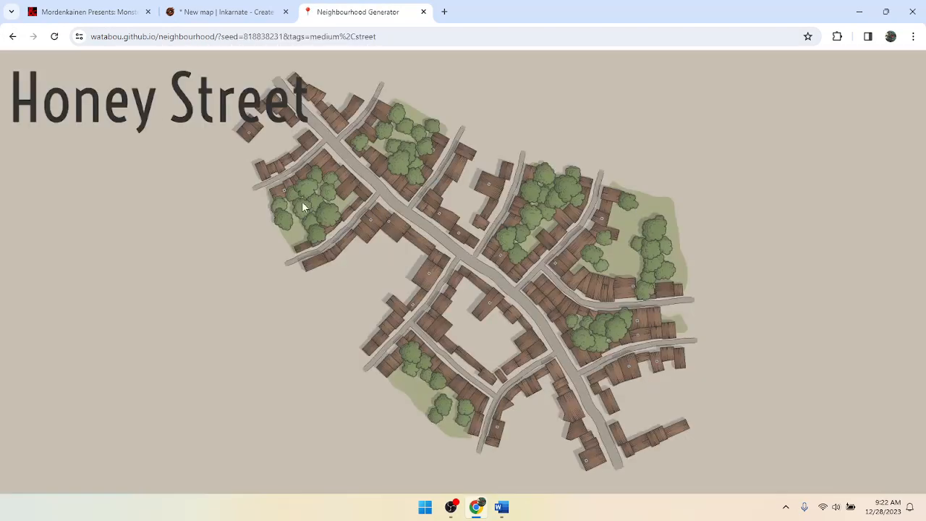
pyautogui.moveTo(94, 67)
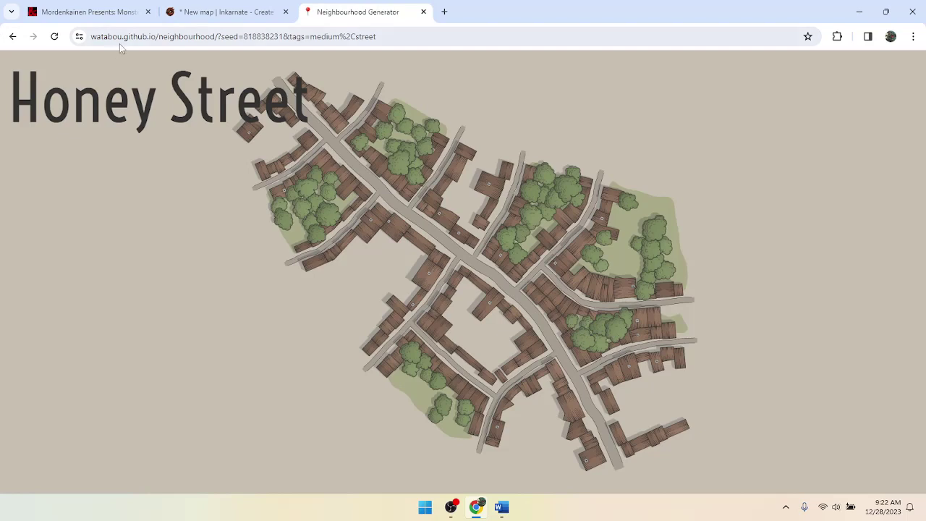
pyautogui.moveTo(137, 53)
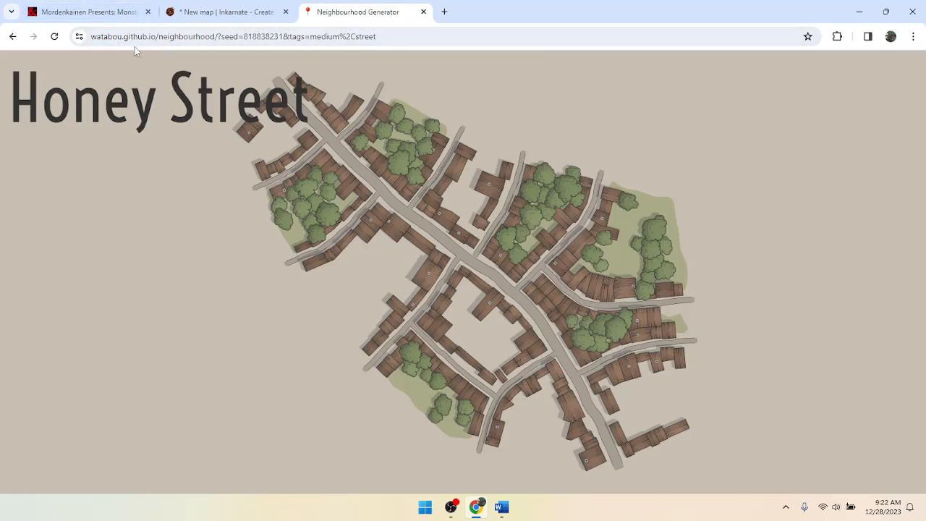
pyautogui.moveTo(268, 74)
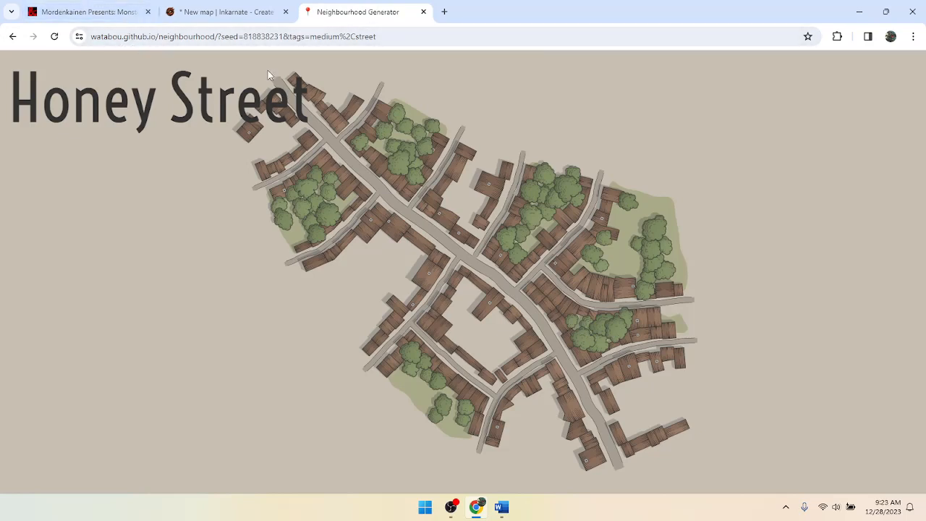
pyautogui.moveTo(685, 365)
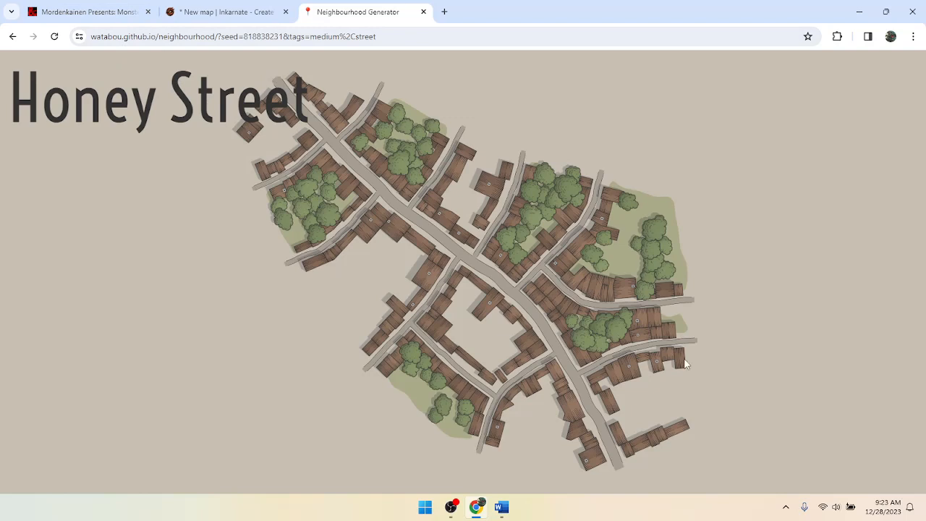
pyautogui.moveTo(735, 256)
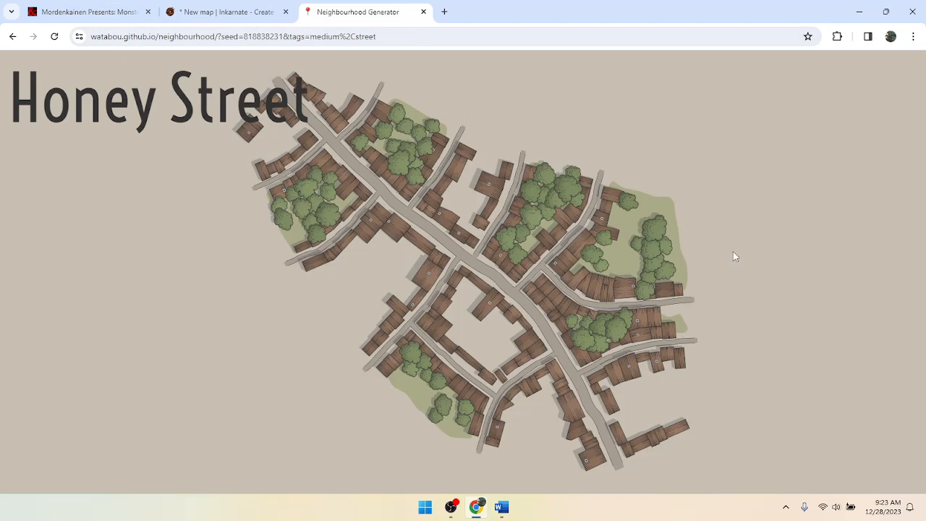
pyautogui.moveTo(433, 178)
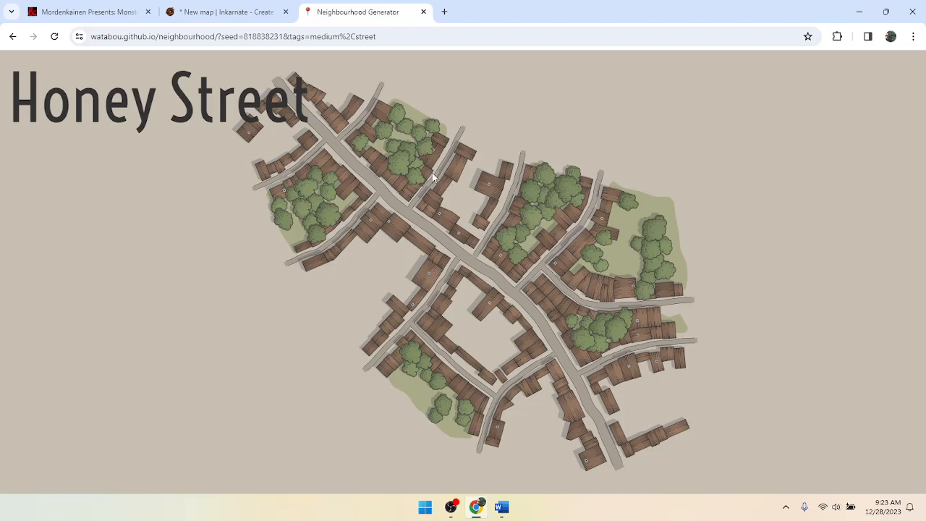
pyautogui.moveTo(441, 250)
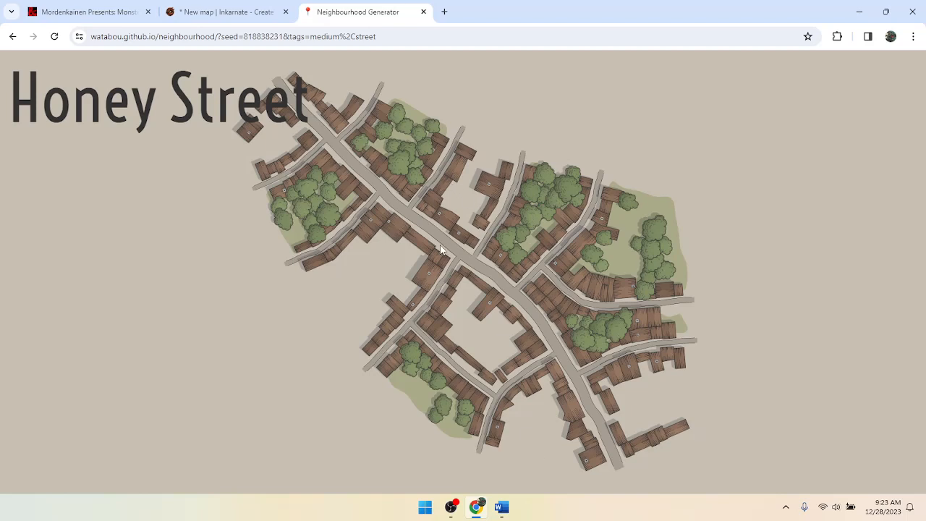
pyautogui.moveTo(396, 203)
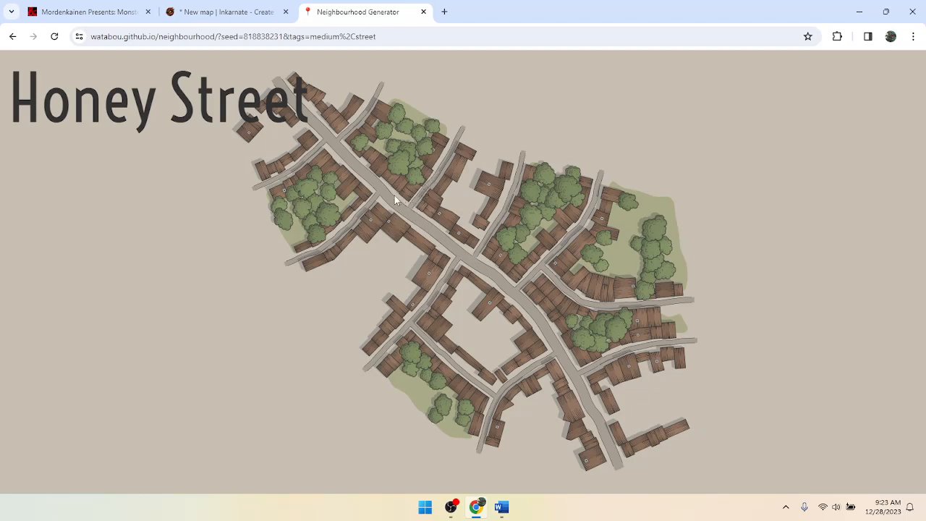
pyautogui.moveTo(518, 273)
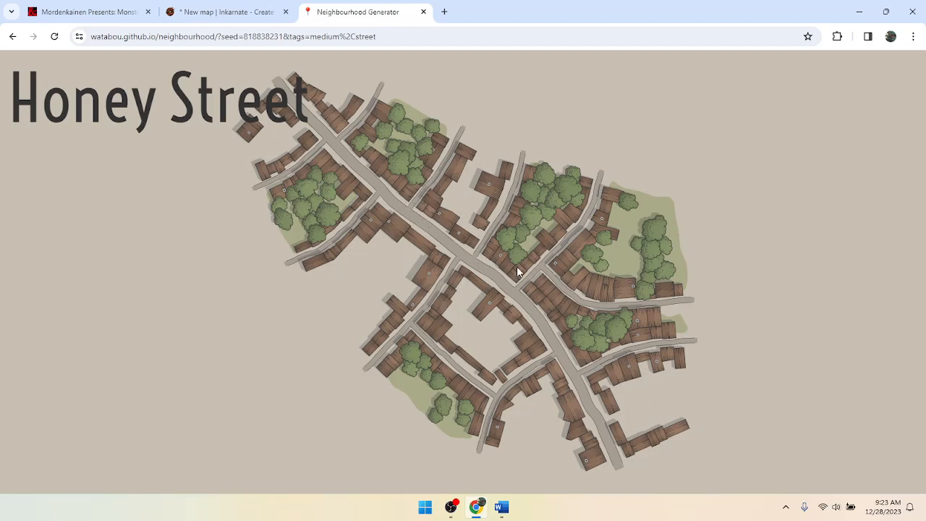
pyautogui.moveTo(394, 173)
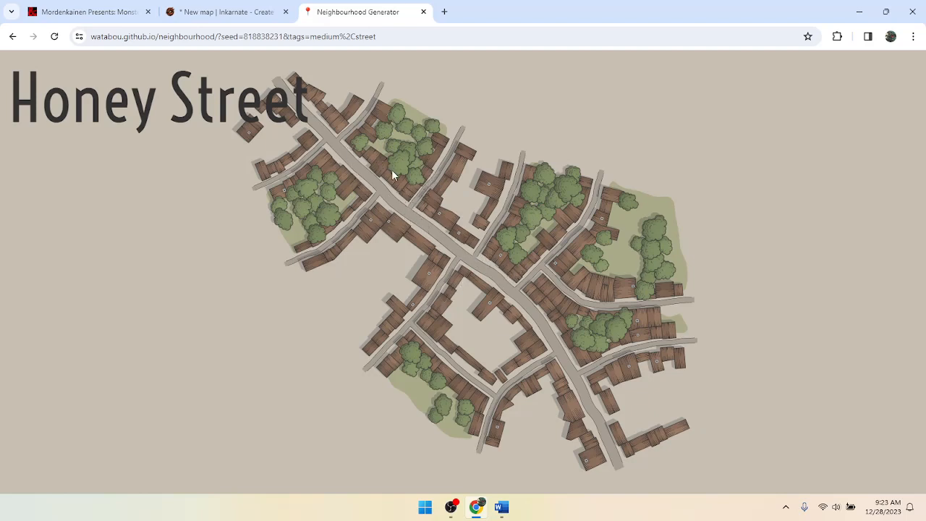
pyautogui.moveTo(388, 168)
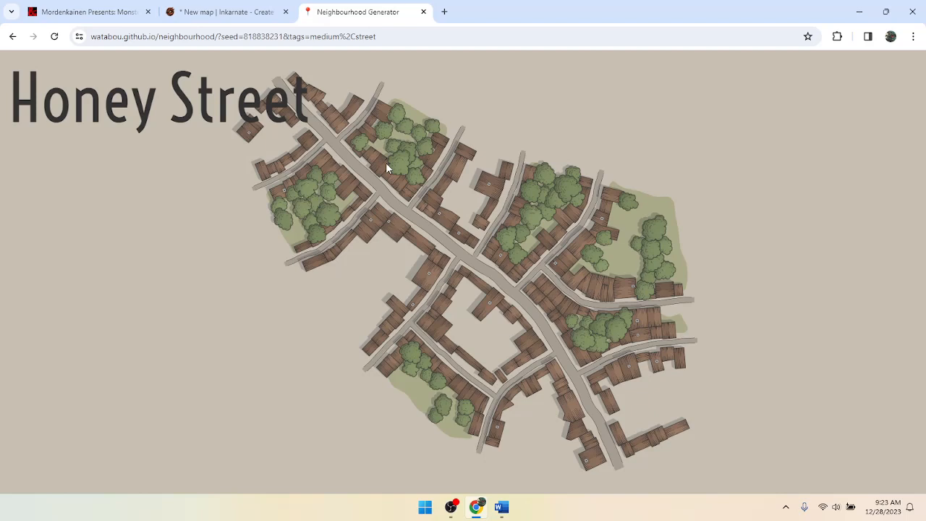
pyautogui.moveTo(231, 36)
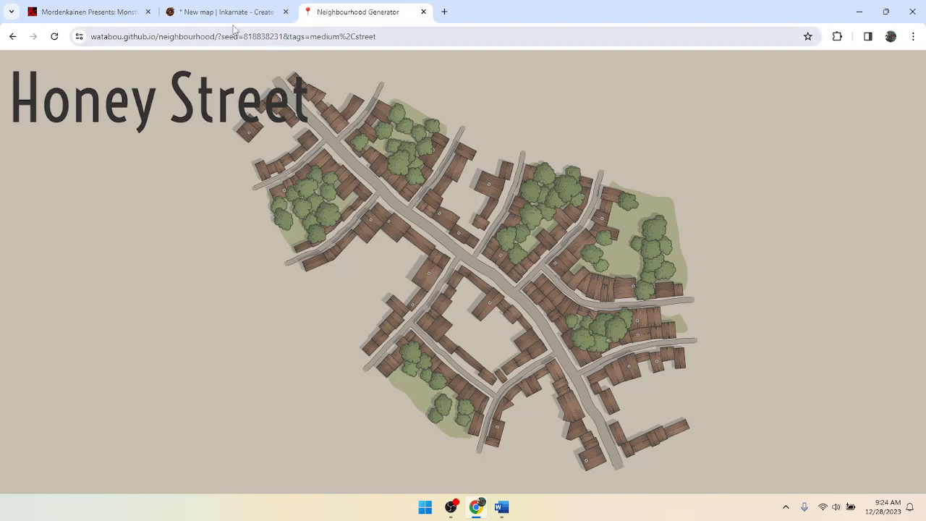
# Back in Inkarnate, paint forest-floor texture over the lower-left and left-edge water.
pyautogui.click(217, 12)
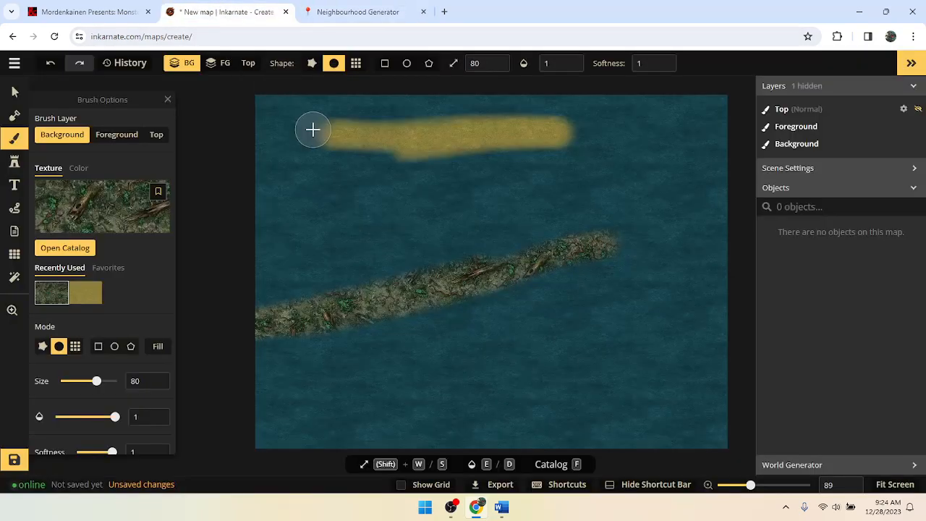
pyautogui.scroll(-3)
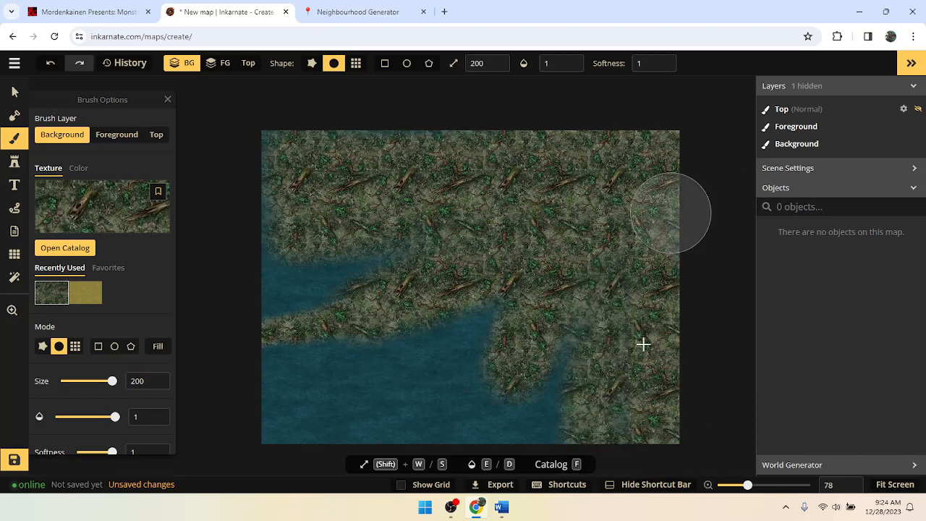
pyautogui.moveTo(643, 344); pyautogui.dragTo(442, 333)
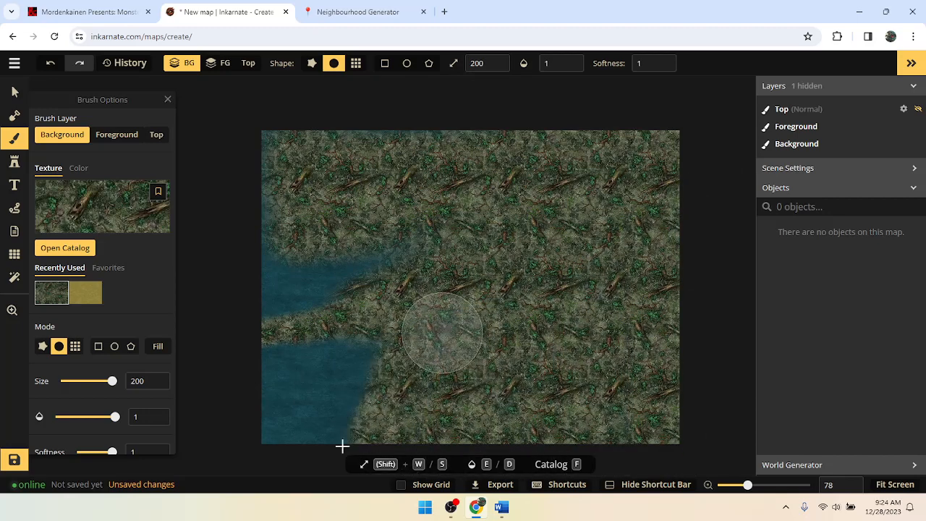
pyautogui.moveTo(441, 333); pyautogui.dragTo(280, 172)
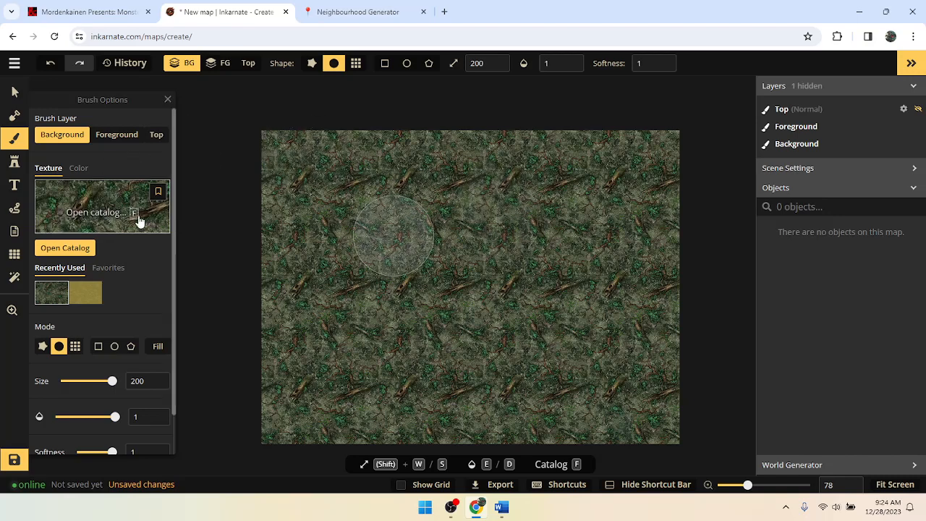
# Browse the background texture catalog and load the dark blue Water texture.
pyautogui.click(64, 248)
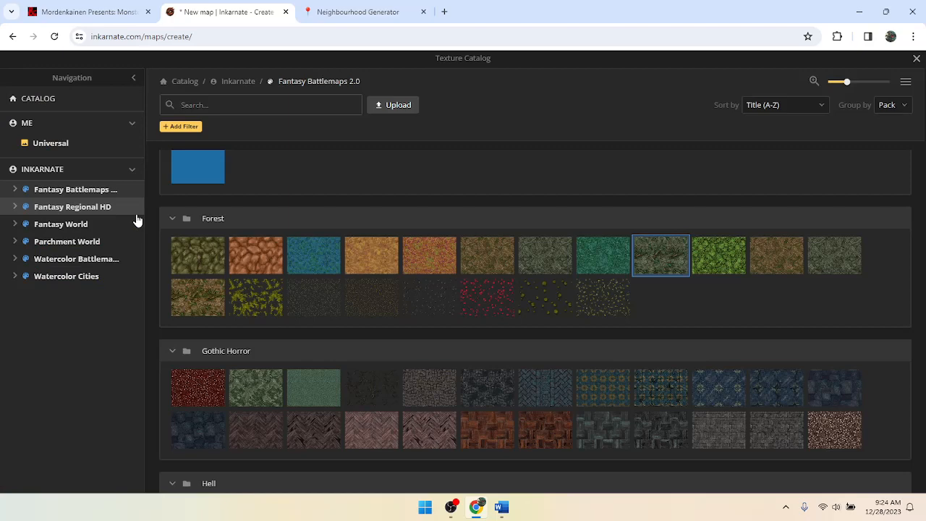
pyautogui.scroll(-3)
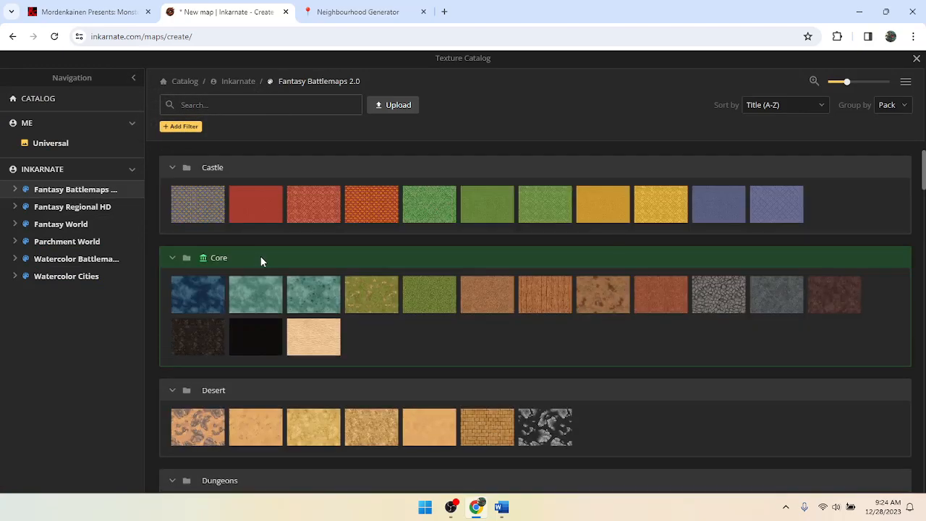
pyautogui.scroll(-3)
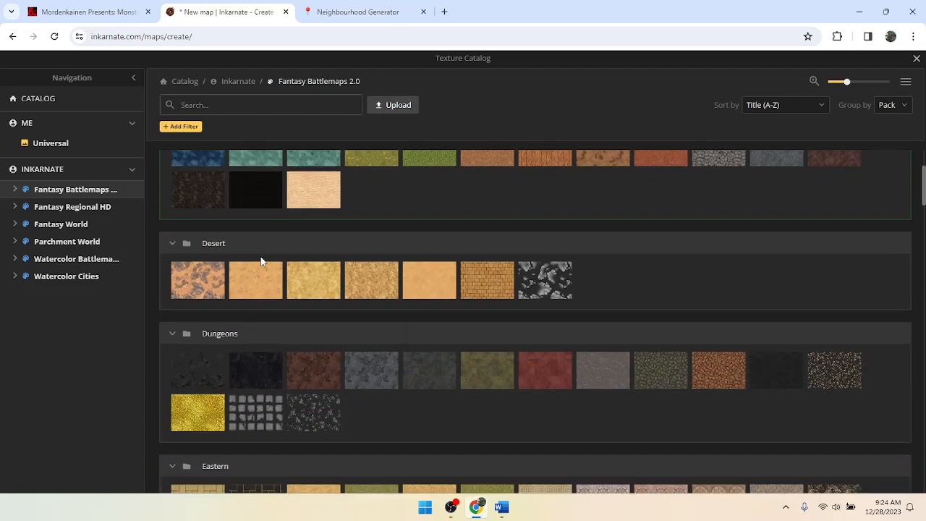
pyautogui.scroll(-3)
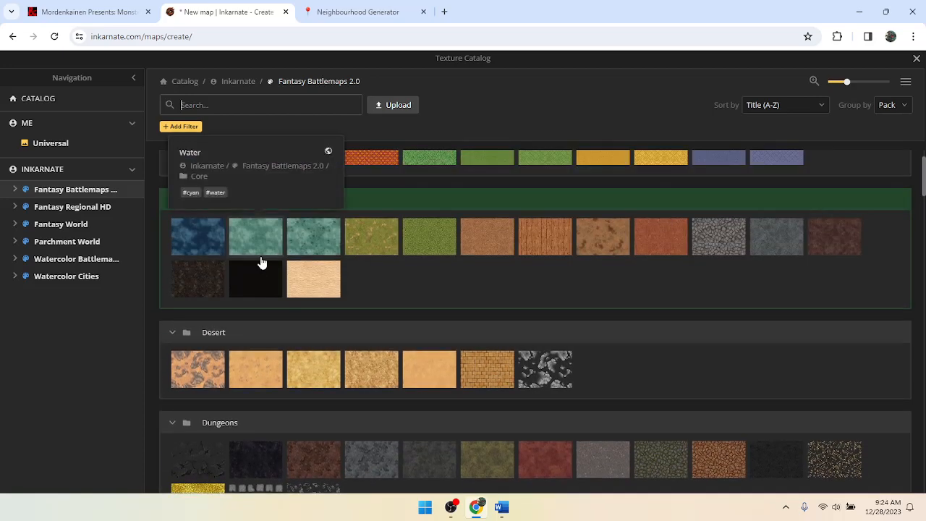
pyautogui.moveTo(207, 232)
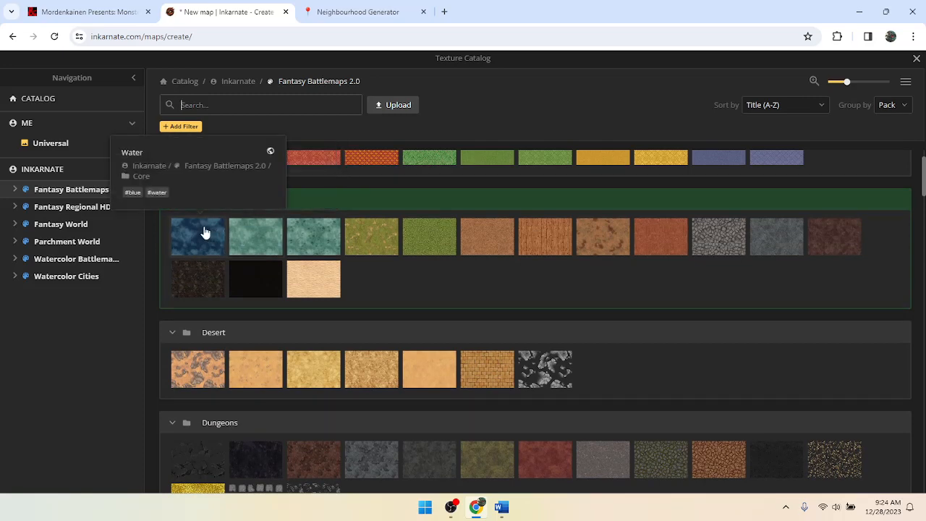
pyautogui.click(198, 236)
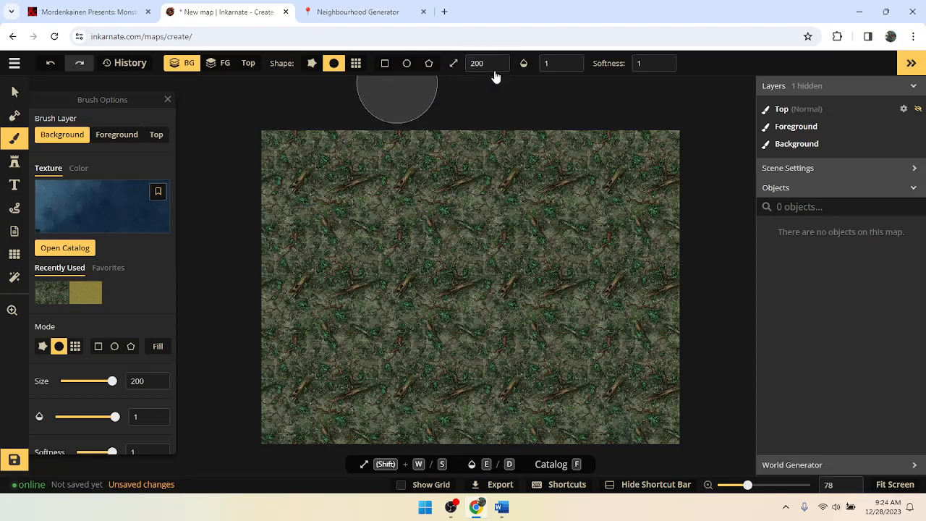
# Shrink the water brush from size 200 to 25.
pyautogui.click(483, 63)
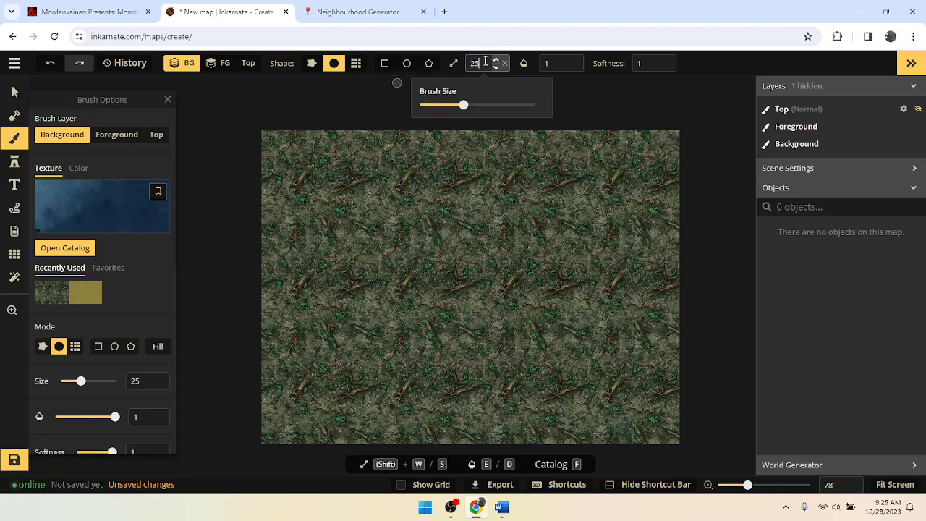
pyautogui.moveTo(558, 173)
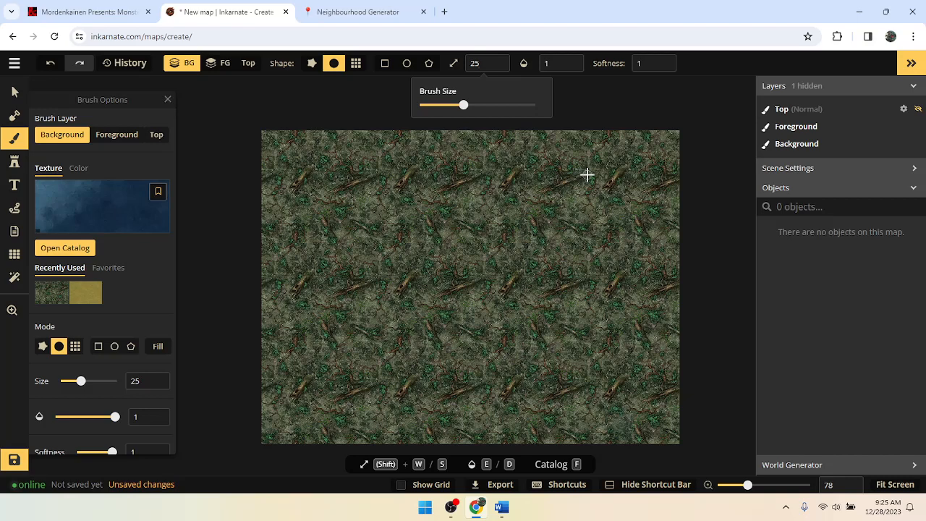
pyautogui.moveTo(559, 206)
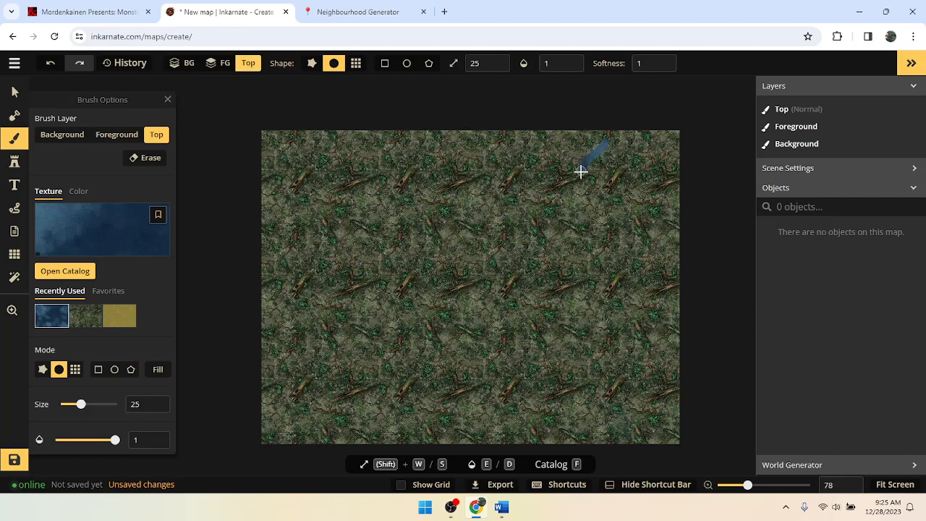
# Paint a winding water brook from the top edge downward, widening its end into a pond.
pyautogui.moveTo(590, 156); pyautogui.dragTo(573, 217)
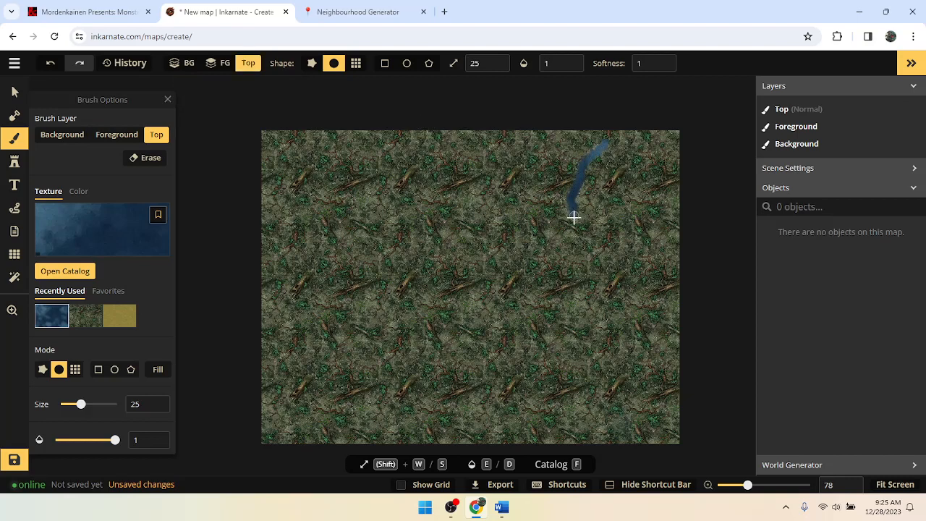
pyautogui.moveTo(574, 217); pyautogui.dragTo(566, 290)
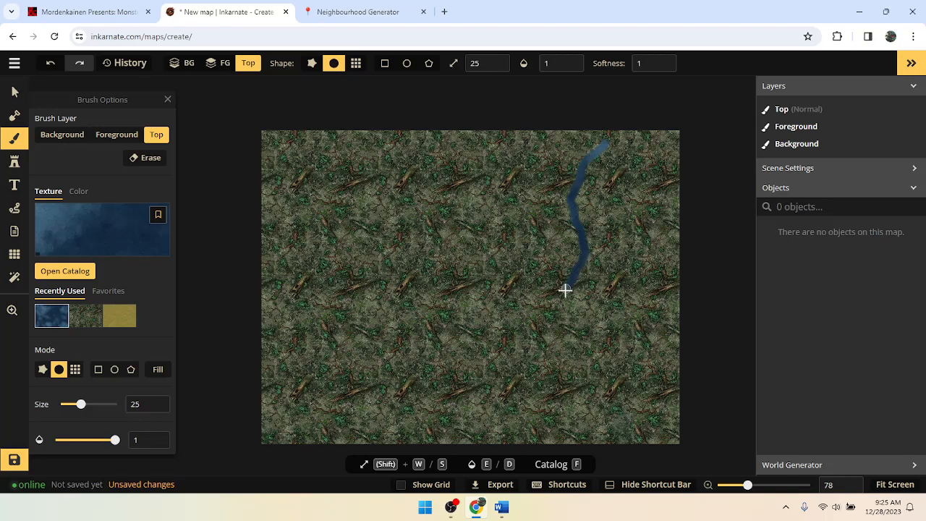
pyautogui.moveTo(566, 290); pyautogui.dragTo(588, 344)
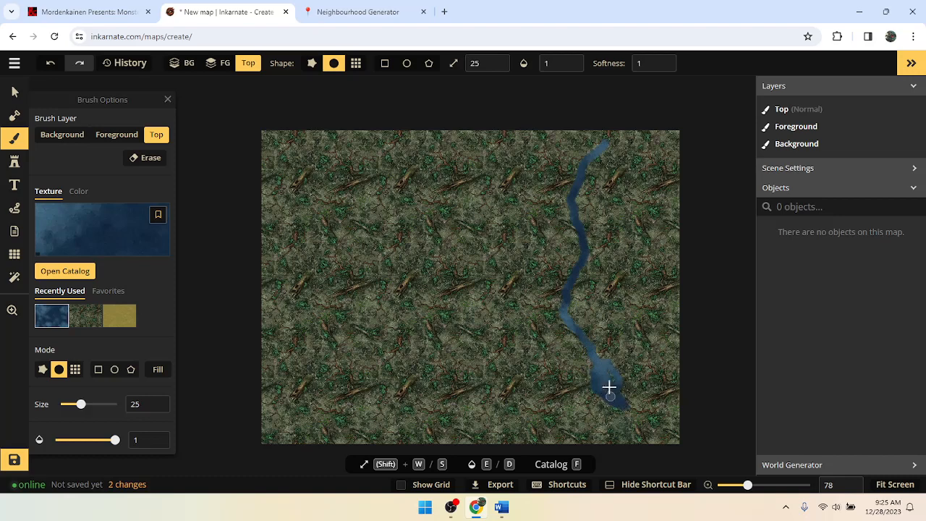
pyautogui.moveTo(610, 387); pyautogui.dragTo(616, 383)
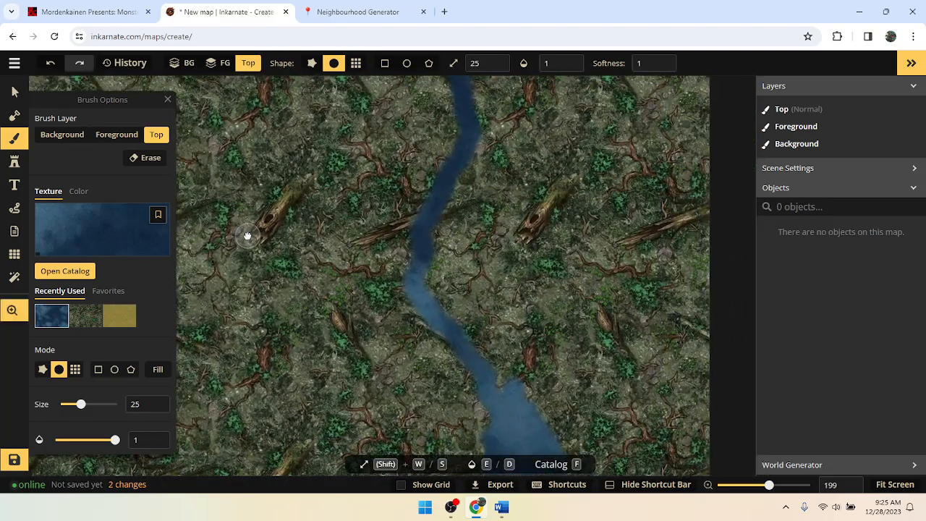
pyautogui.scroll(-3)
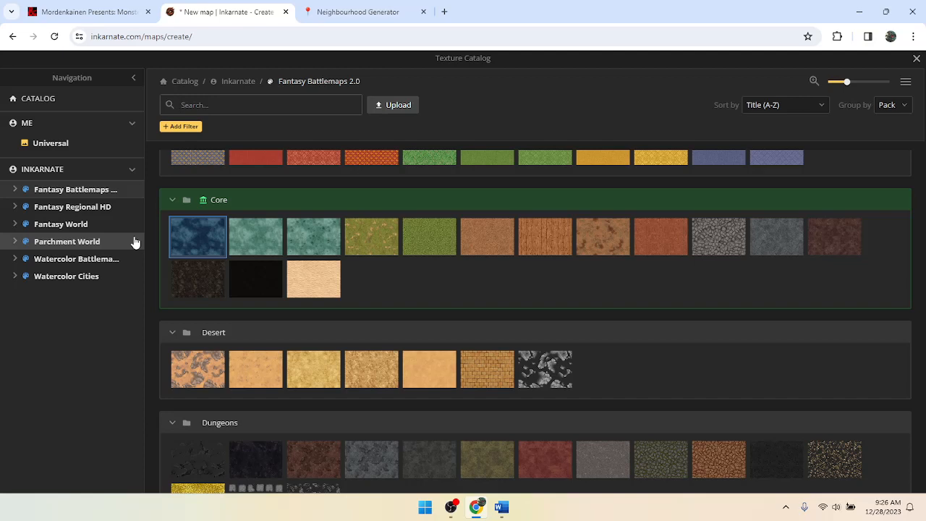
pyautogui.moveTo(165, 197)
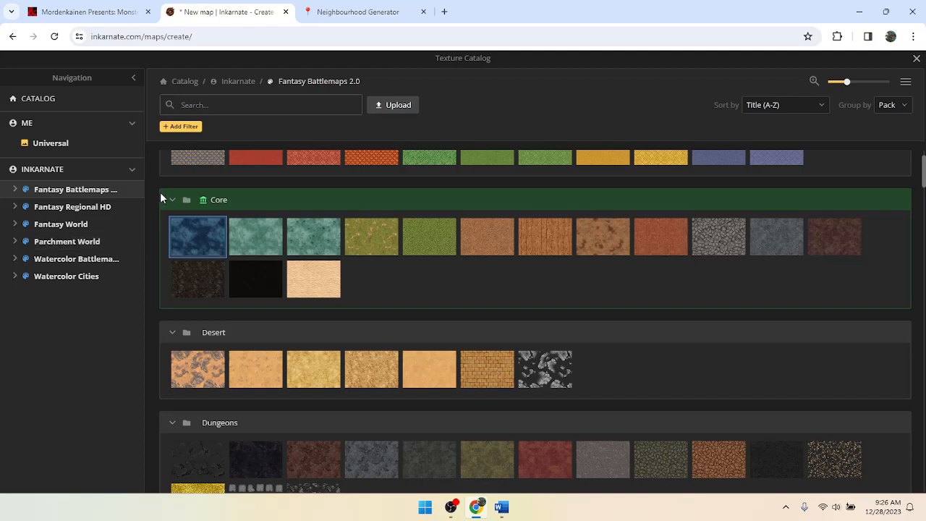
pyautogui.moveTo(897, 78)
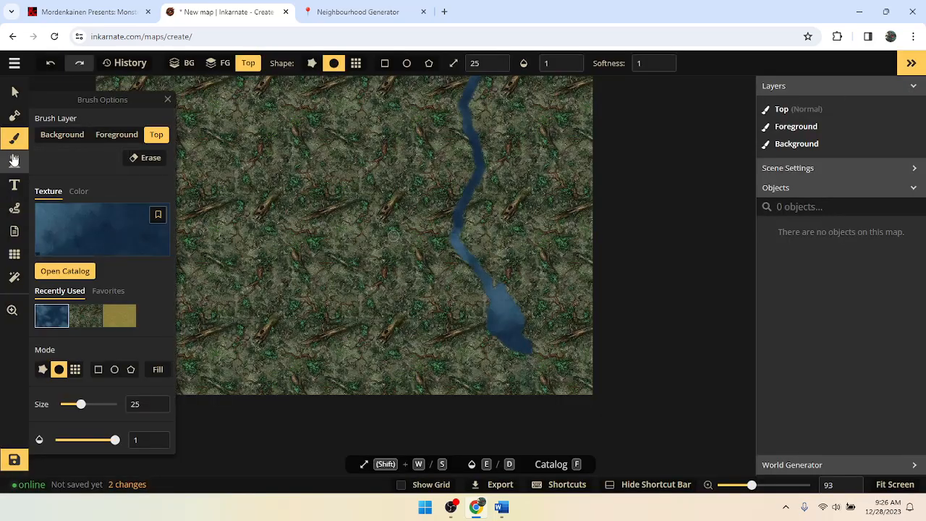
# Place a size-75 lit cooking fire stamp mid-map, left of the brook.
pyautogui.click(13, 161)
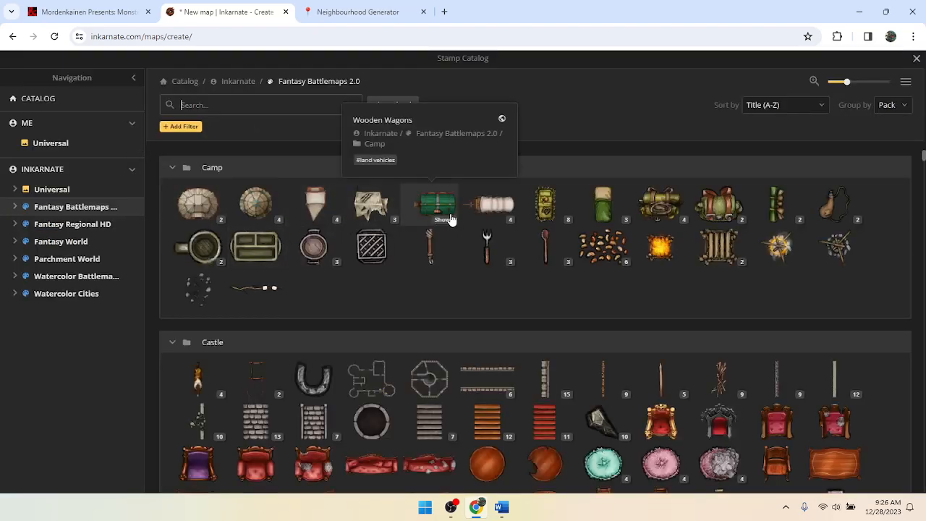
pyautogui.moveTo(660, 245)
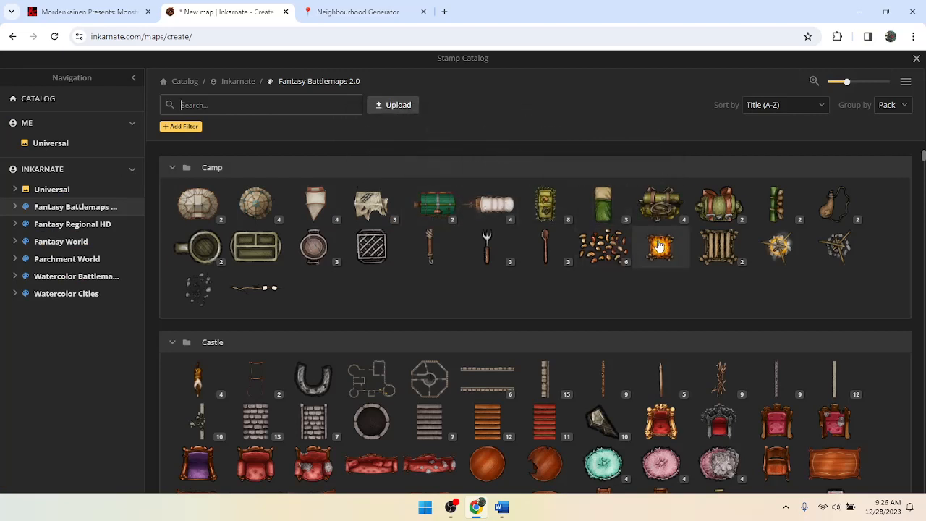
pyautogui.moveTo(777, 205)
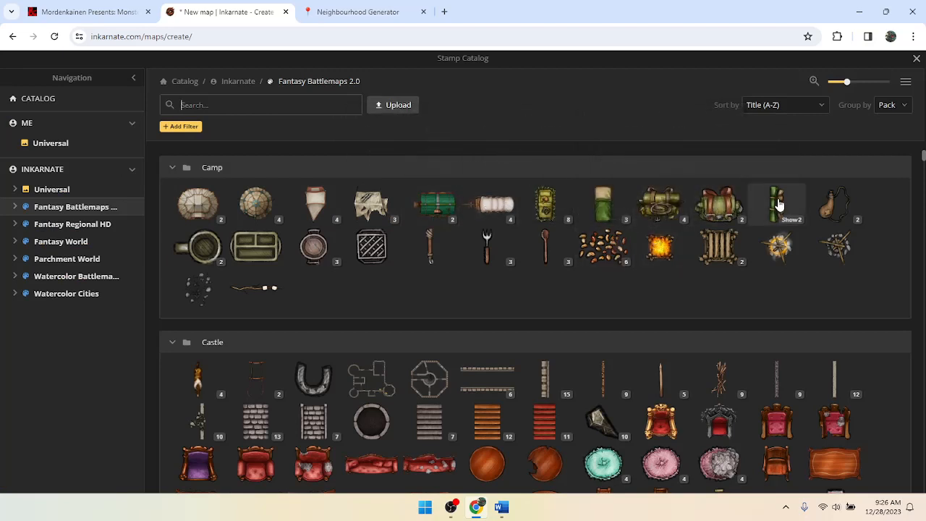
pyautogui.moveTo(834, 248)
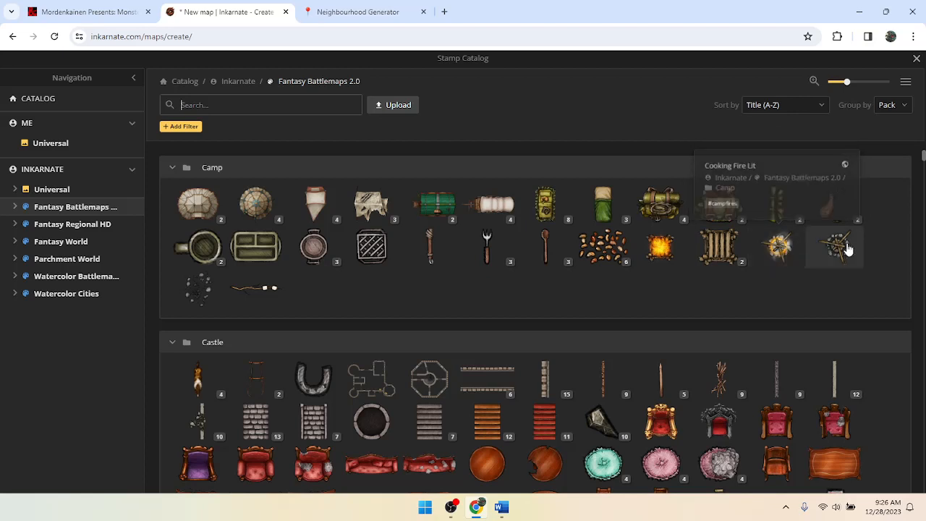
pyautogui.moveTo(778, 248)
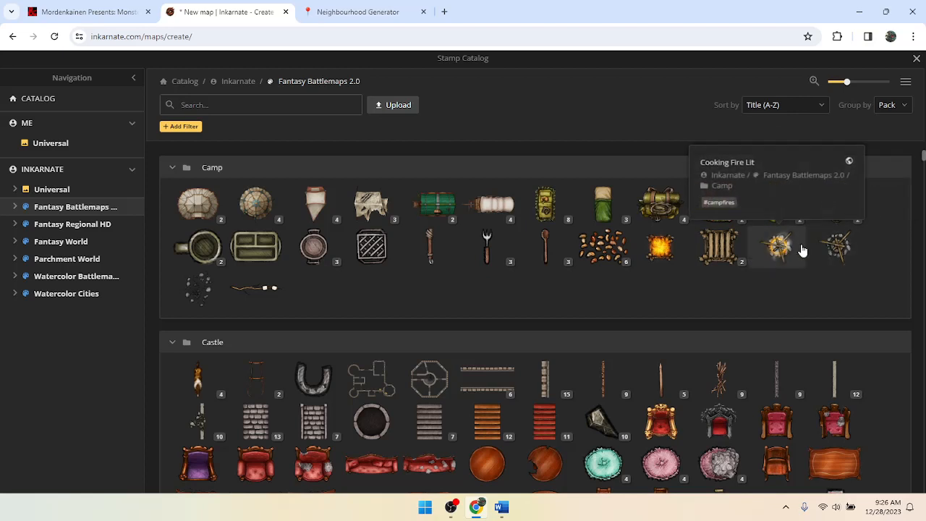
pyautogui.moveTo(777, 247)
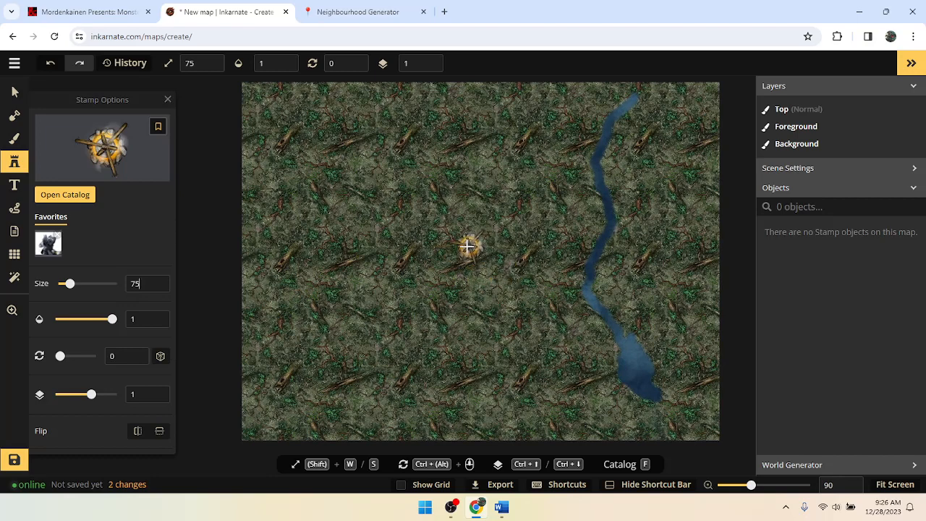
pyautogui.click(468, 248)
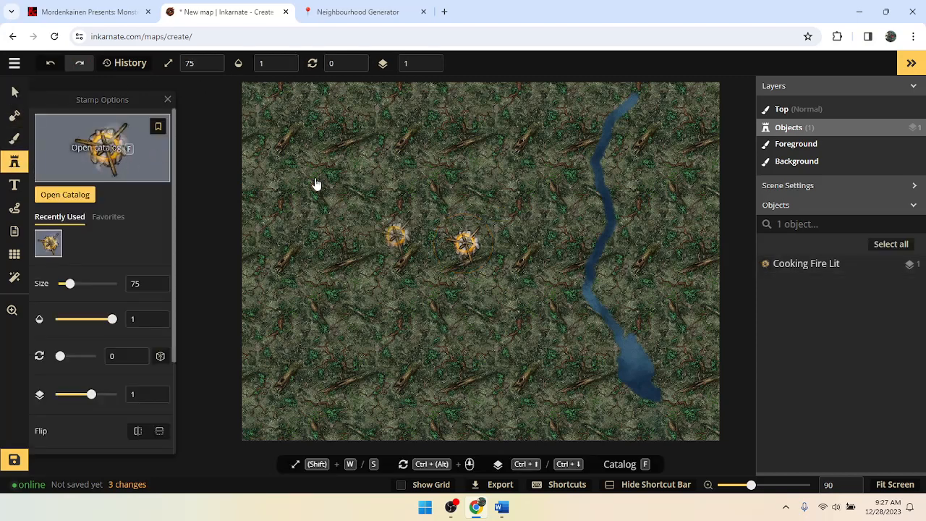
# Place a Big Tents stamp, size 20, rotated 90, up-right of the campfire.
pyautogui.click(64, 194)
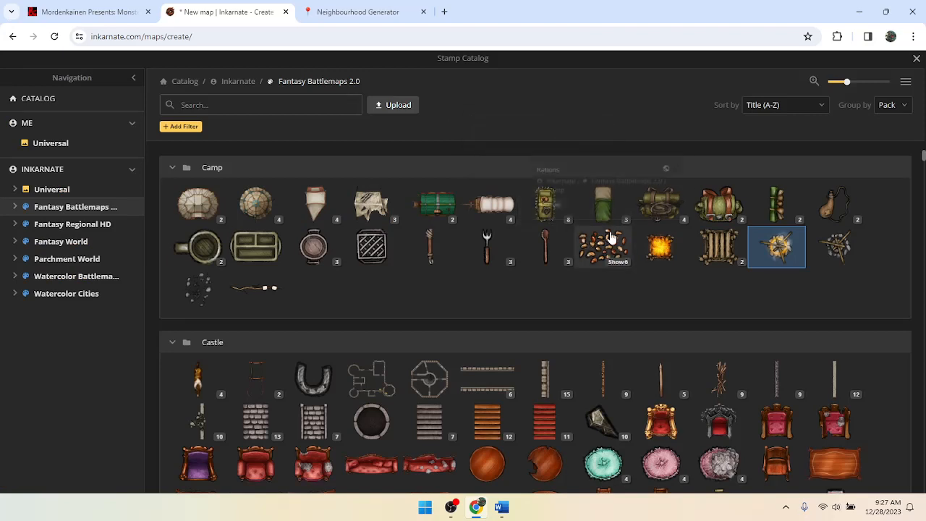
pyautogui.moveTo(256, 204)
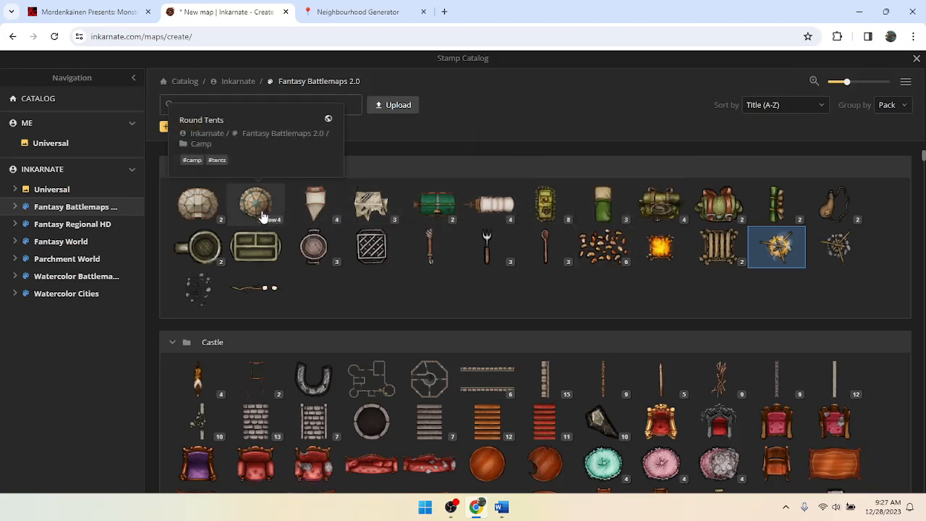
pyautogui.moveTo(204, 205)
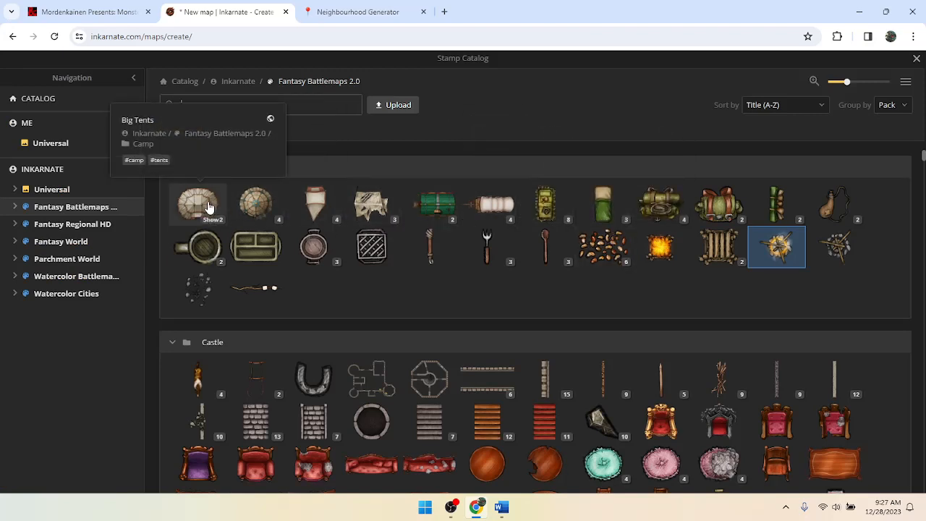
pyautogui.moveTo(200, 216)
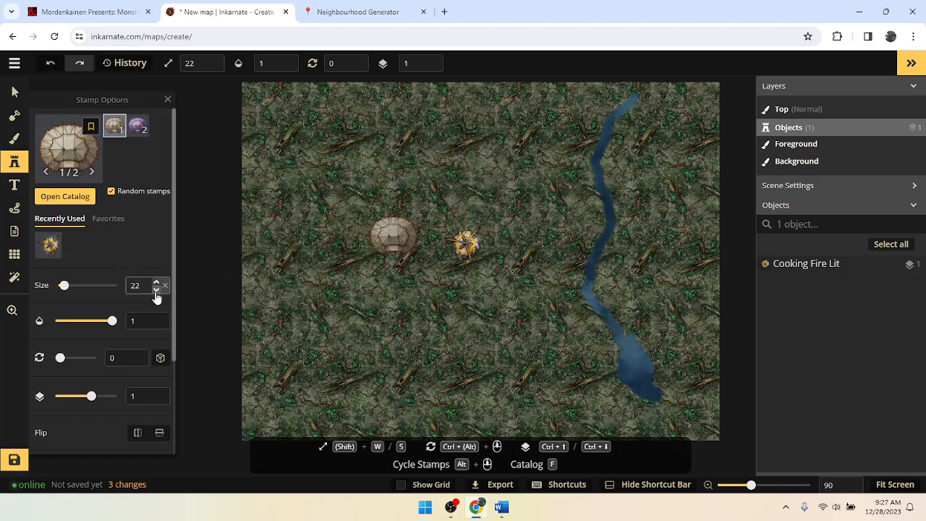
pyautogui.click(156, 290)
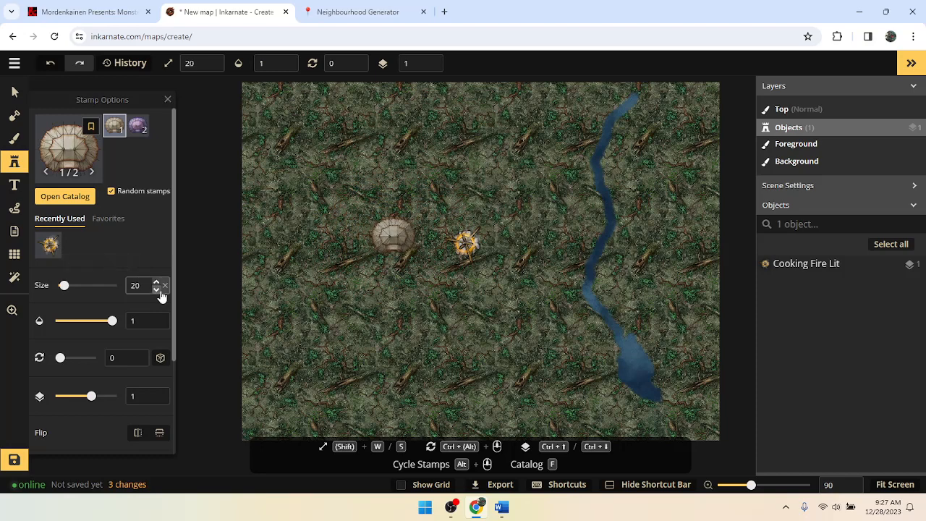
pyautogui.moveTo(394, 235); pyautogui.dragTo(514, 185)
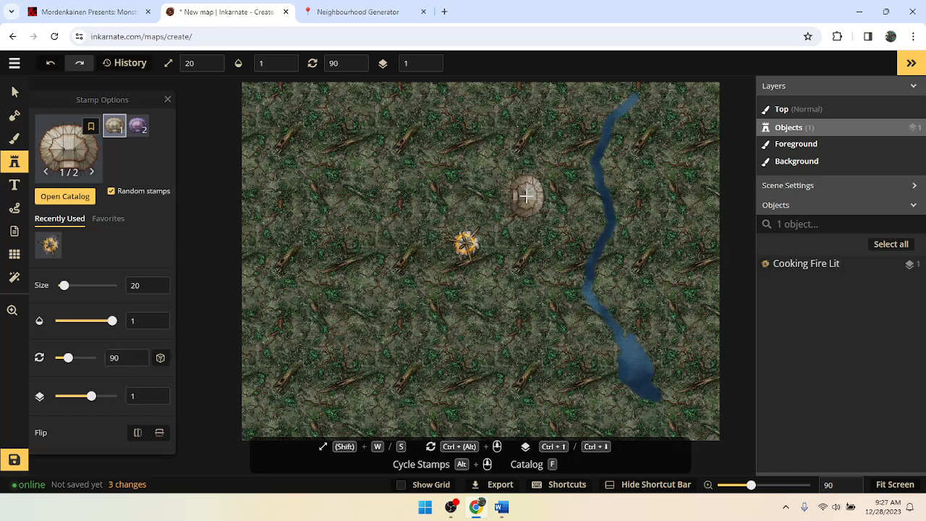
pyautogui.click(526, 196)
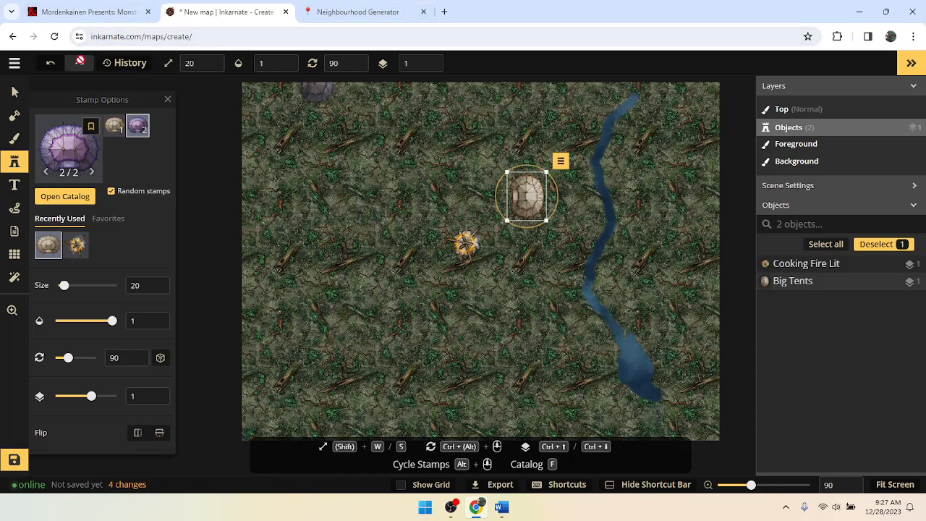
pyautogui.moveTo(68, 149)
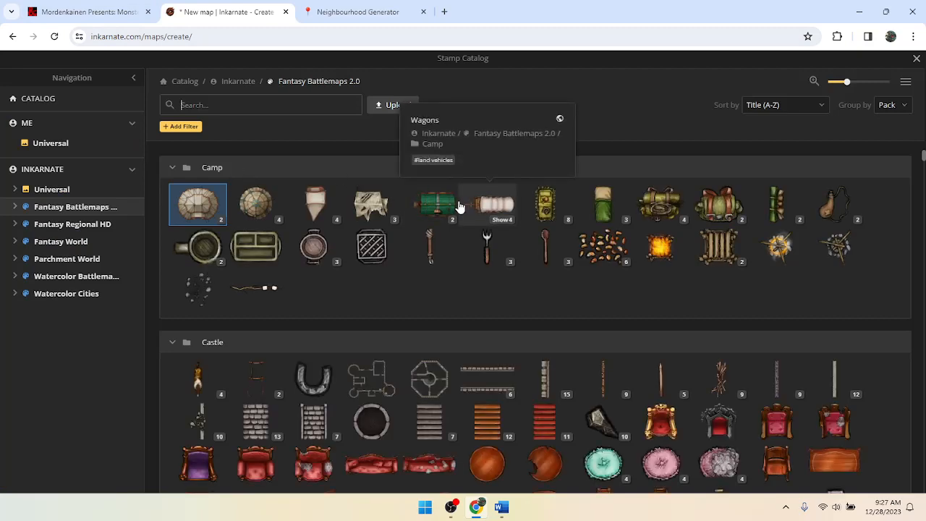
pyautogui.moveTo(314, 246)
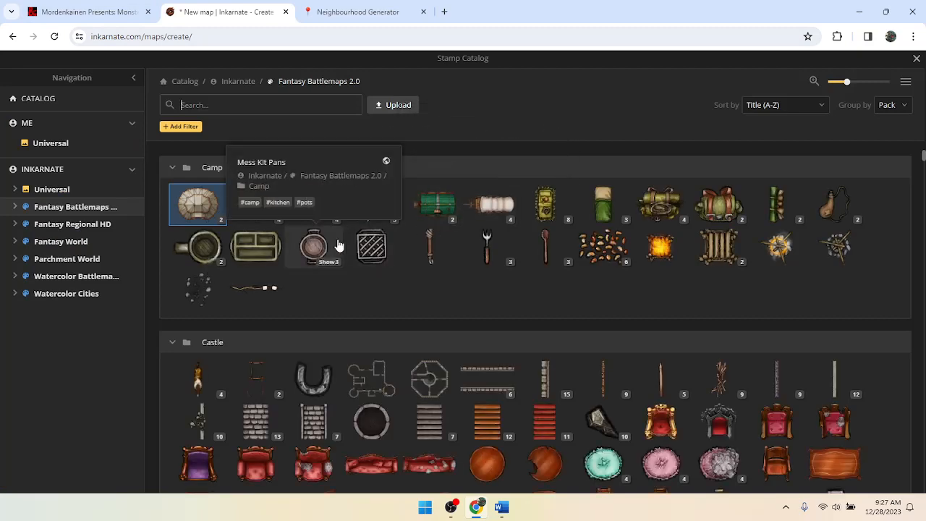
pyautogui.moveTo(850, 212)
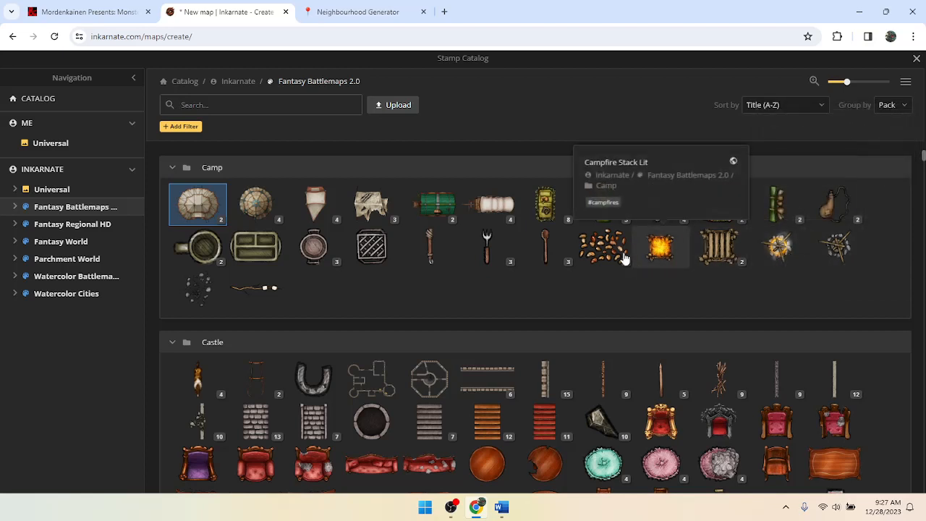
pyautogui.moveTo(371, 250)
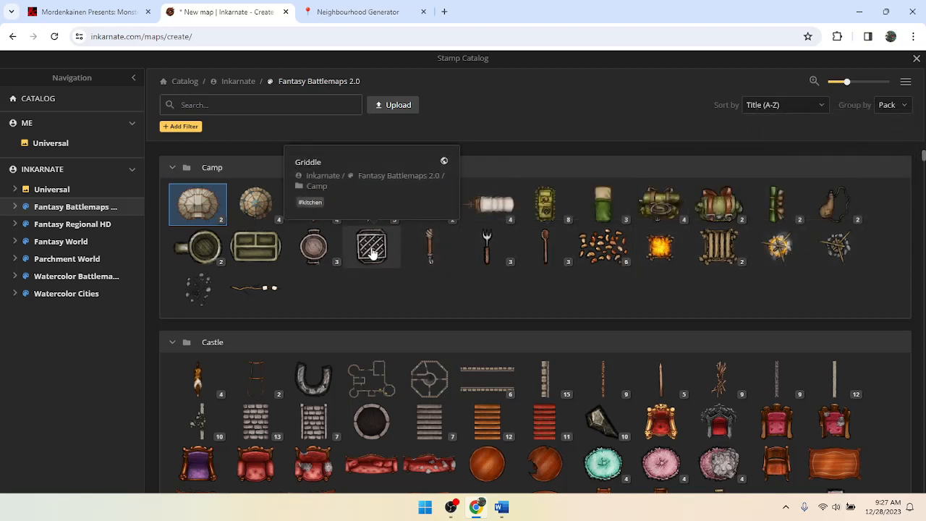
pyautogui.moveTo(213, 302)
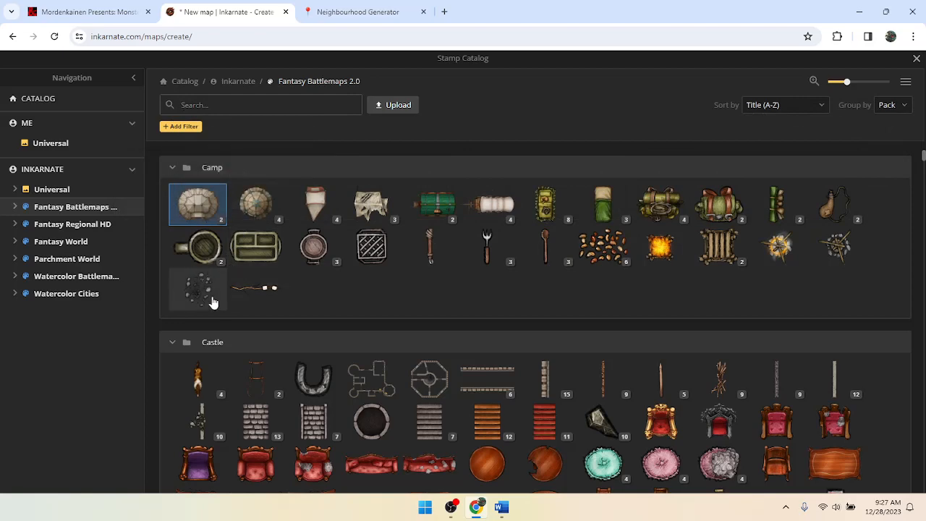
pyautogui.moveTo(603, 203)
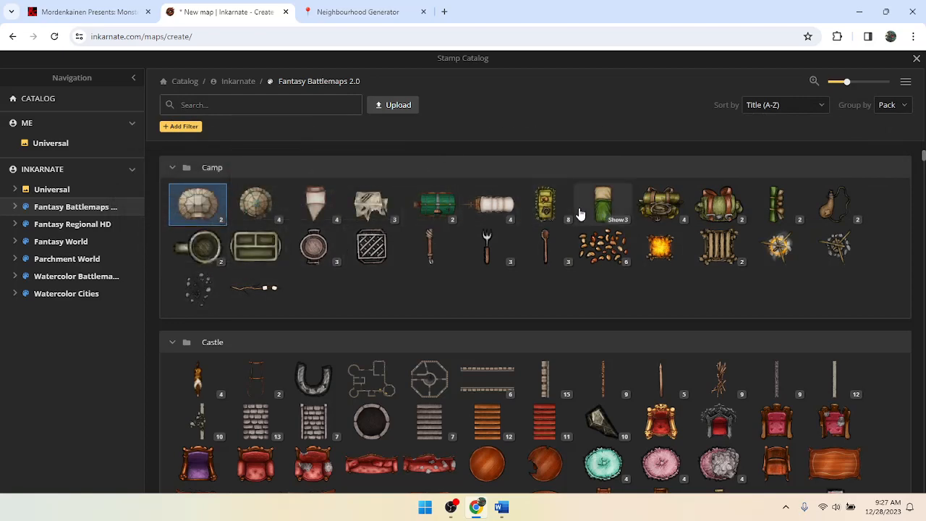
# Search the stamp catalog for 'cage' to find the Sturdy Cages stamp.
pyautogui.scroll(-3)
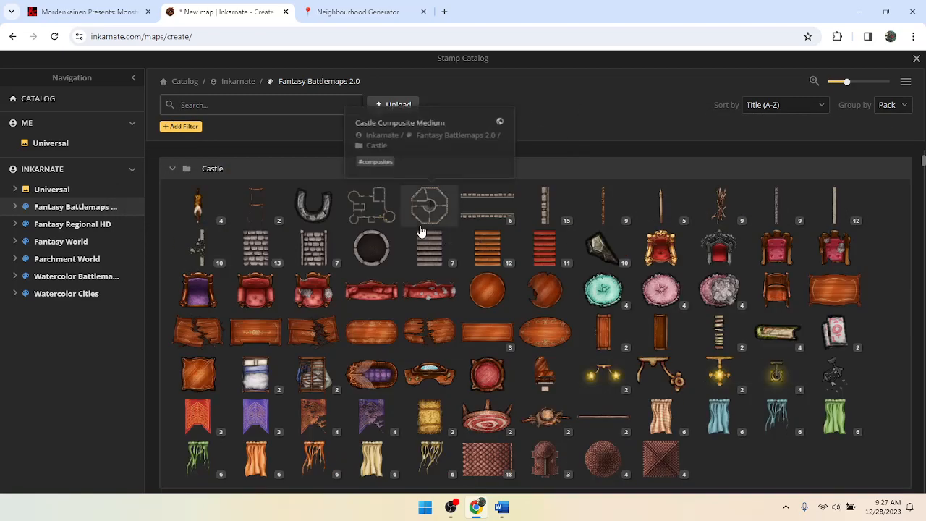
pyautogui.scroll(-3)
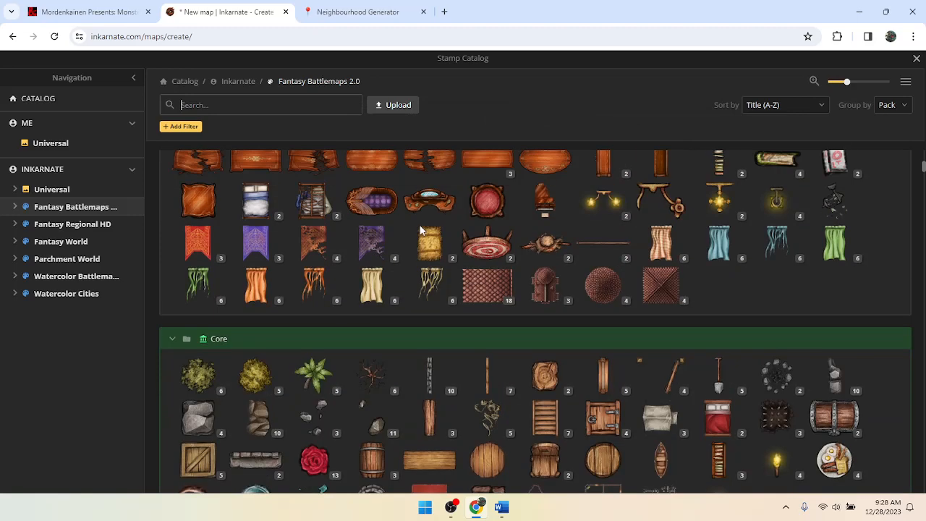
pyautogui.write('cage')
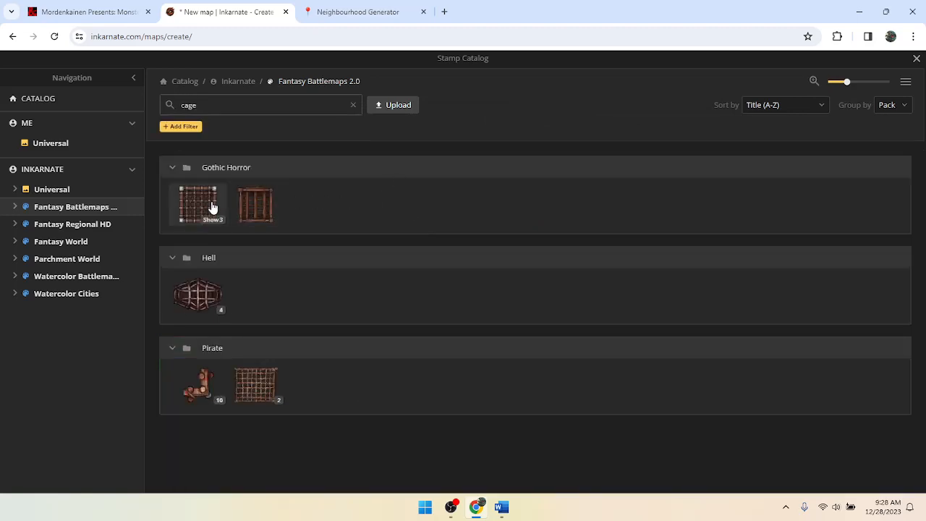
pyautogui.moveTo(259, 261)
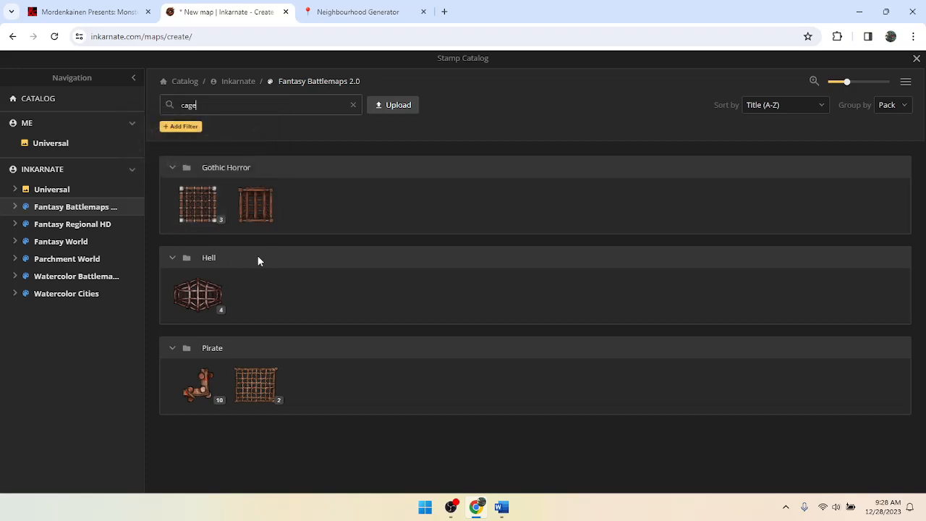
pyautogui.moveTo(198, 296)
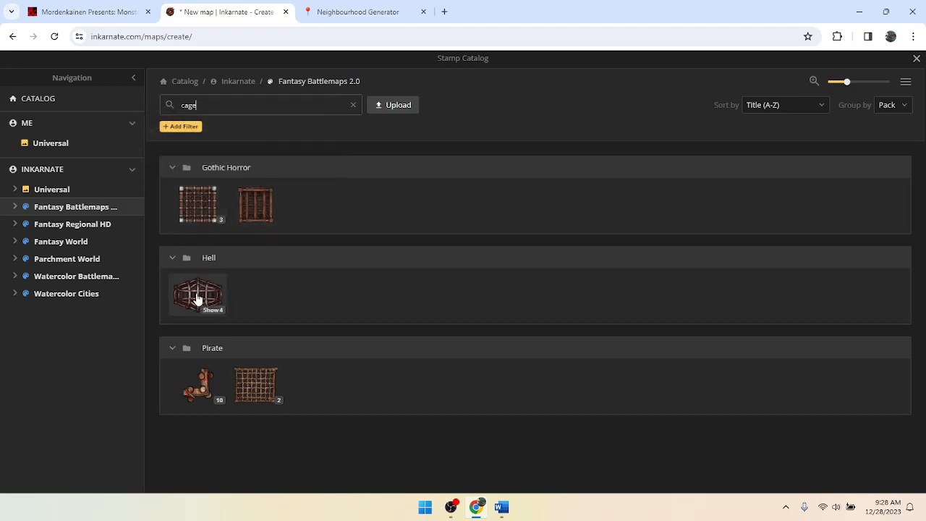
pyautogui.moveTo(194, 246)
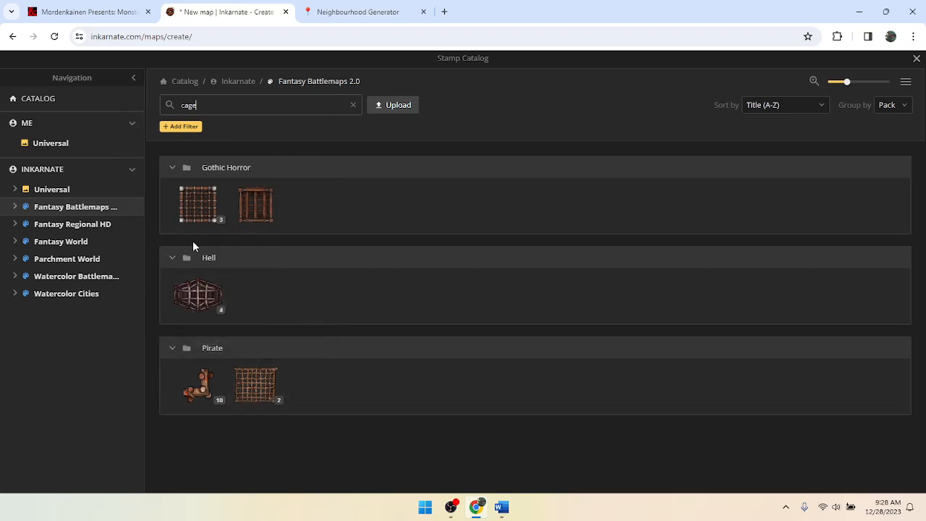
pyautogui.moveTo(266, 208)
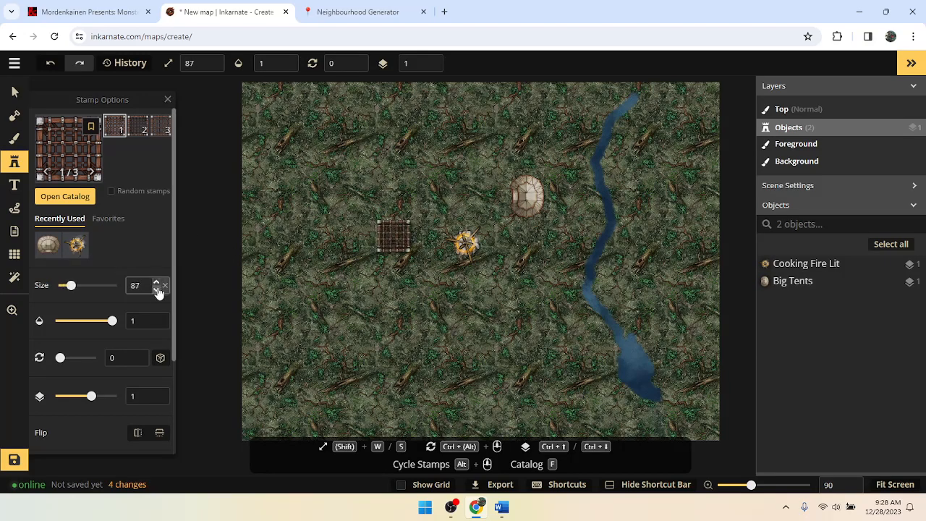
# Shrink the cage stamp to size 60 and place cages below the campfire beside the brook.
pyautogui.click(158, 290)
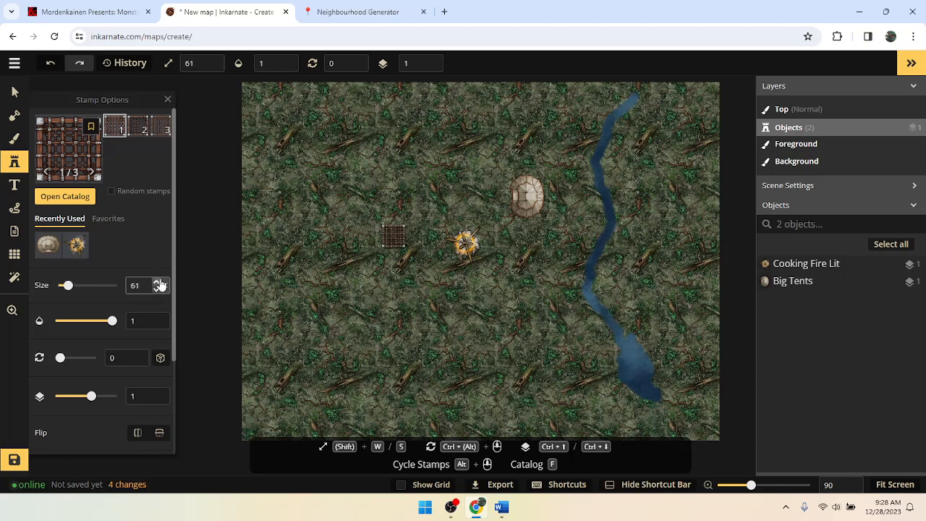
pyautogui.click(157, 290)
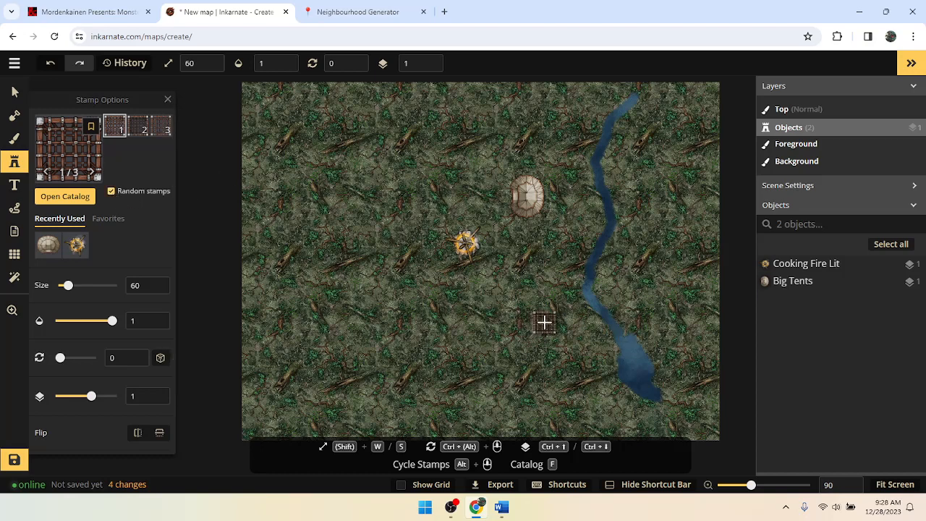
pyautogui.click(544, 321)
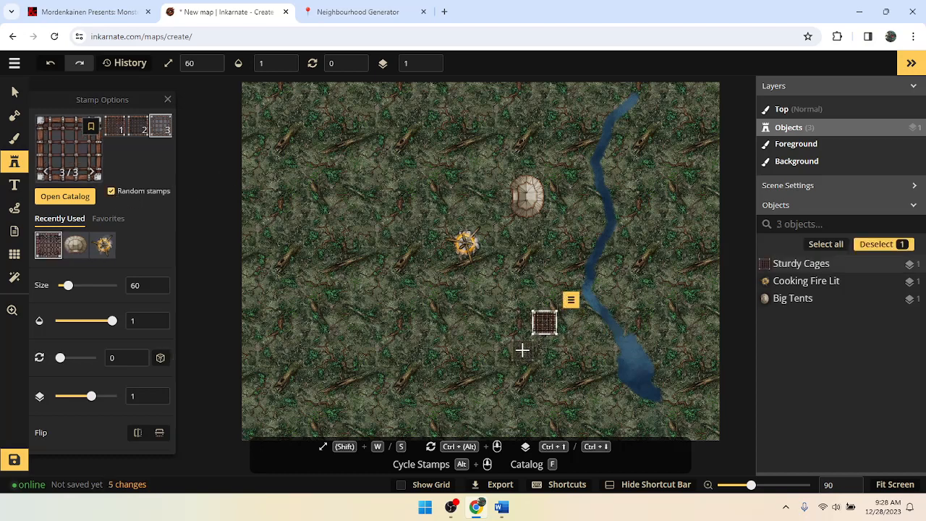
pyautogui.click(529, 350)
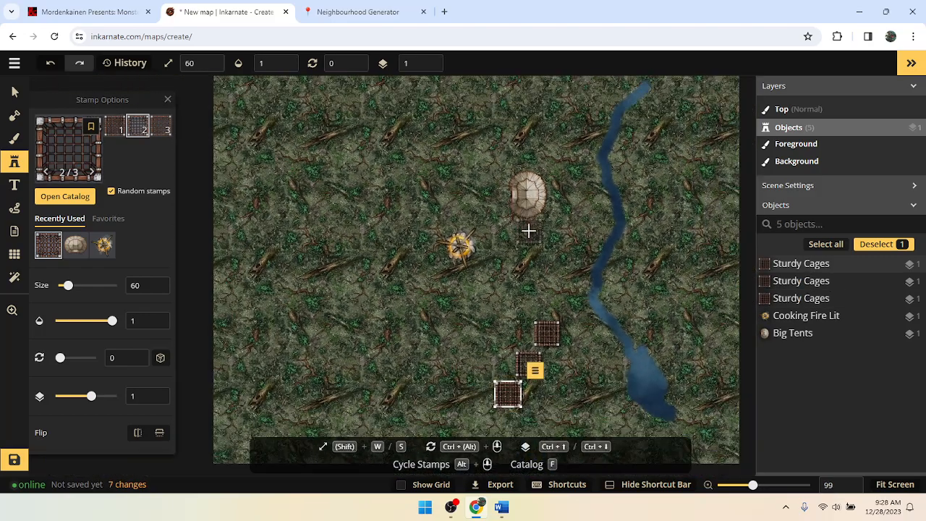
pyautogui.moveTo(554, 334)
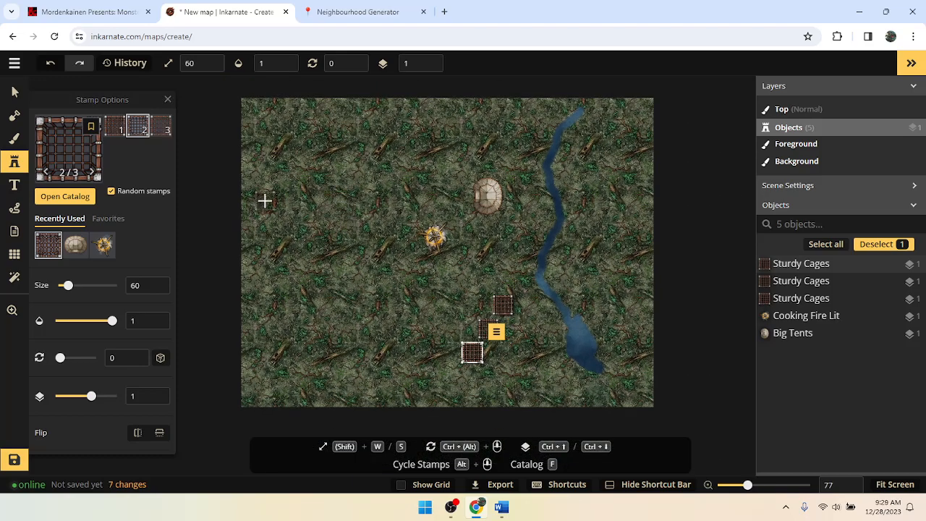
pyautogui.moveTo(251, 207)
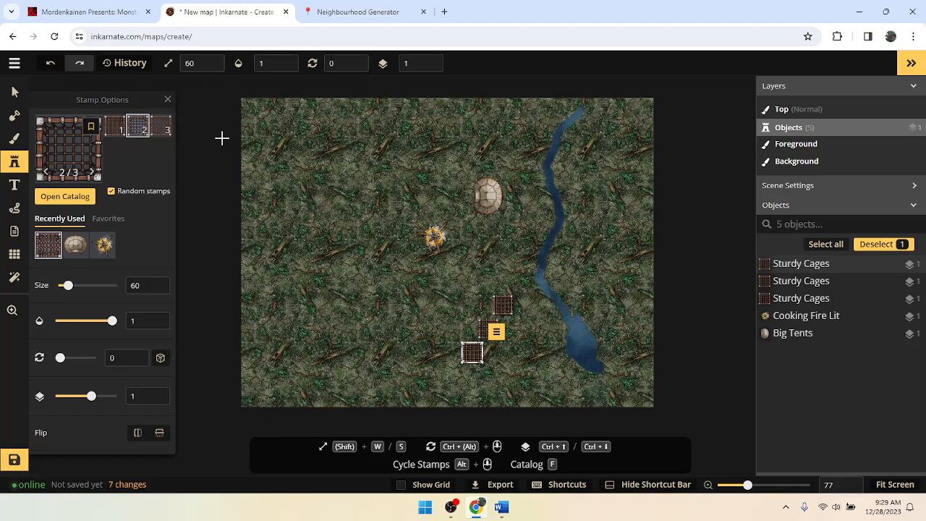
pyautogui.moveTo(342, 188)
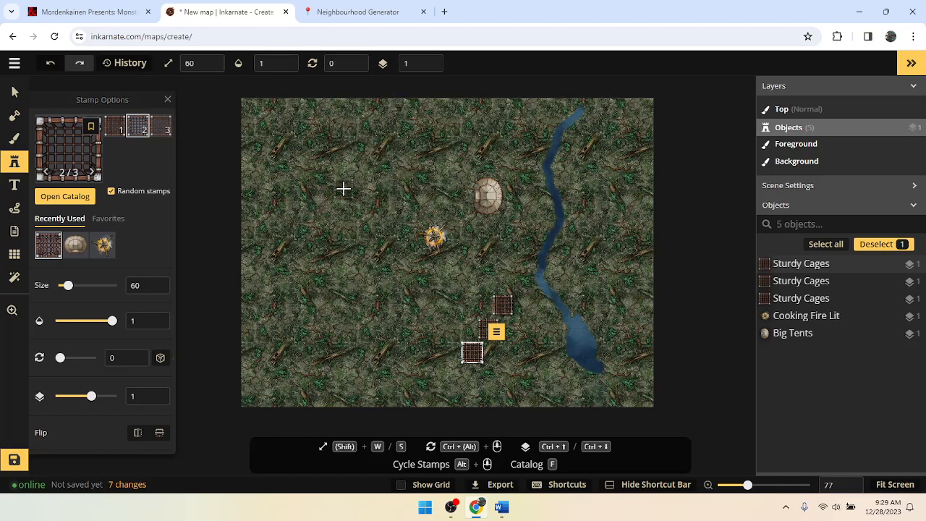
pyautogui.moveTo(260, 124)
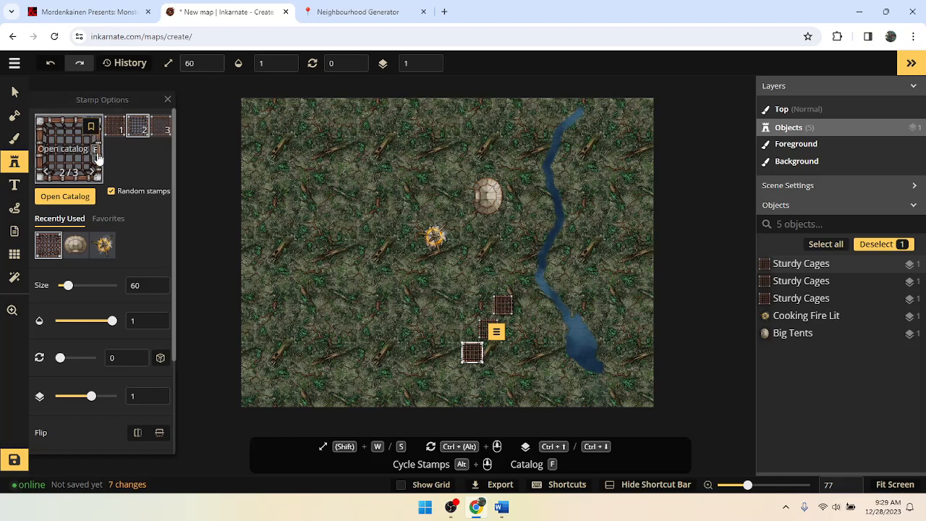
# Search the stamp catalog for 'tree' and browse the Forest group for Thick Old Trees.
pyautogui.click(65, 196)
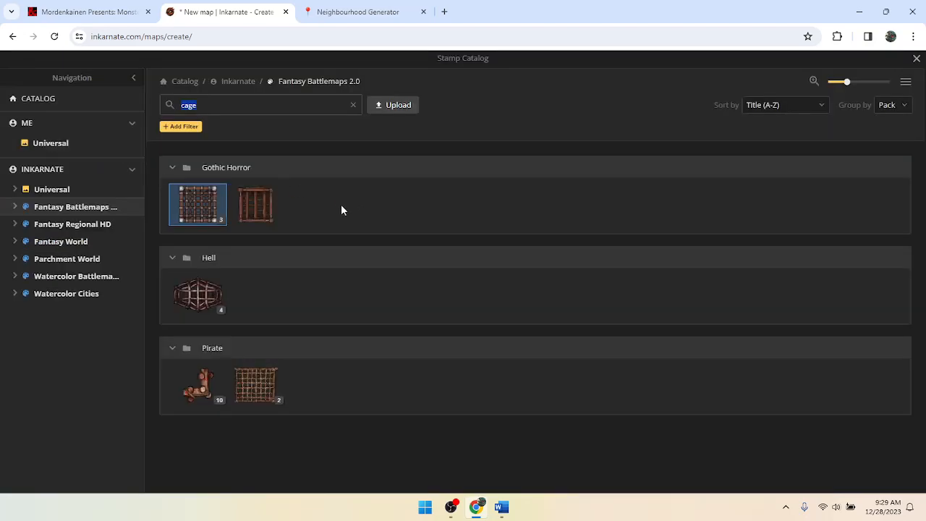
pyautogui.click(236, 105)
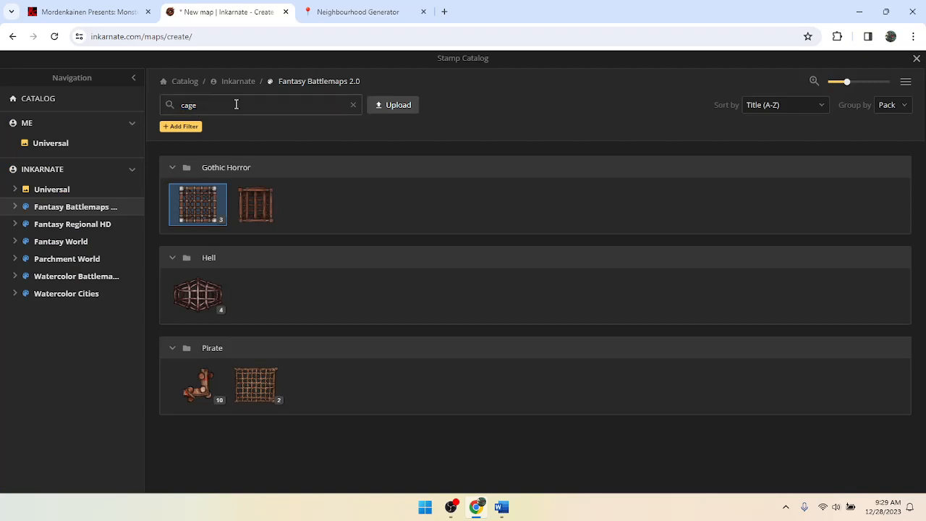
pyautogui.write('tree')
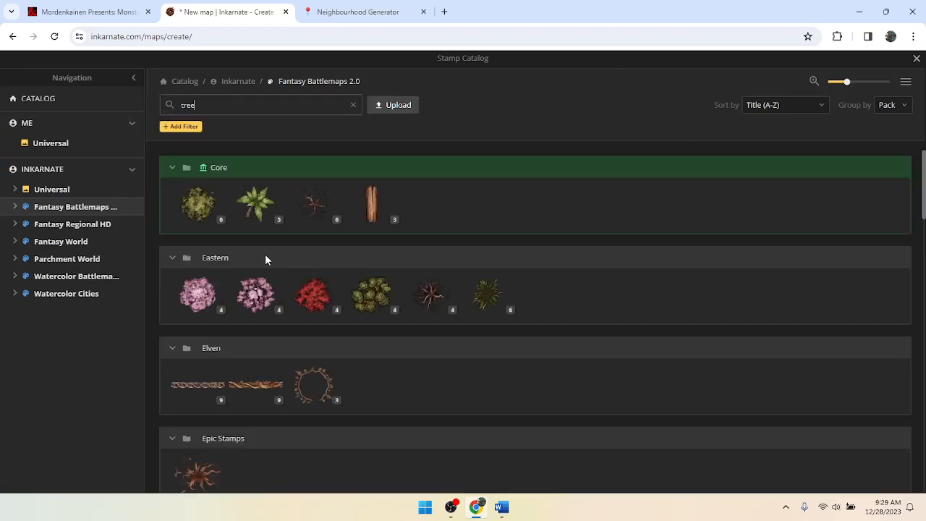
pyautogui.moveTo(199, 204)
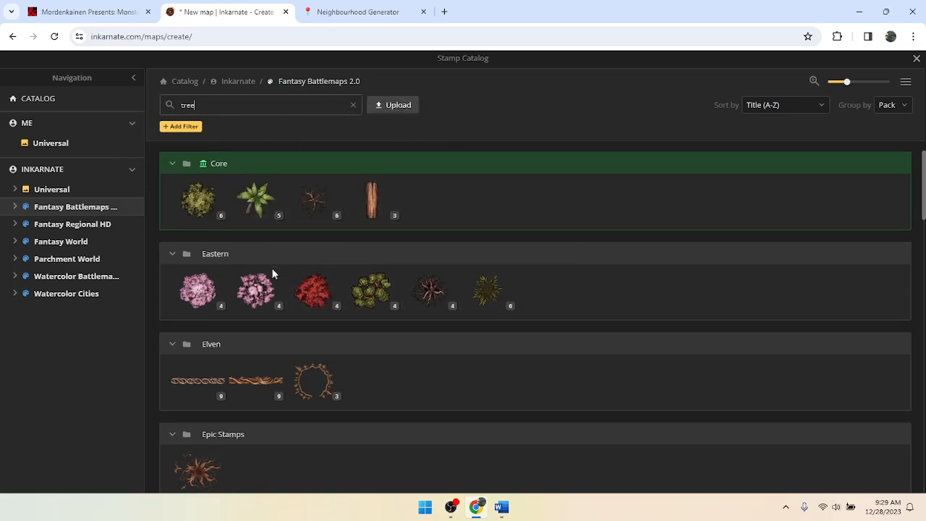
pyautogui.scroll(-3)
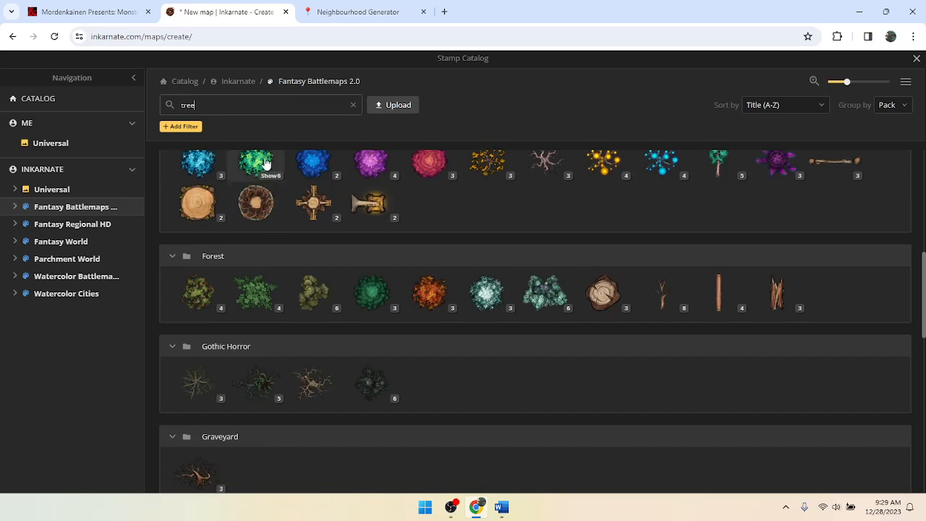
pyautogui.moveTo(198, 293)
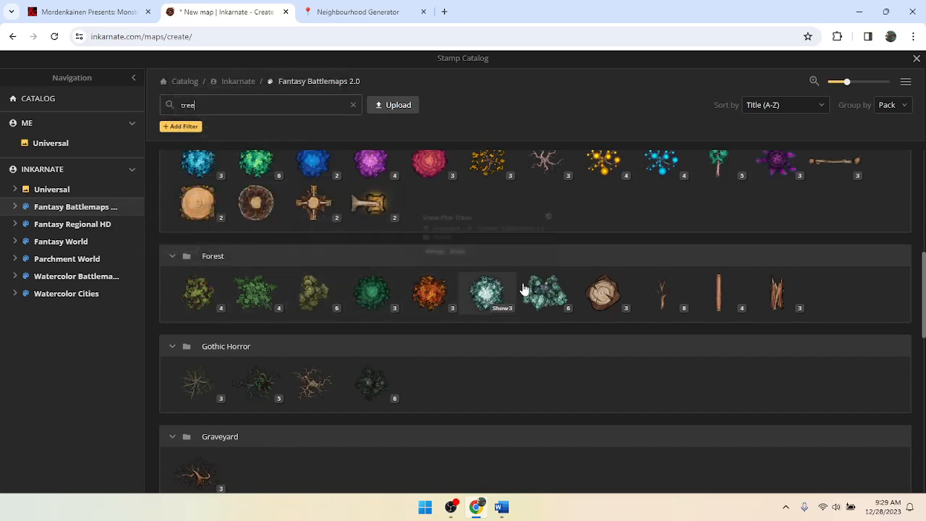
pyautogui.scroll(-3)
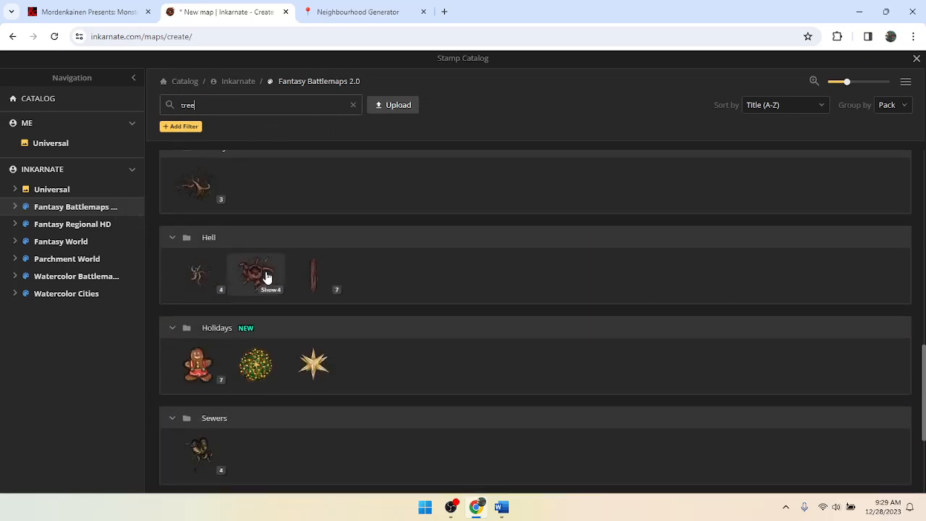
pyautogui.scroll(-3)
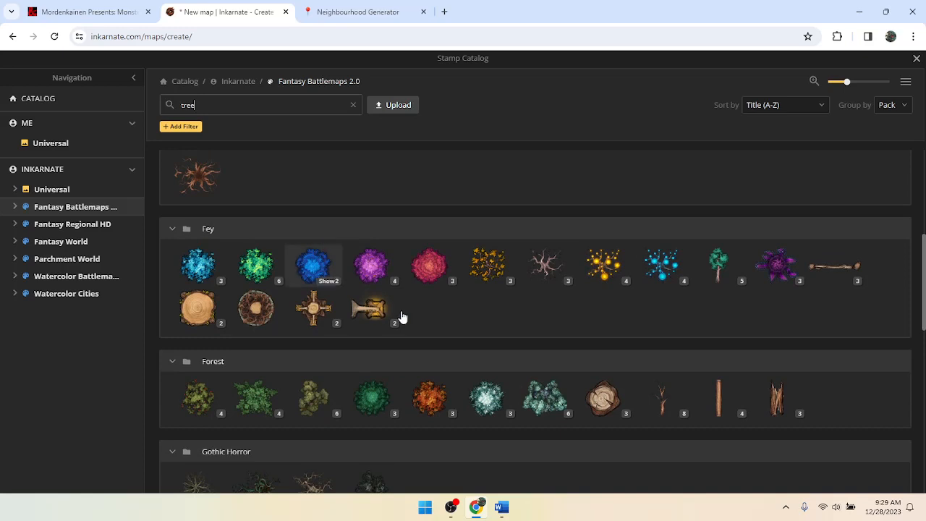
pyautogui.moveTo(371, 265)
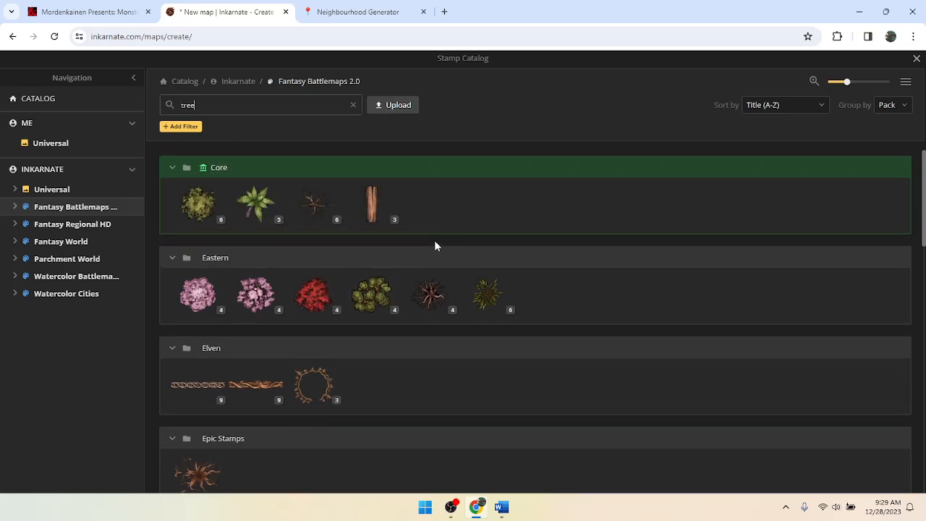
pyautogui.moveTo(255, 206)
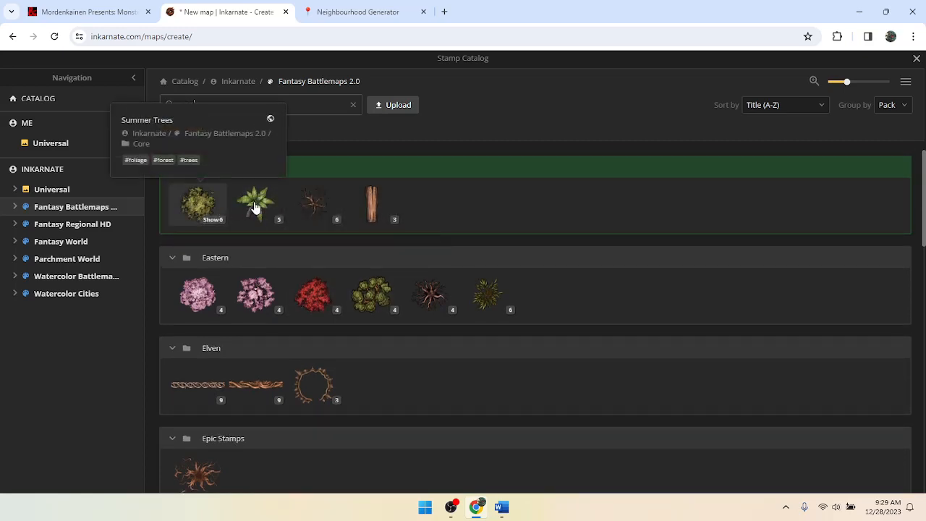
pyautogui.write('tree')
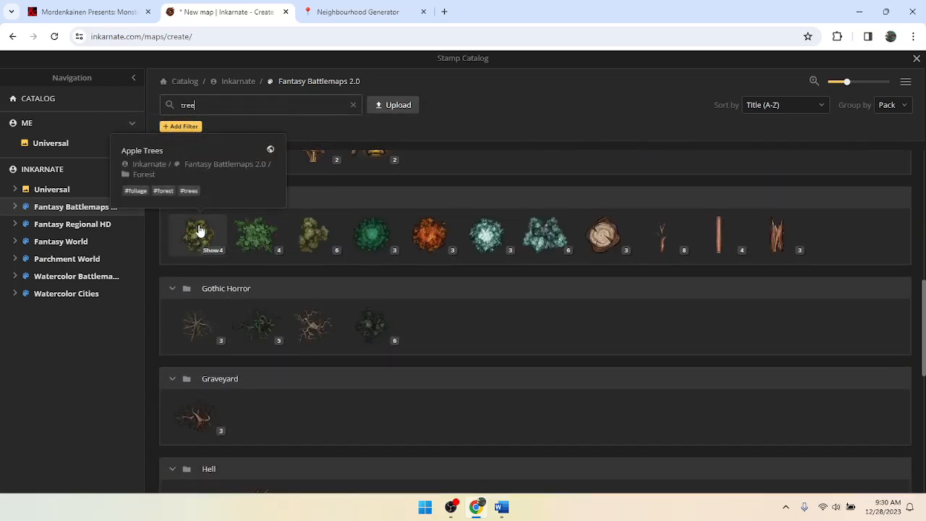
pyautogui.moveTo(314, 234)
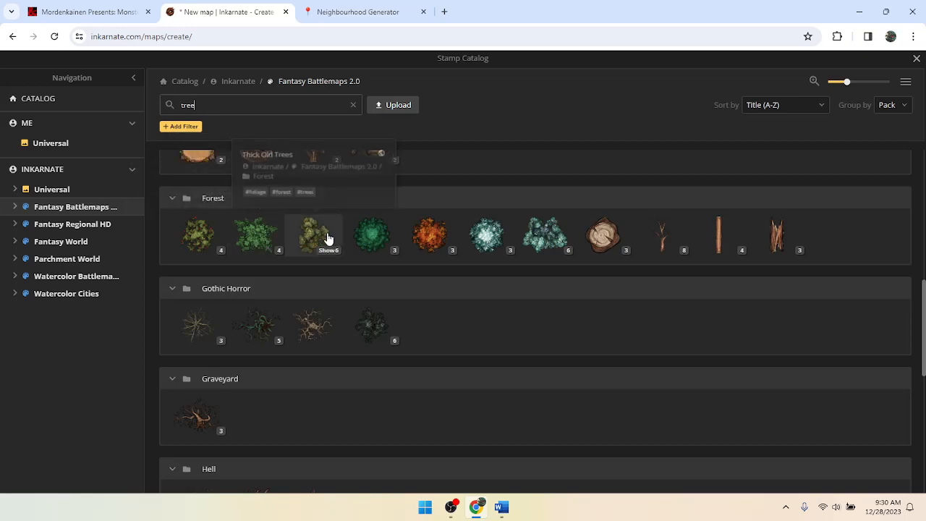
pyautogui.moveTo(410, 243)
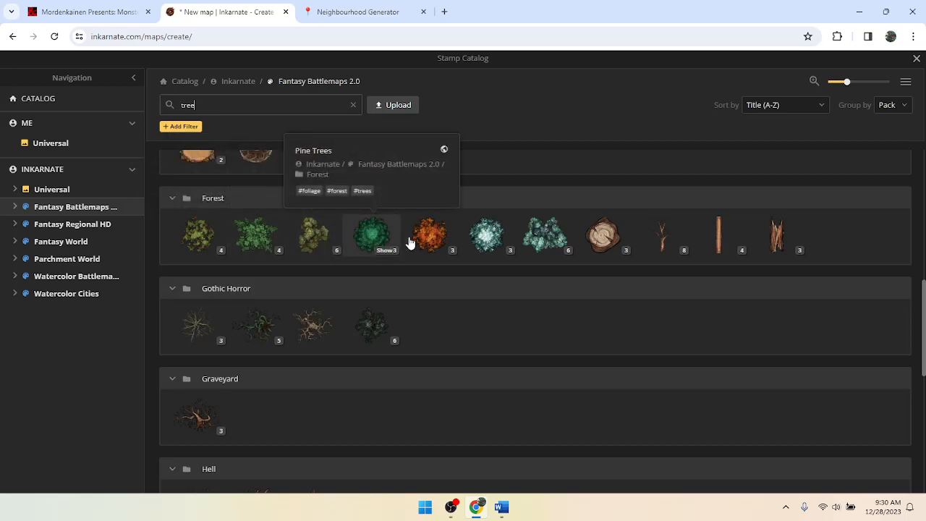
pyautogui.moveTo(486, 234)
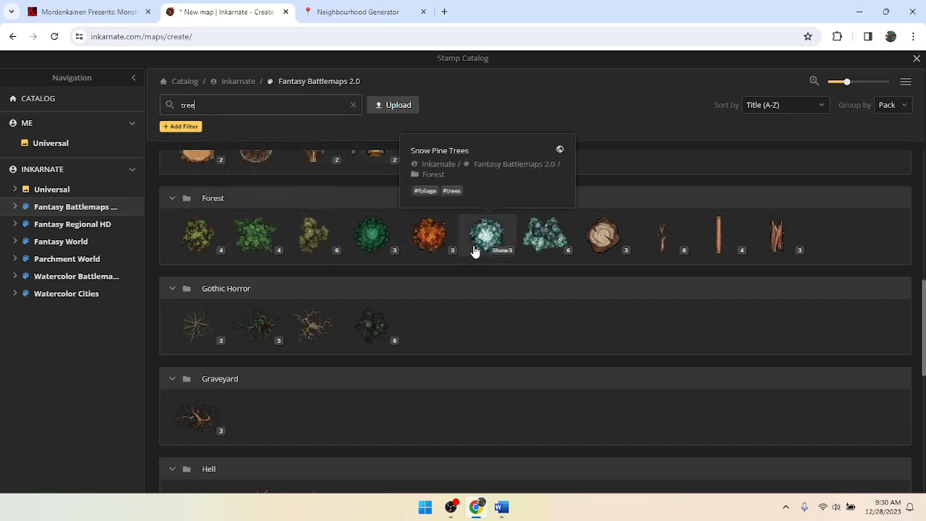
pyautogui.moveTo(604, 239)
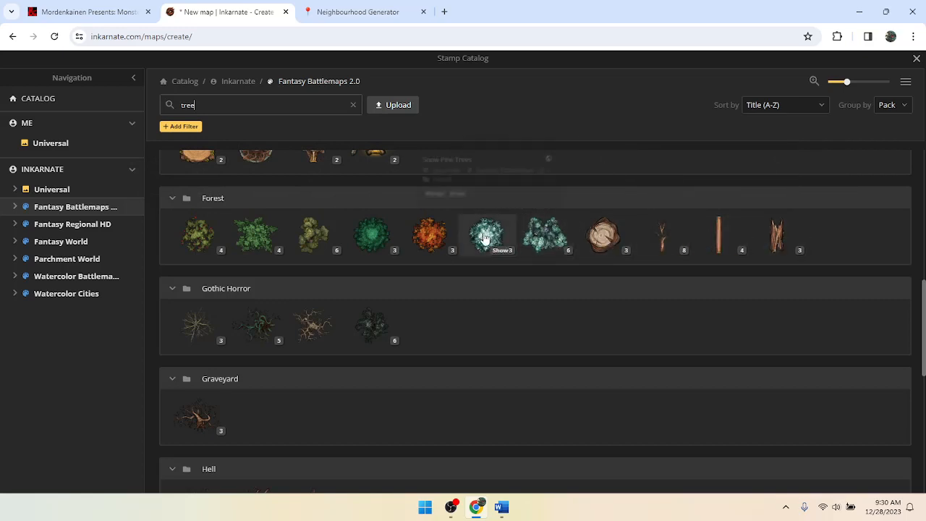
pyautogui.moveTo(310, 230)
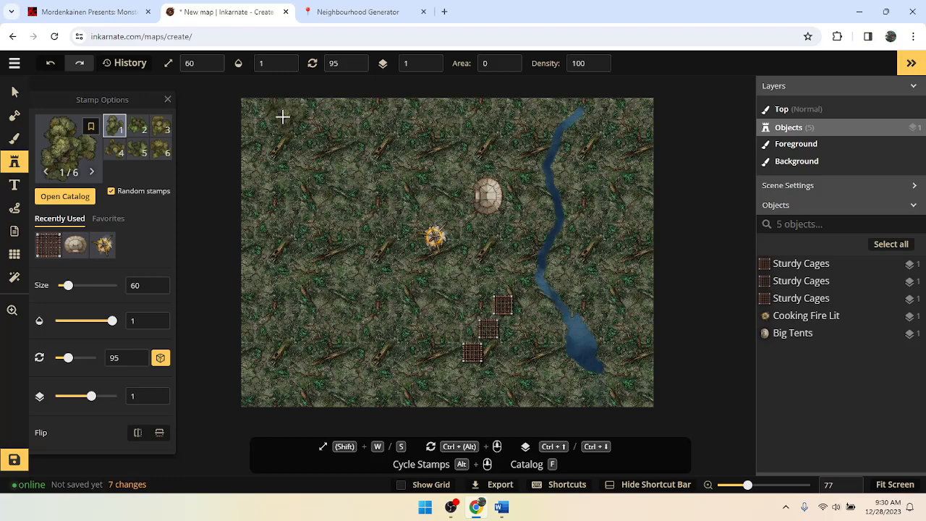
pyautogui.moveTo(471, 113)
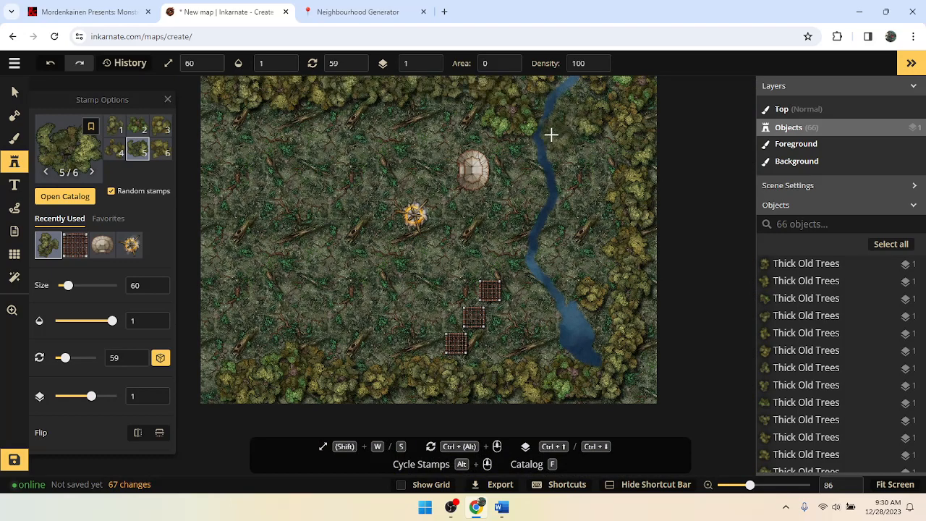
pyautogui.moveTo(302, 164)
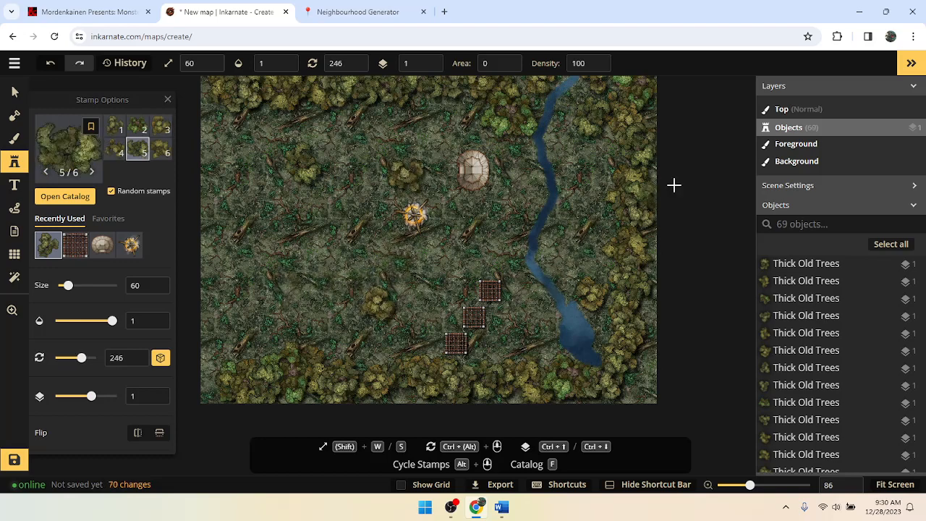
# Zoom out to view the map framed by Thick Old Trees stamps.
pyautogui.scroll(-3)
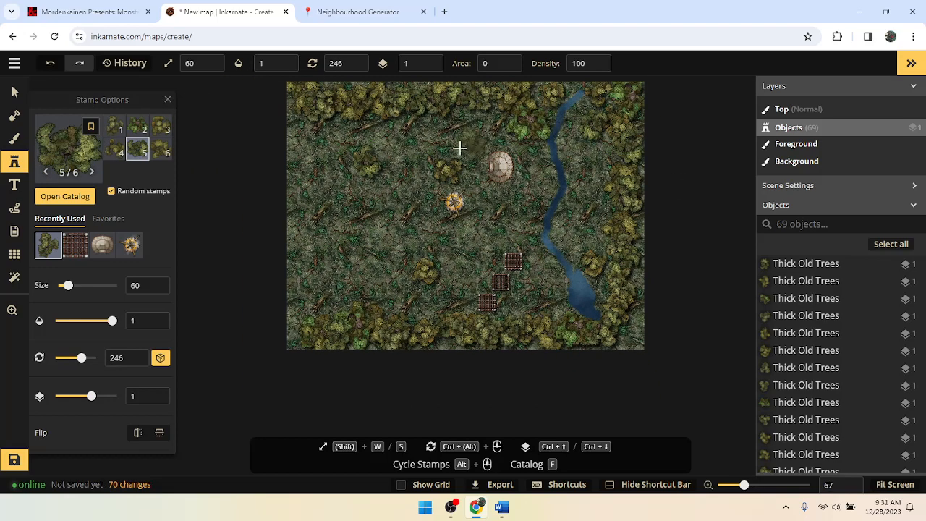
pyautogui.moveTo(14, 92)
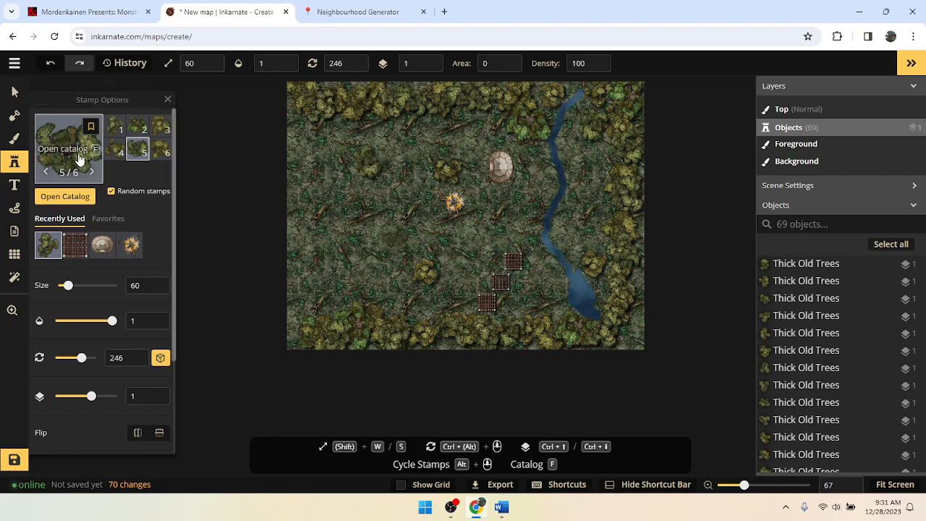
# Reopen the catalog and replace the 'tree' search with 'stake'.
pyautogui.click(65, 196)
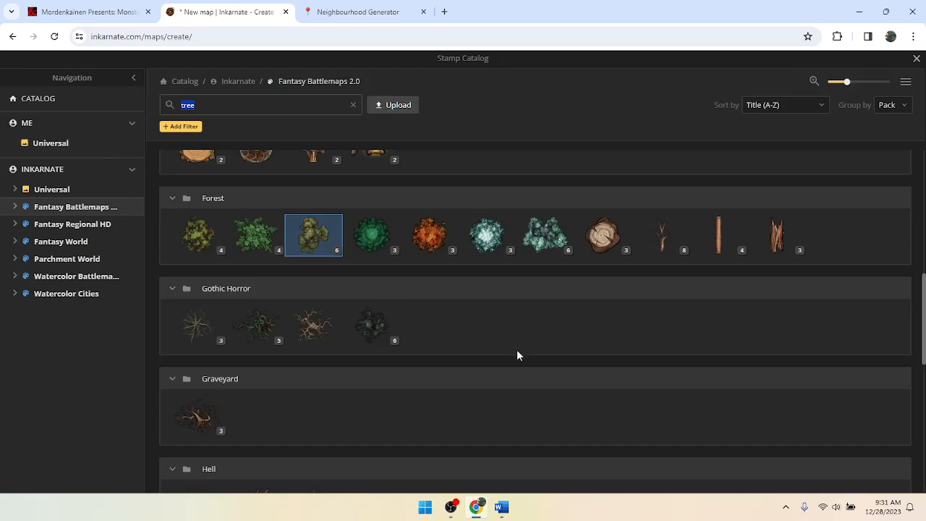
pyautogui.scroll(-3)
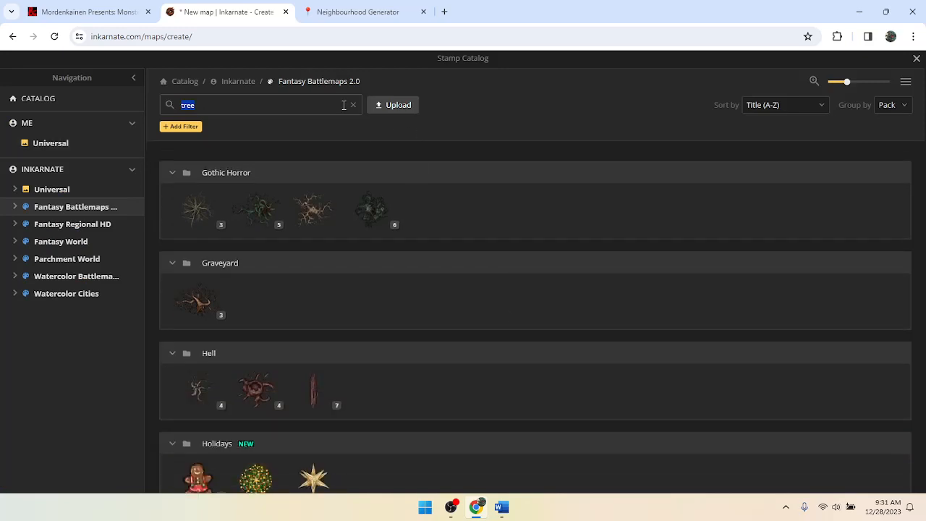
pyautogui.click(352, 105)
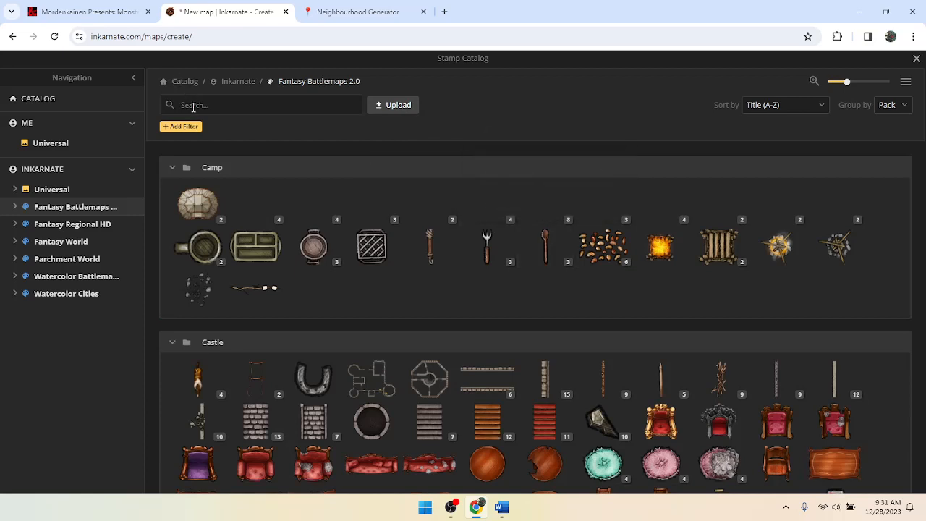
pyautogui.write('stake')
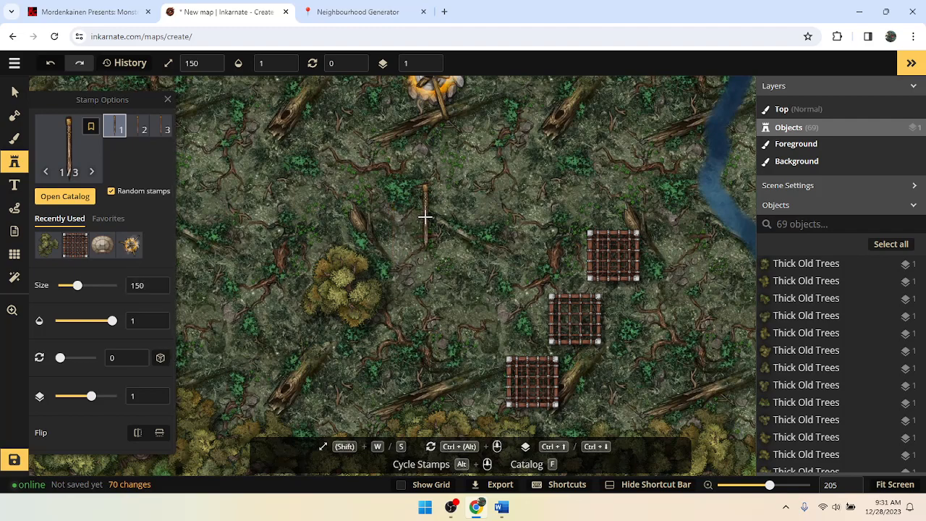
pyautogui.click(425, 217)
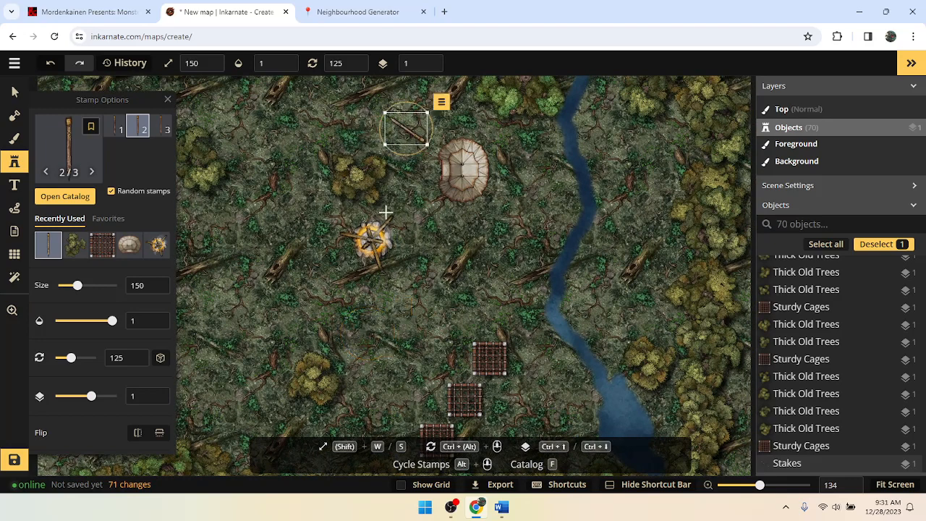
pyautogui.moveTo(304, 95)
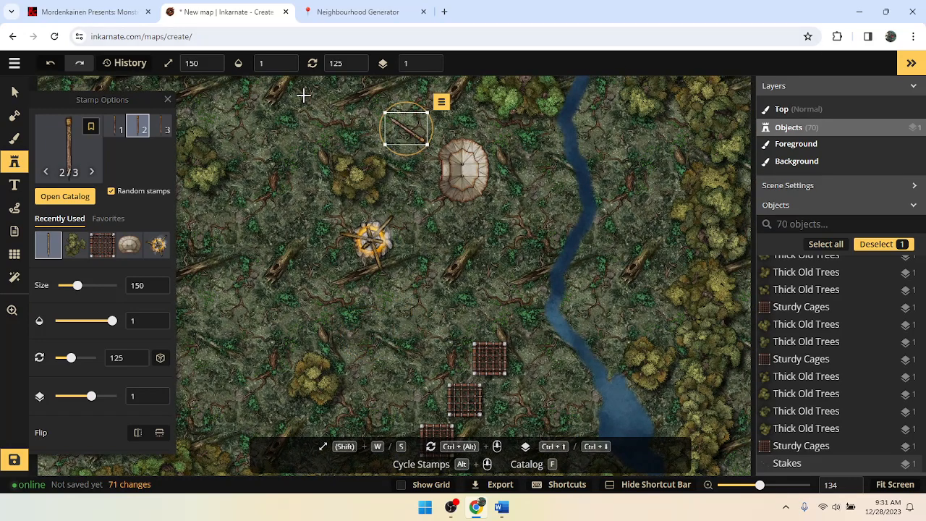
pyautogui.moveTo(168, 108)
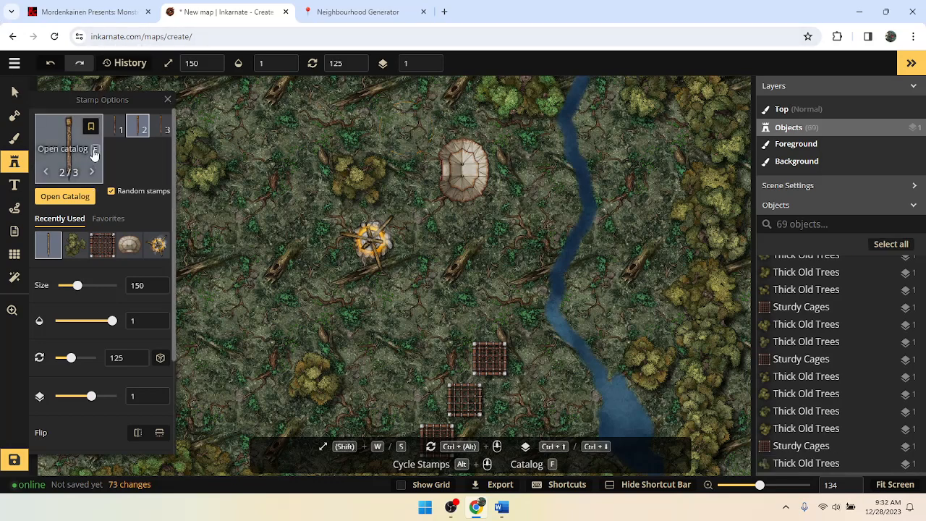
# Search the catalog for 'traps' and pick Stake Fences from the Orc group.
pyautogui.click(64, 196)
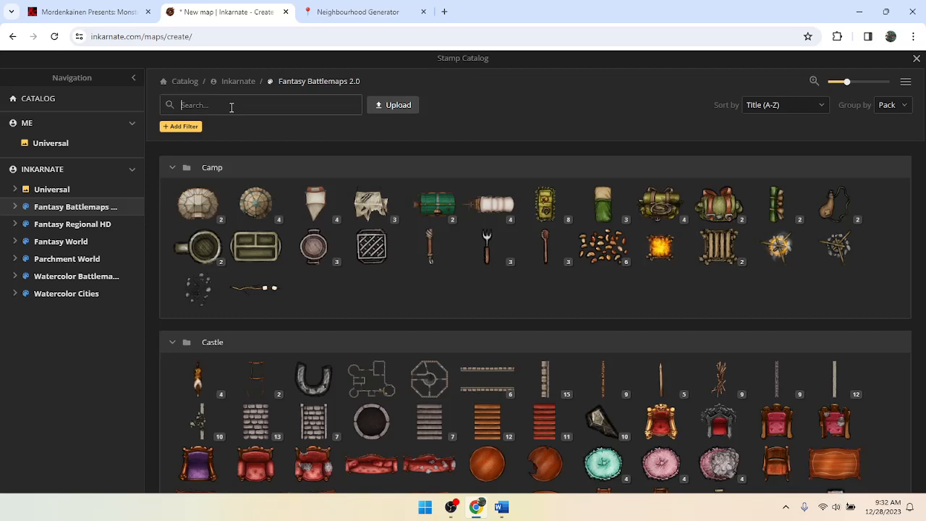
pyautogui.write('traps')
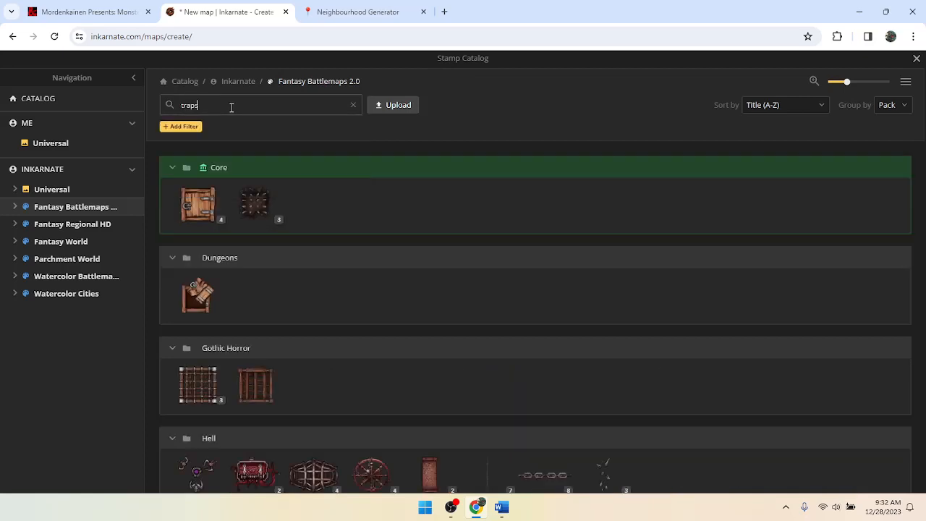
pyautogui.scroll(-3)
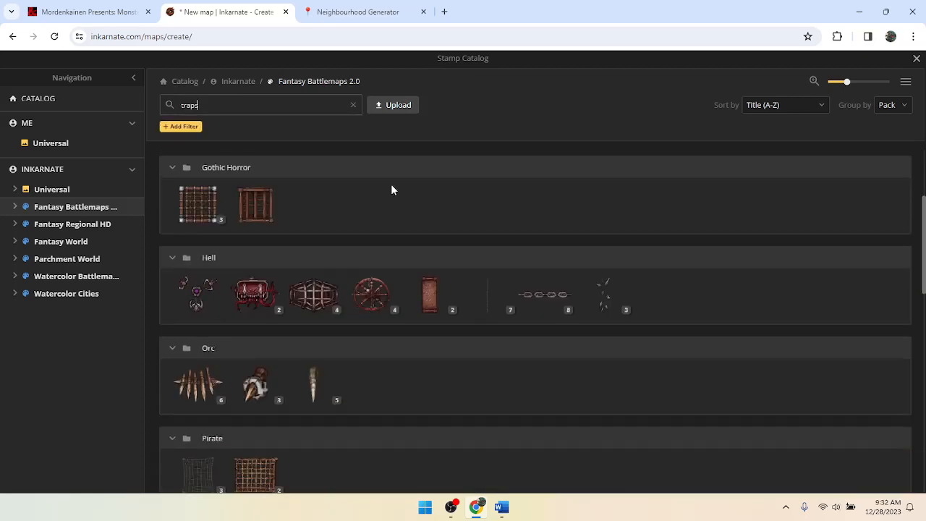
pyautogui.scroll(-3)
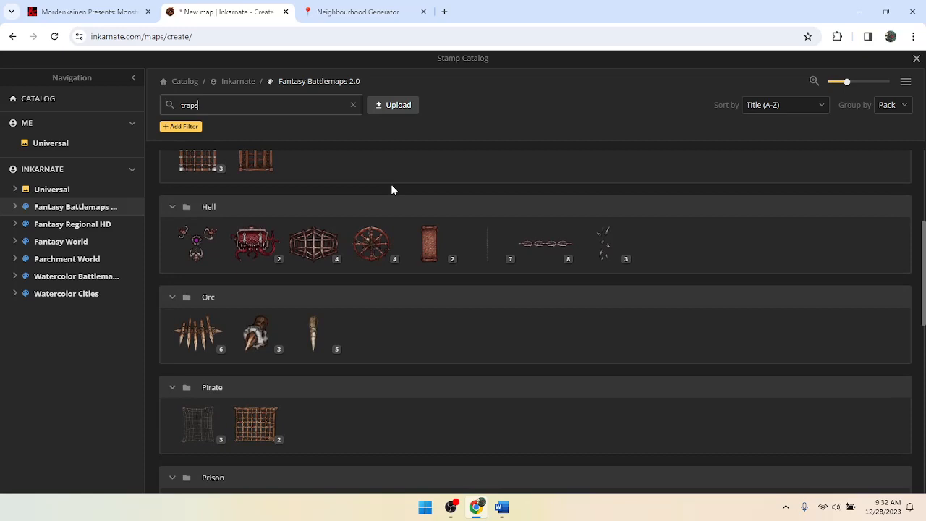
pyautogui.moveTo(150, 291)
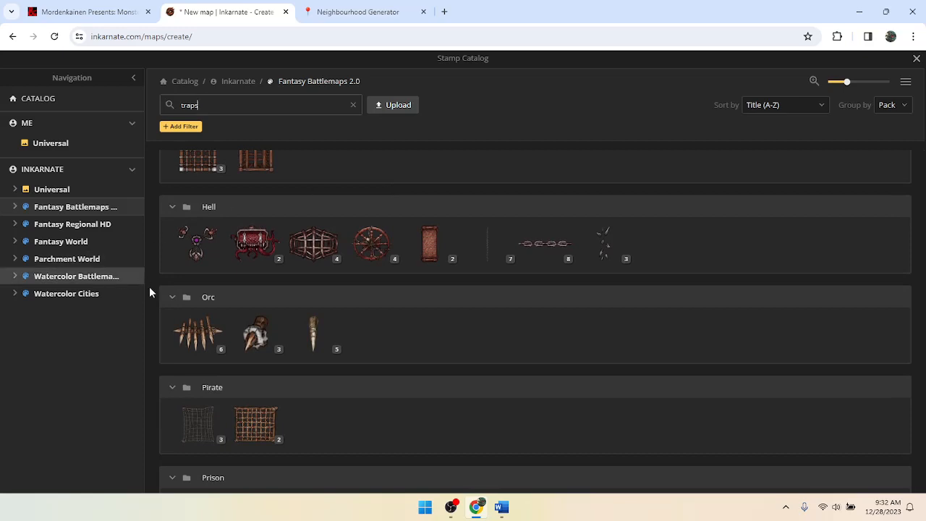
pyautogui.moveTo(196, 348)
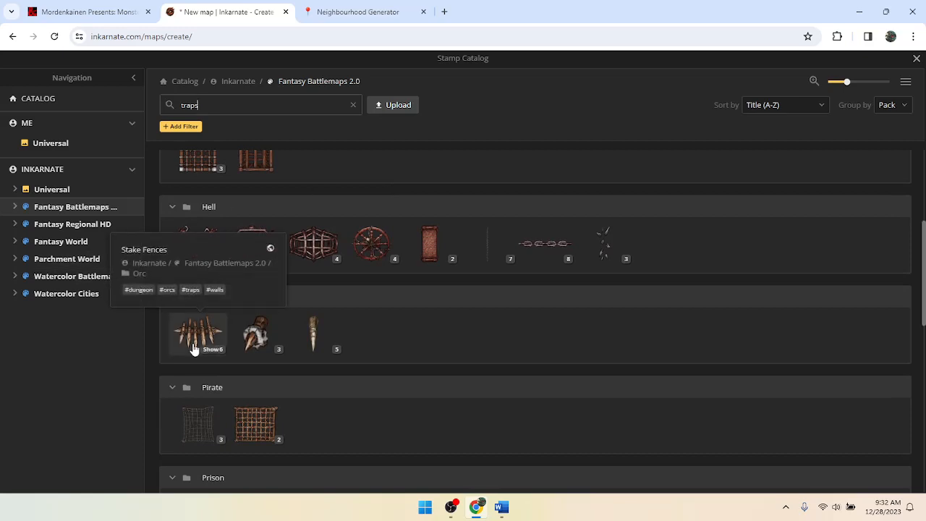
pyautogui.click(198, 333)
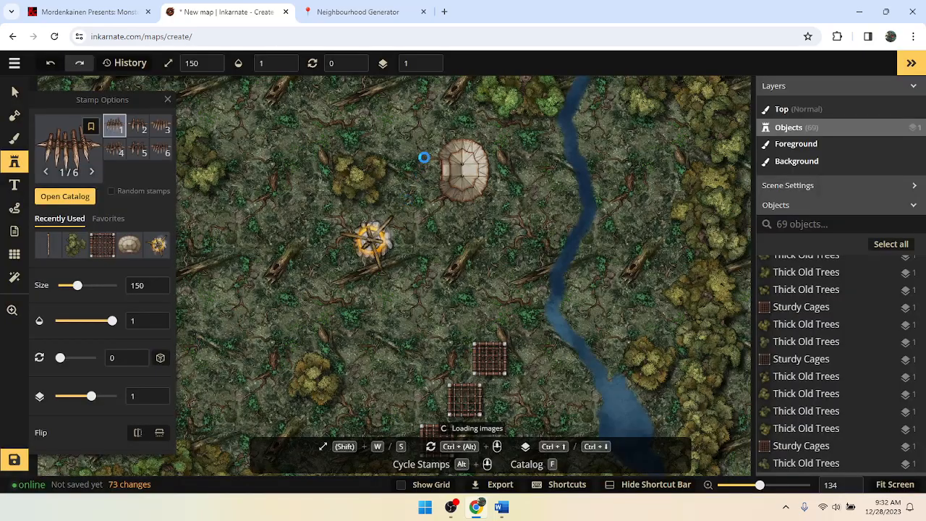
# Place a stake fence, rotate the stamp, and set another above the tent.
pyautogui.click(346, 188)
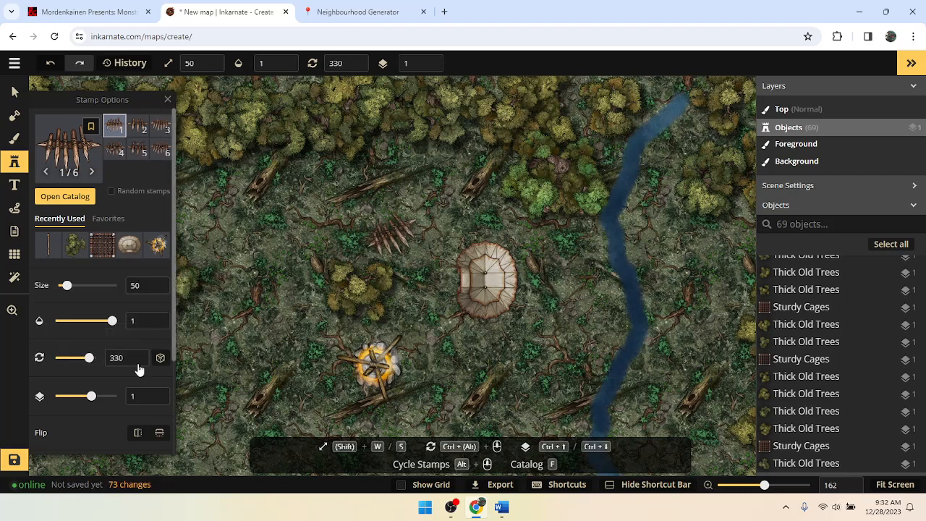
pyautogui.click(137, 361)
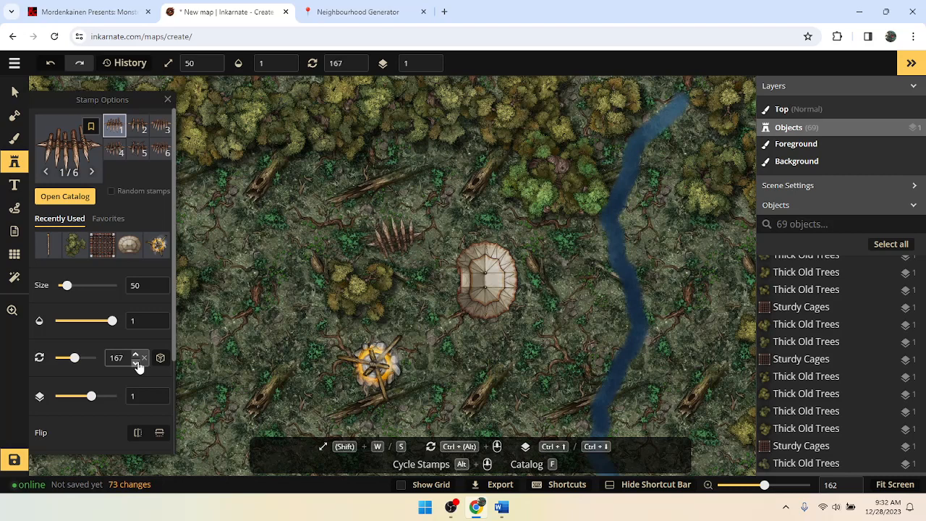
pyautogui.click(137, 362)
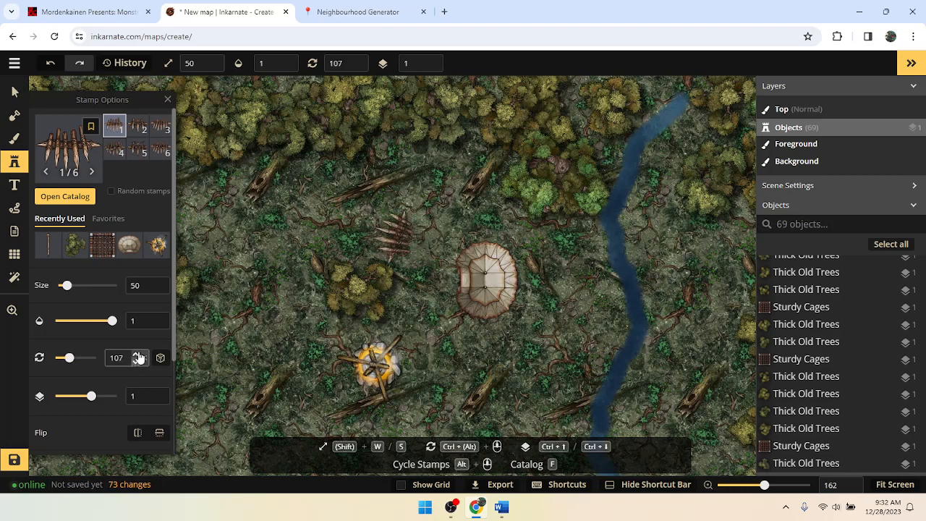
pyautogui.moveTo(423, 203)
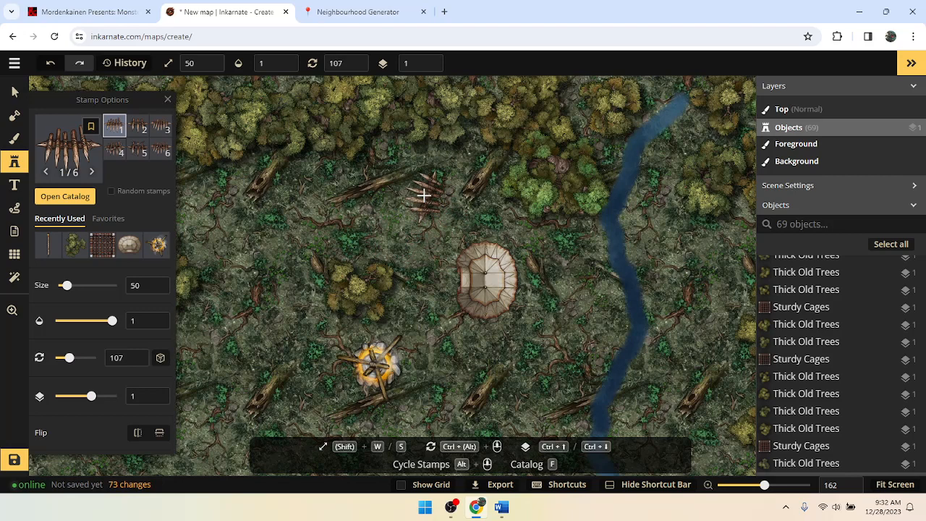
pyautogui.click(426, 196)
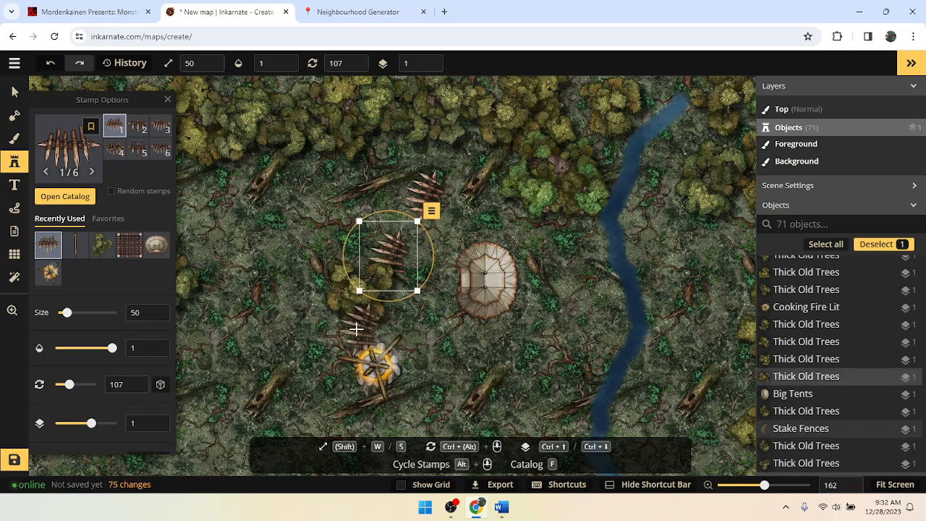
# Line stake fences west of and below the campfire, then pan west.
pyautogui.click(348, 336)
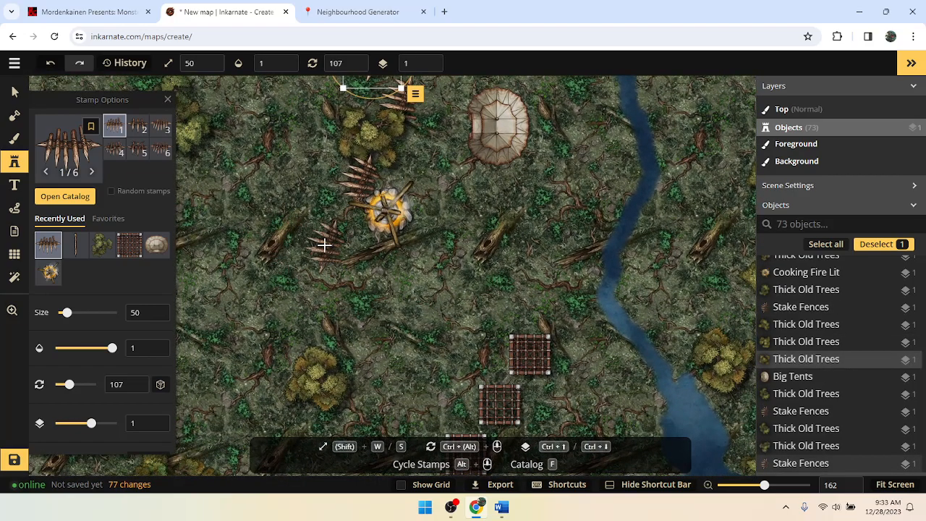
pyautogui.moveTo(315, 258)
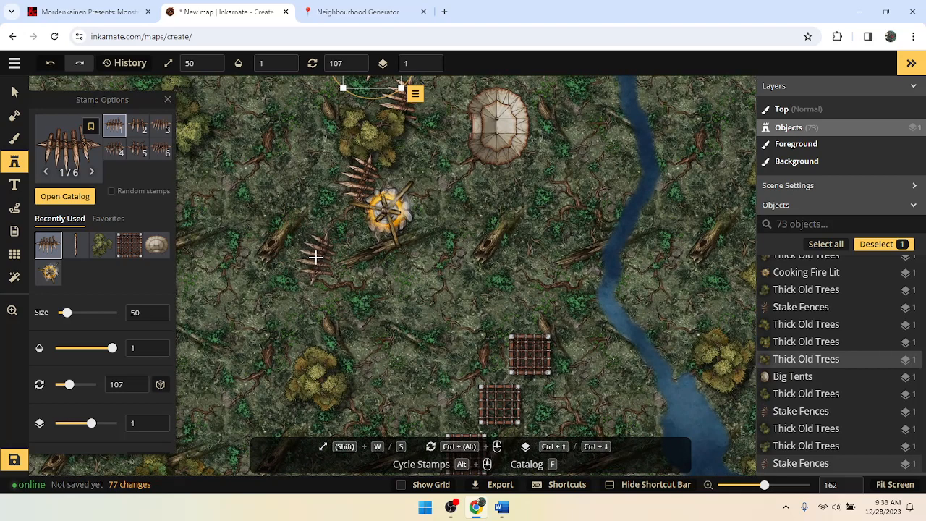
pyautogui.click(314, 258)
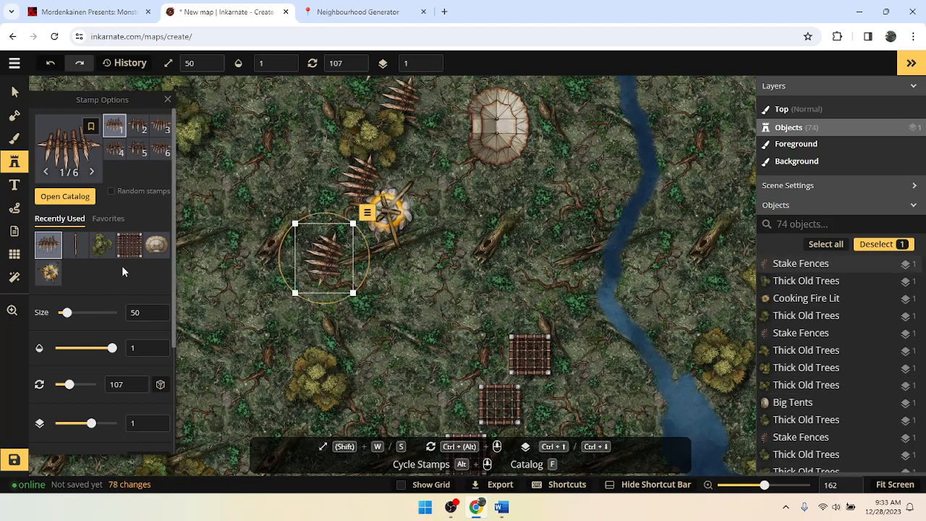
pyautogui.moveTo(356, 336)
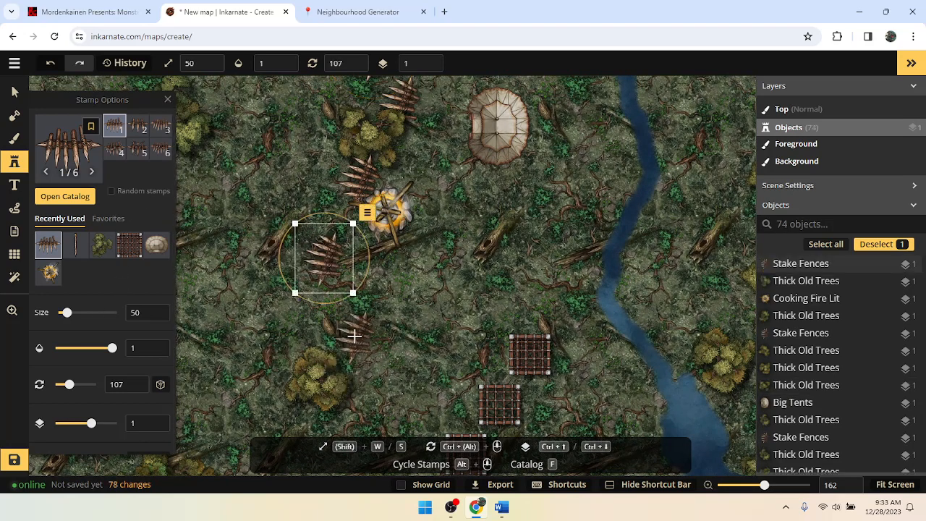
pyautogui.click(344, 344)
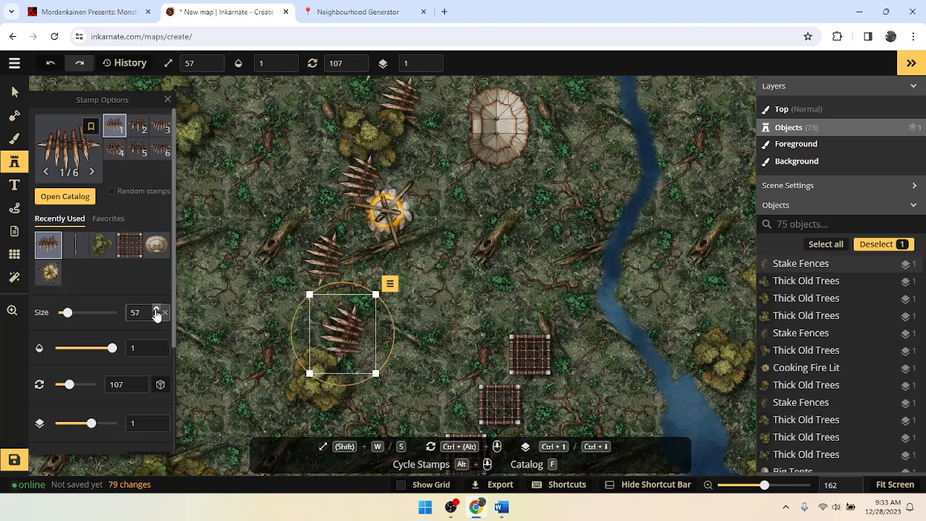
pyautogui.click(157, 316)
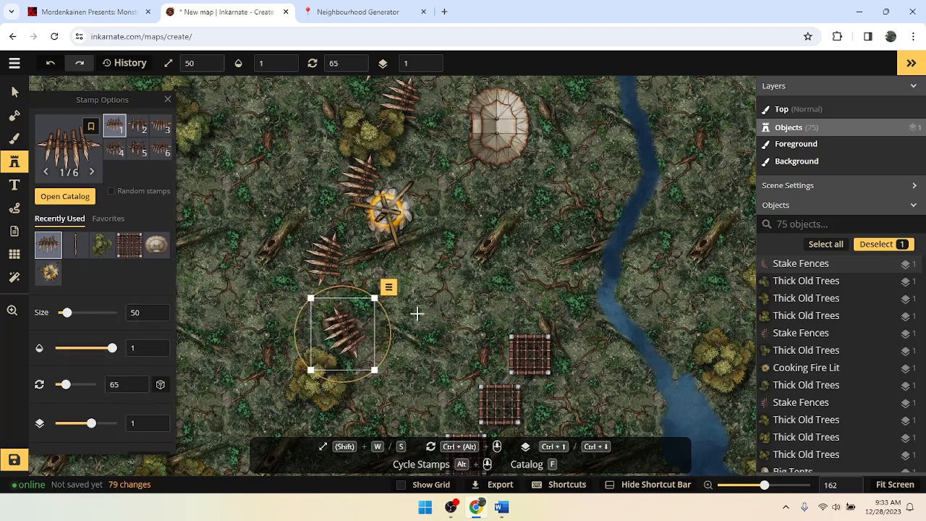
pyautogui.moveTo(215, 360)
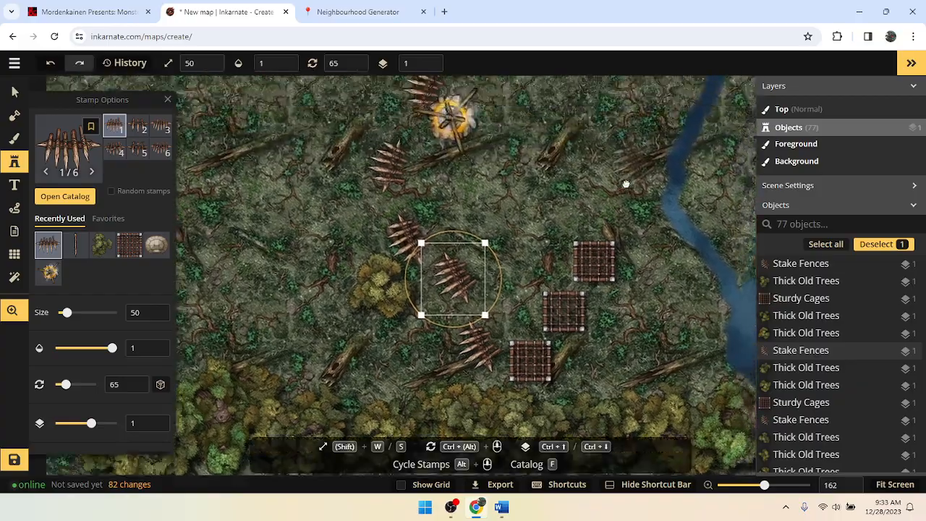
pyautogui.moveTo(626, 184); pyautogui.dragTo(525, 245)
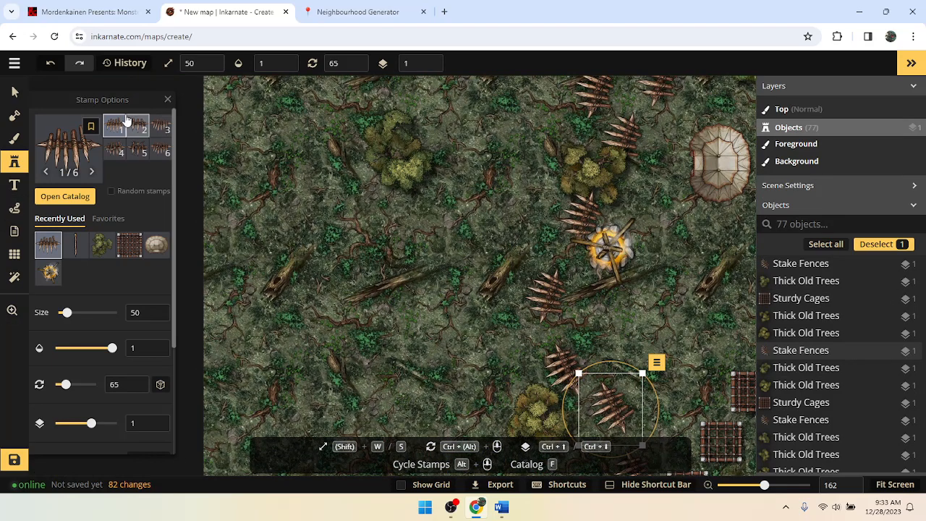
# Reopen the catalog, replace the 'trap' search with 'stone', and browse the results.
pyautogui.click(64, 196)
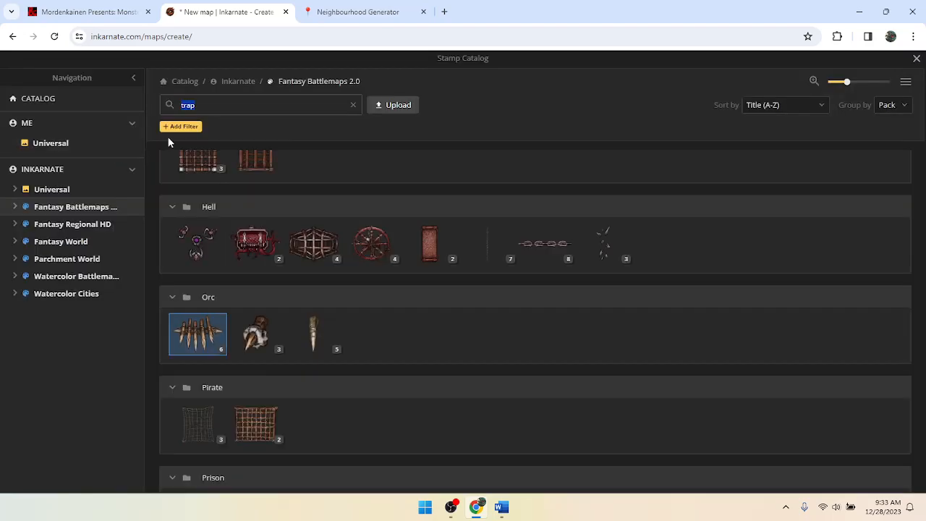
pyautogui.scroll(-3)
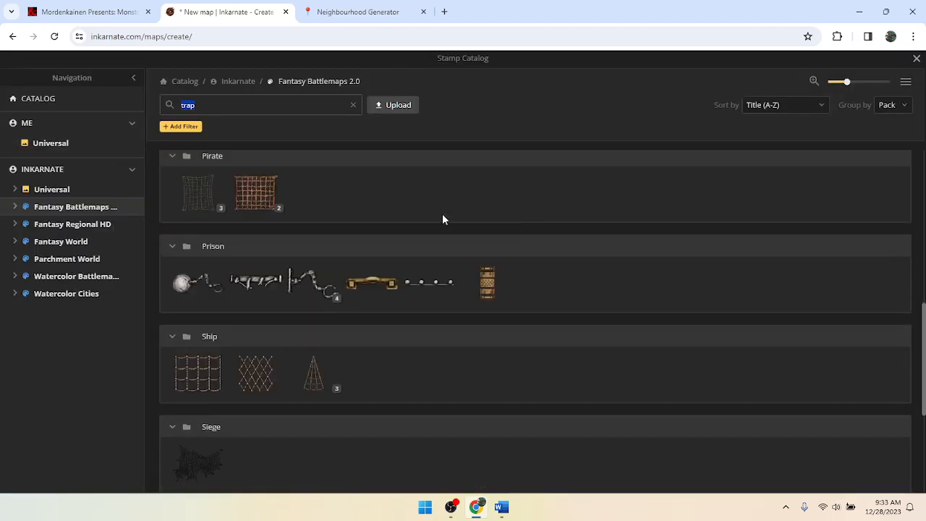
pyautogui.scroll(-3)
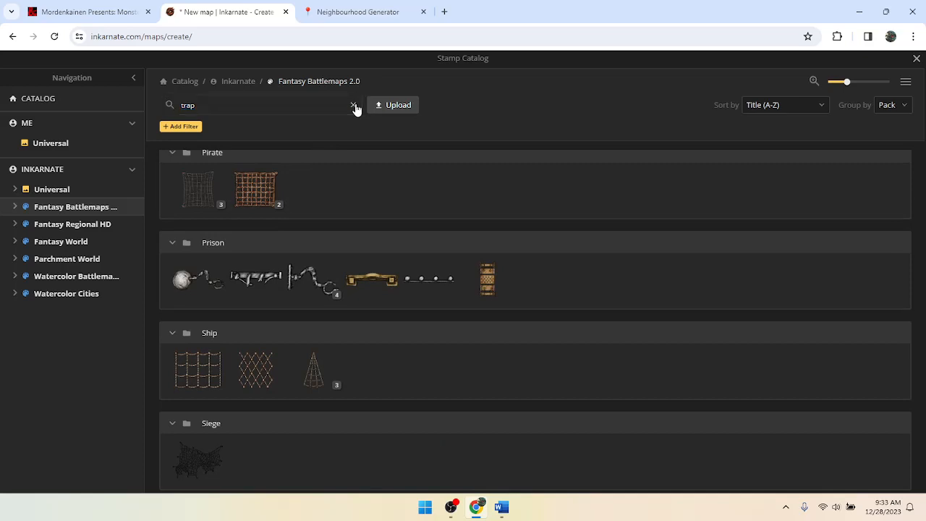
pyautogui.click(354, 105)
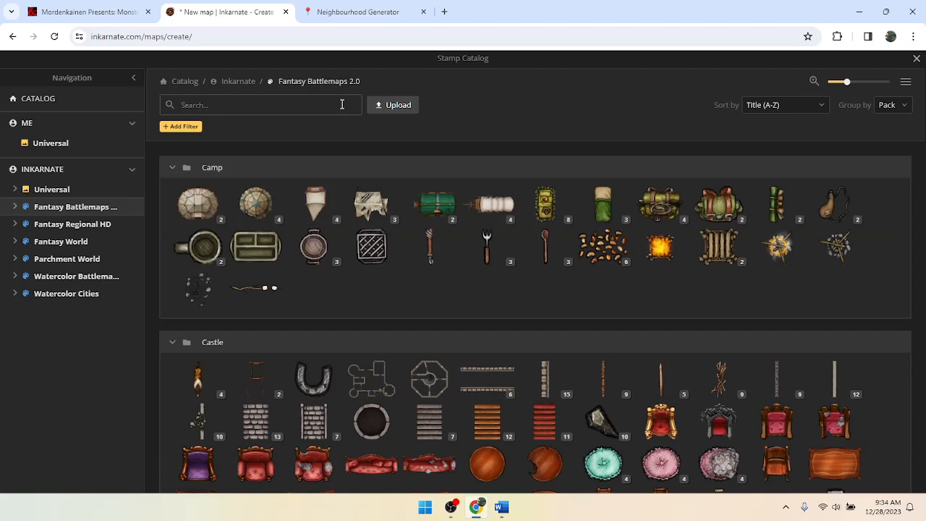
pyautogui.write('stone')
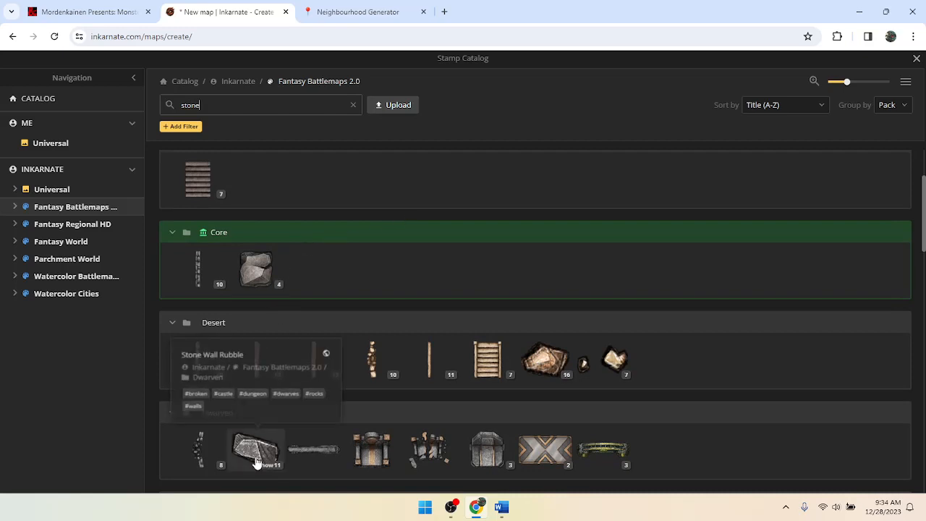
pyautogui.scroll(-3)
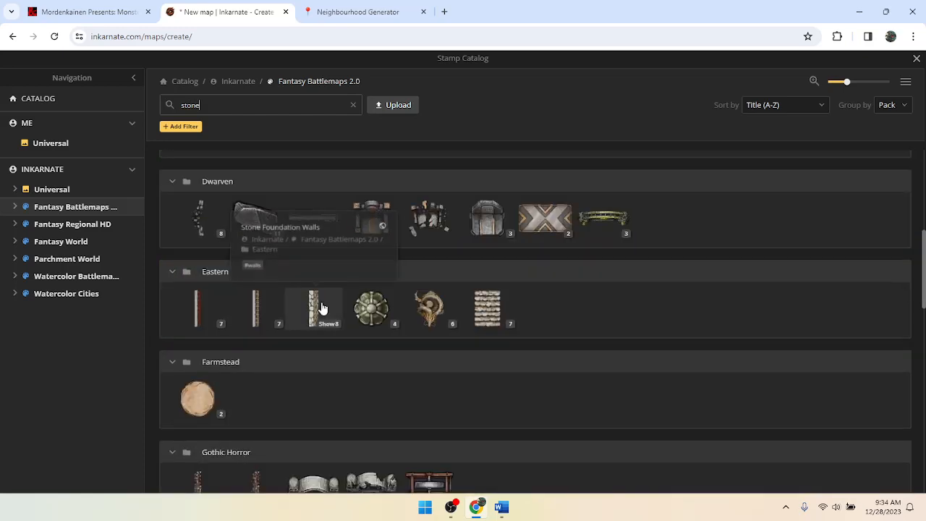
pyautogui.scroll(-3)
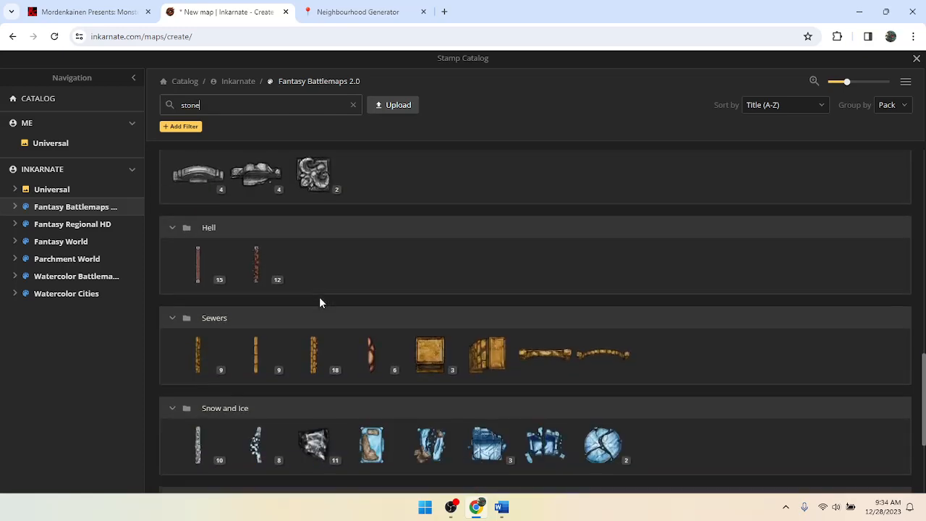
pyautogui.scroll(-3)
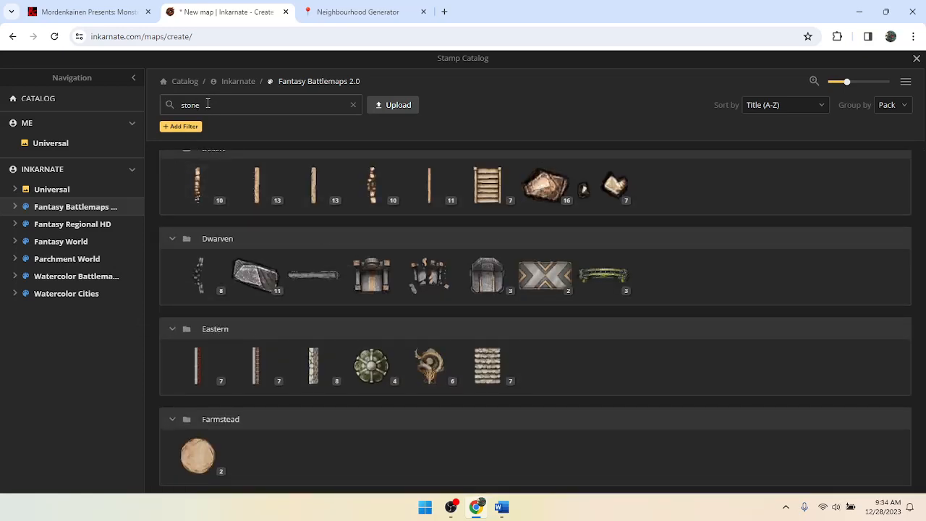
# Search 'rock' and scroll through Boulders, Rune Stones and Sharp Rocks.
pyautogui.write('rock')
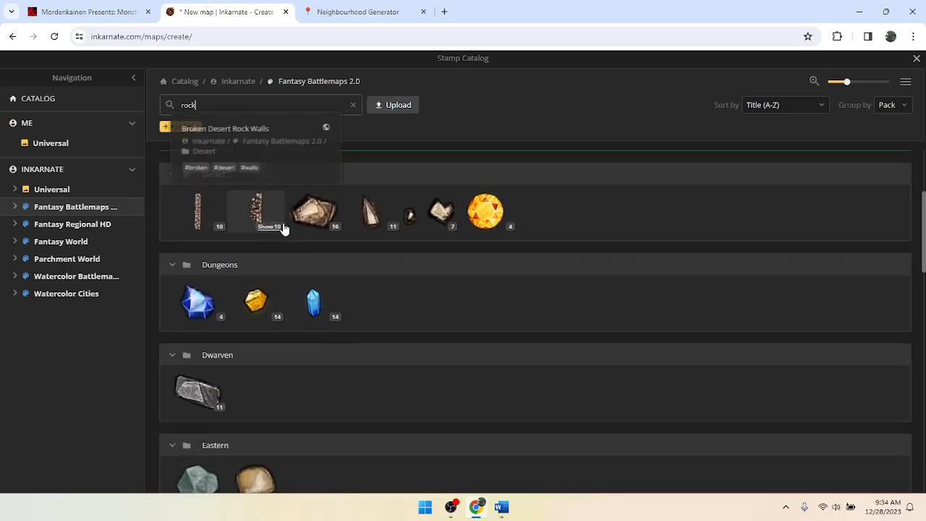
pyautogui.scroll(-3)
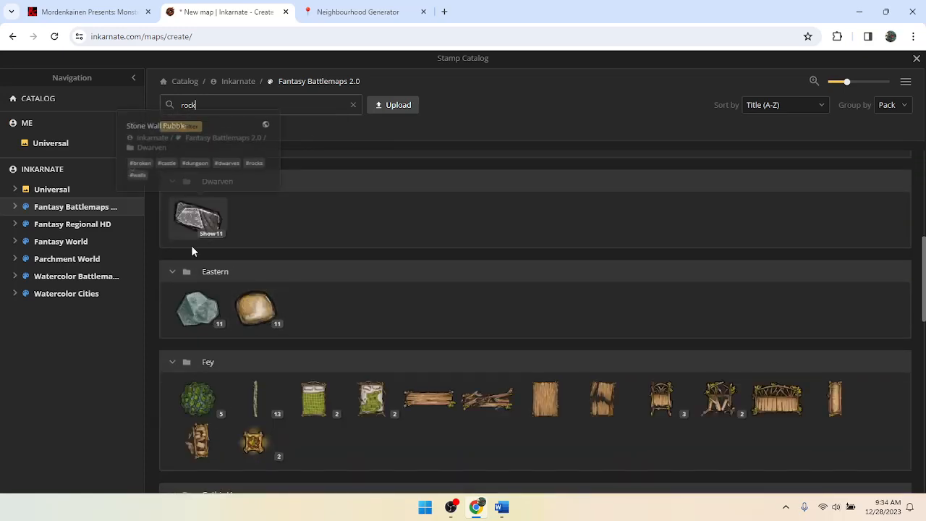
pyautogui.scroll(-3)
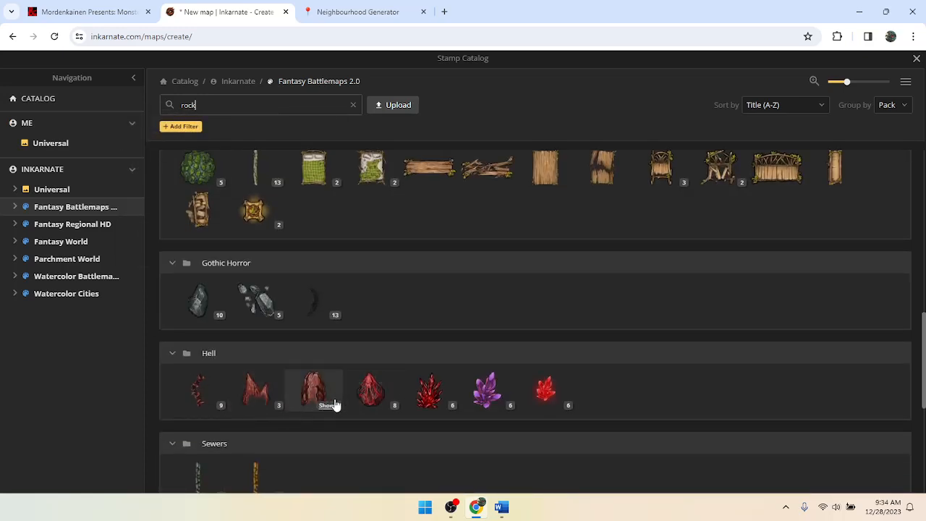
pyautogui.scroll(-3)
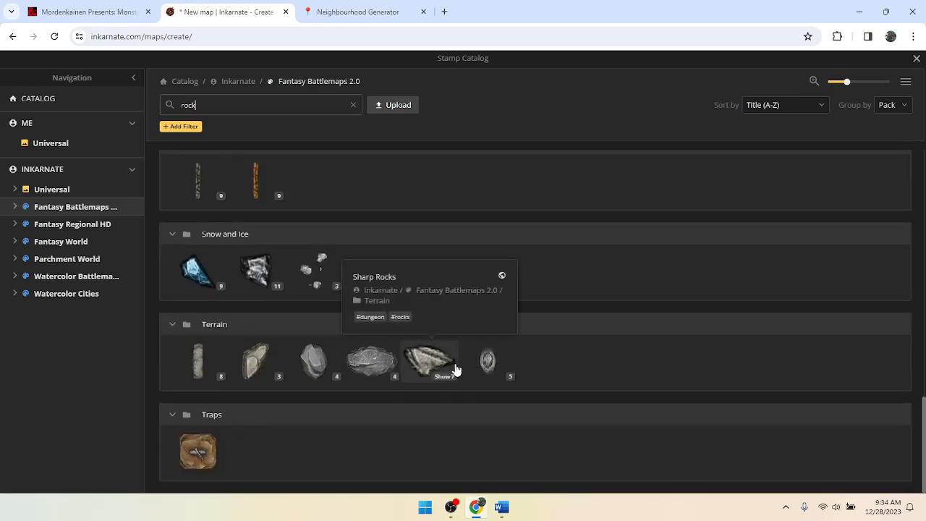
pyautogui.moveTo(363, 360)
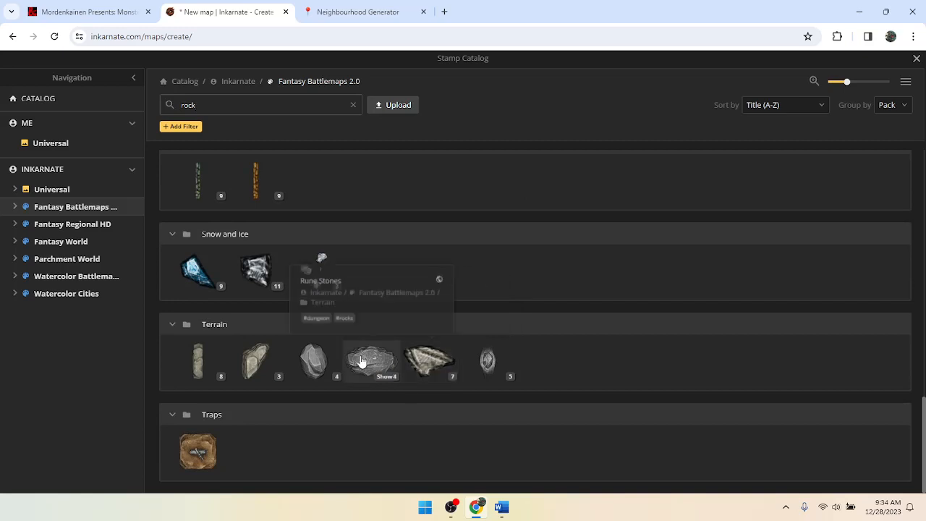
pyautogui.moveTo(315, 363)
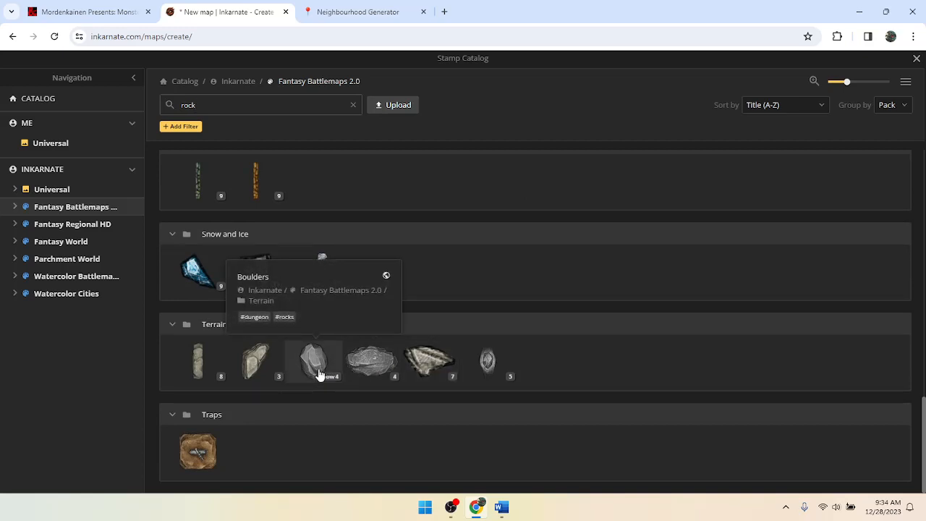
pyautogui.moveTo(423, 358)
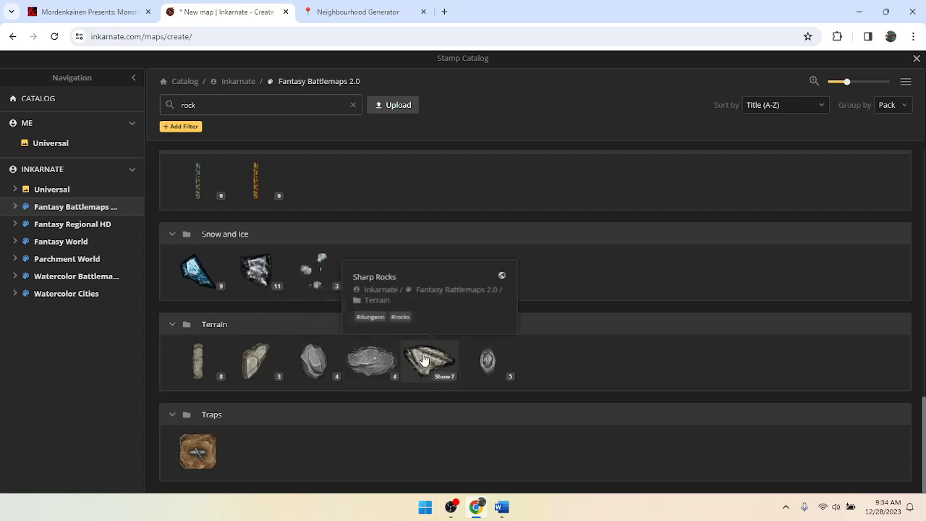
pyautogui.moveTo(322, 367)
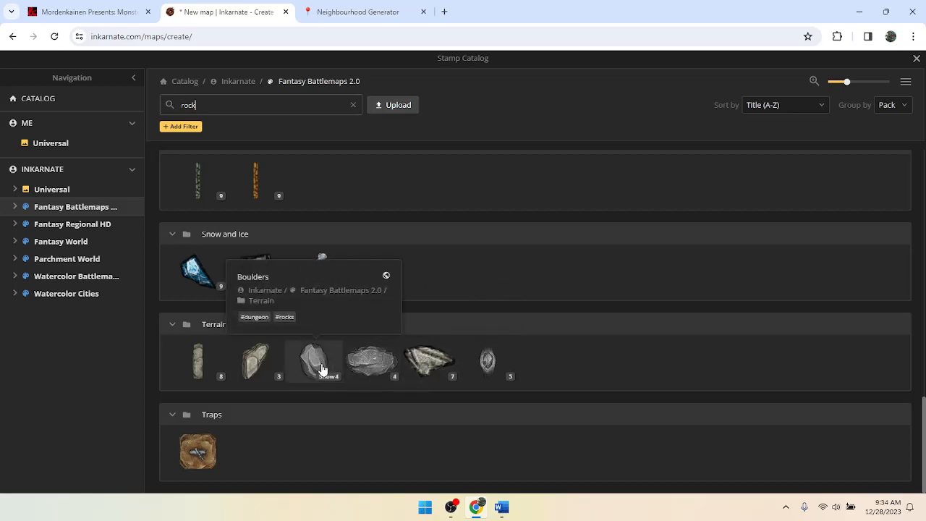
pyautogui.moveTo(390, 350)
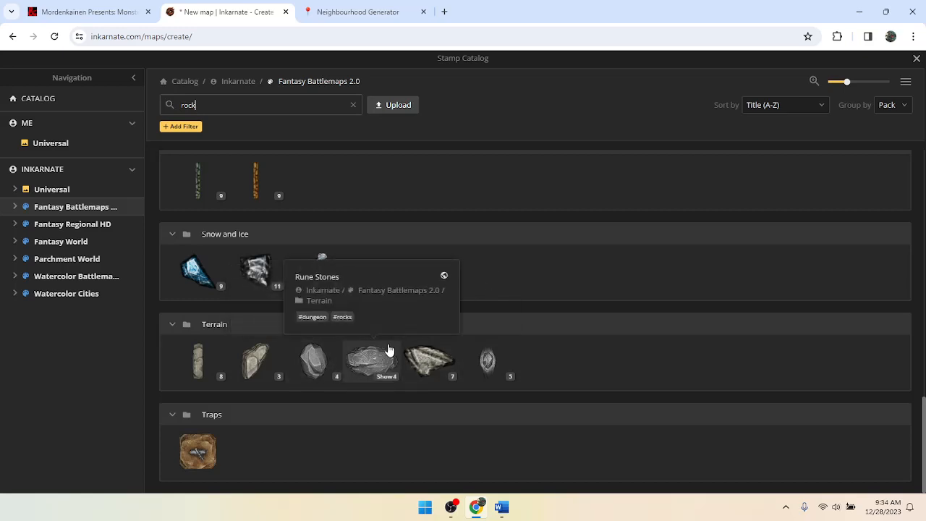
pyautogui.moveTo(419, 319)
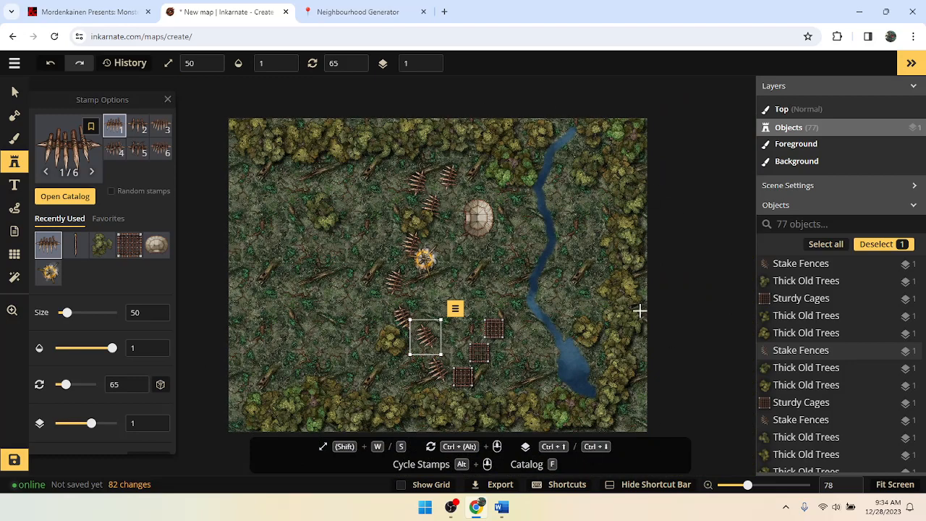
pyautogui.moveTo(511, 266)
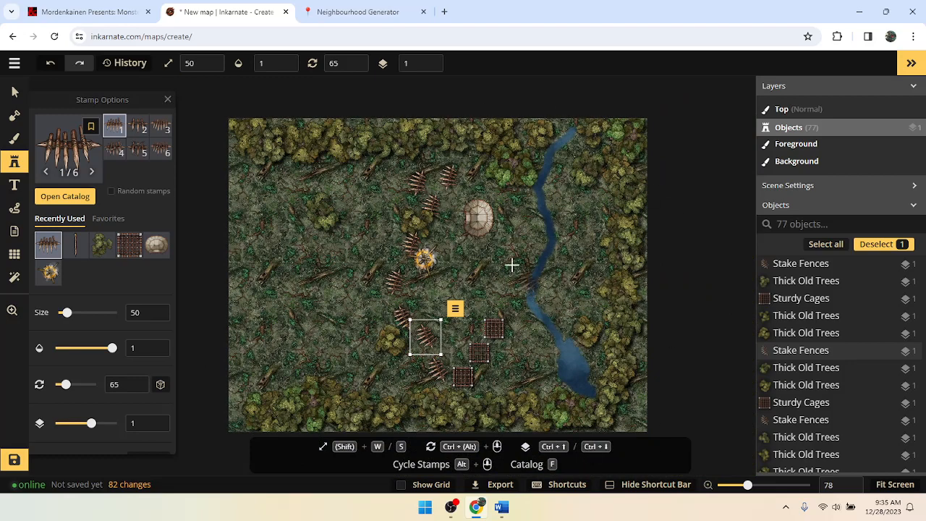
pyautogui.moveTo(492, 289)
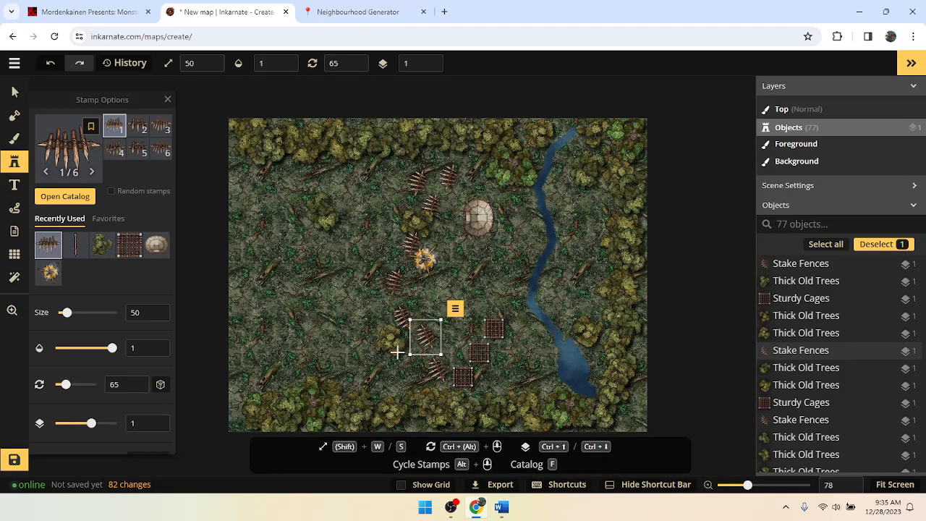
pyautogui.moveTo(351, 208)
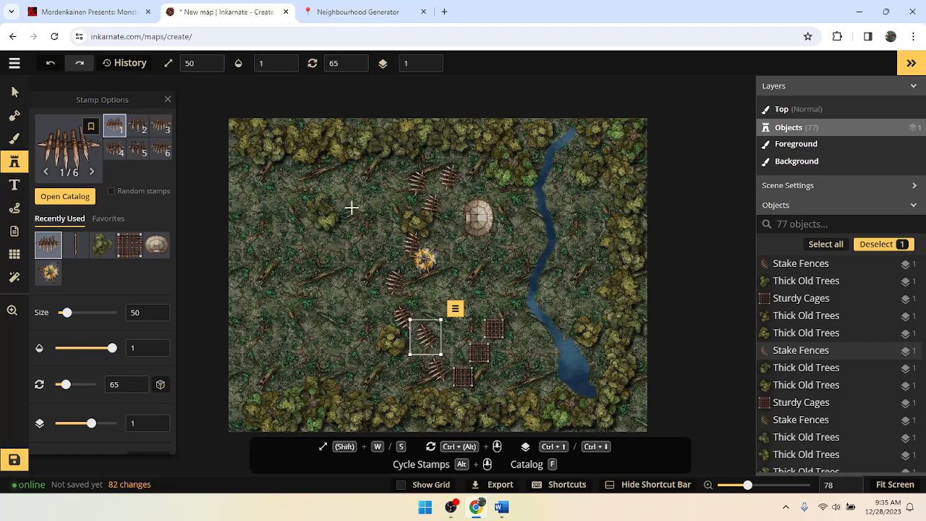
pyautogui.moveTo(244, 259)
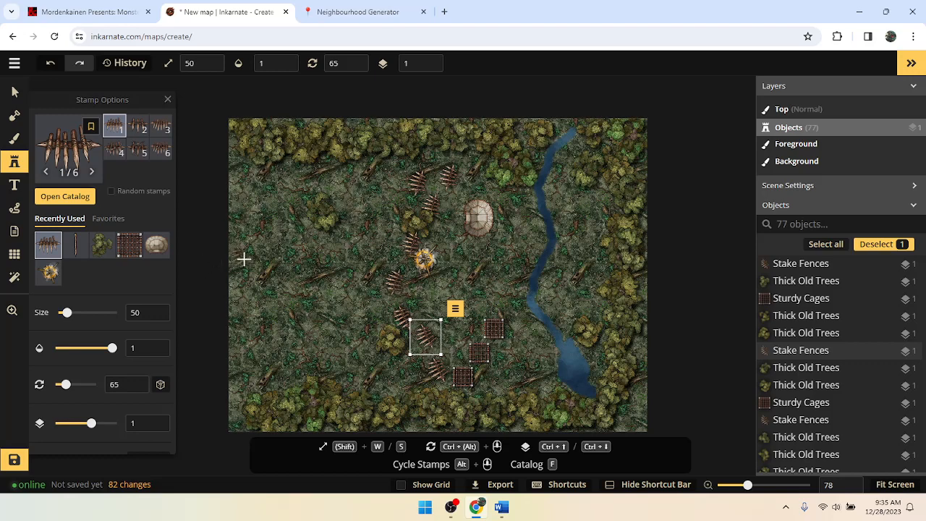
pyautogui.moveTo(319, 258)
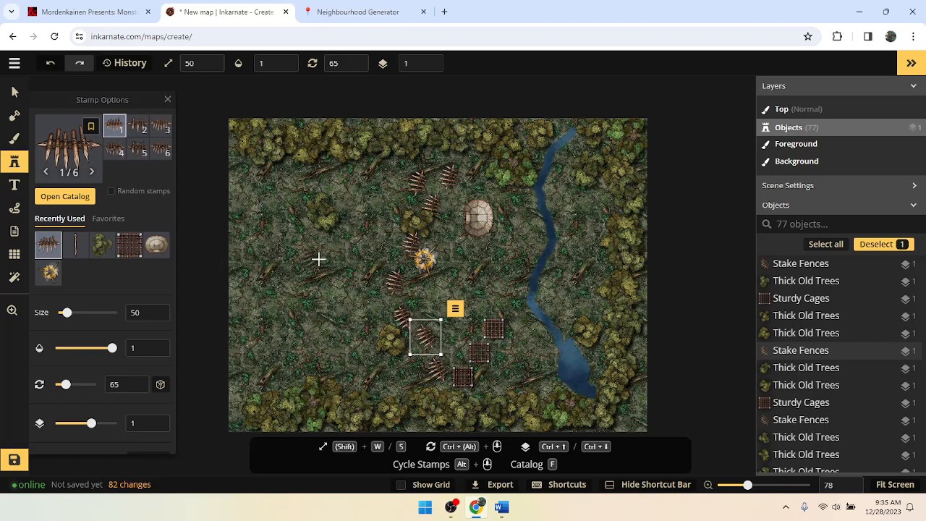
pyautogui.moveTo(375, 196)
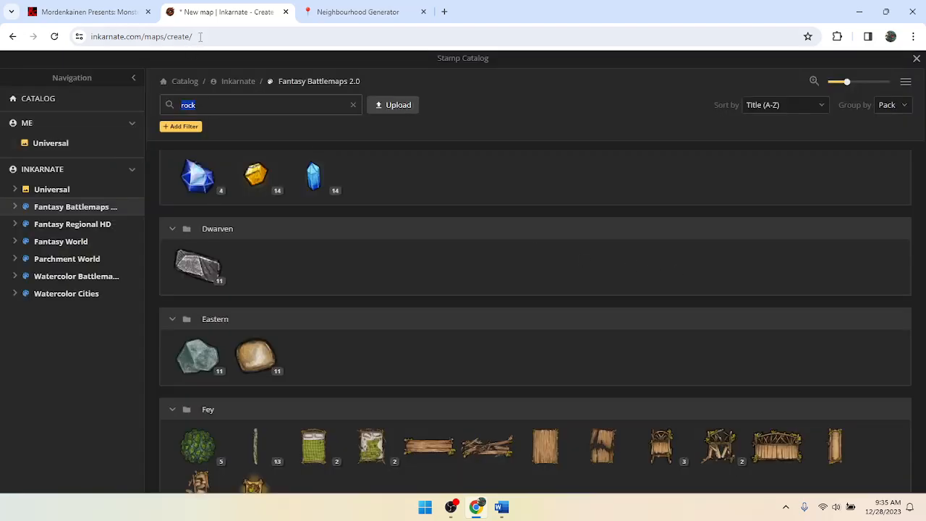
# Clear the 'rock' search and scroll the full pack down to the Effects stamps.
pyautogui.click(353, 104)
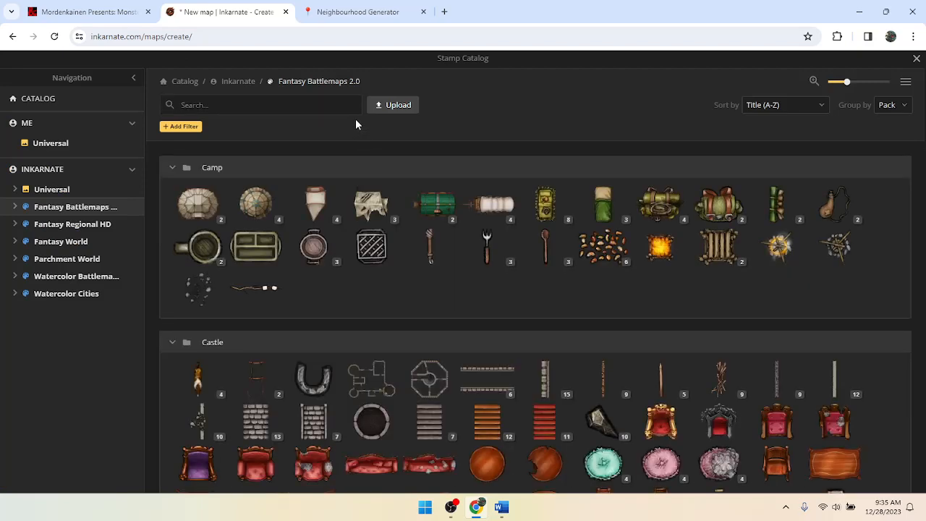
pyautogui.moveTo(440, 186)
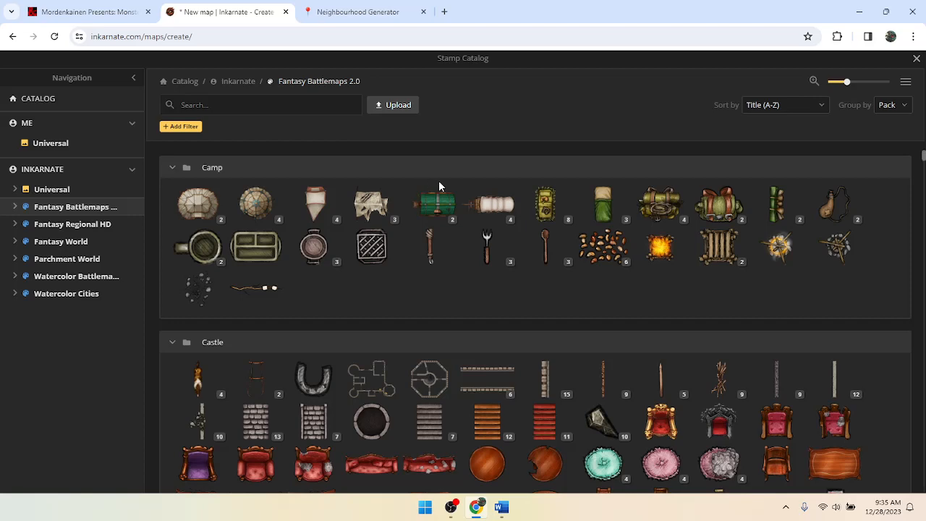
pyautogui.moveTo(443, 207)
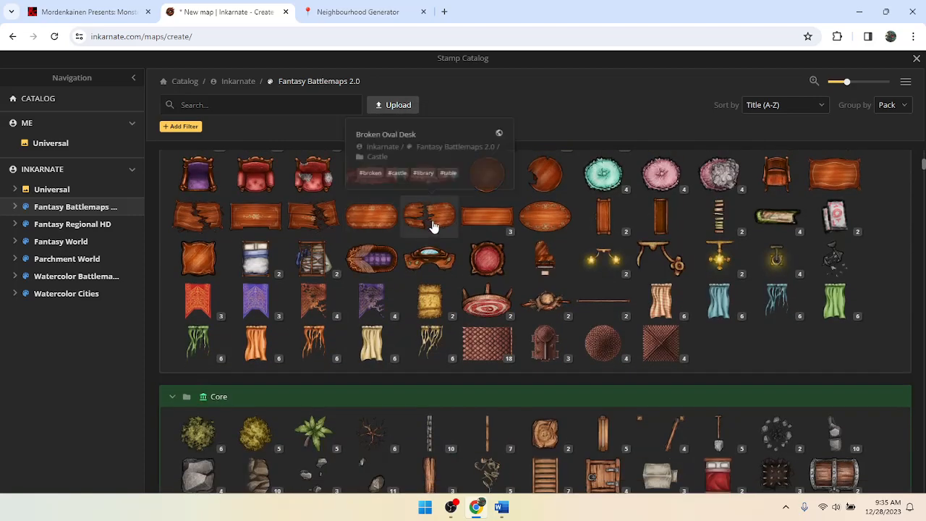
pyautogui.scroll(-3)
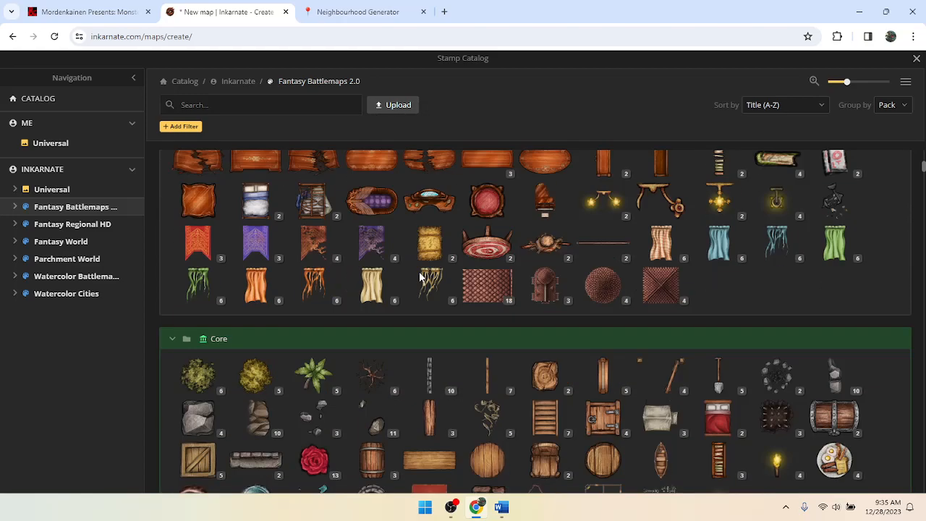
pyautogui.scroll(-3)
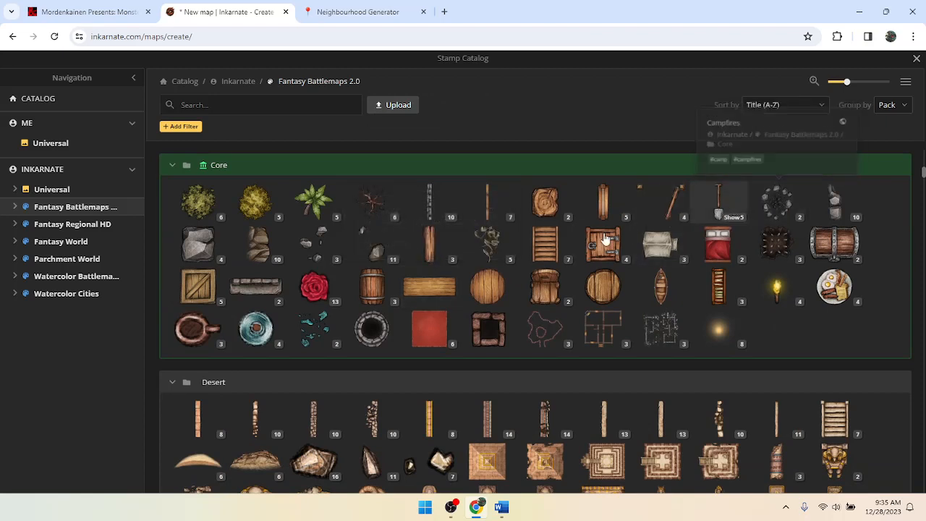
pyautogui.moveTo(255, 201)
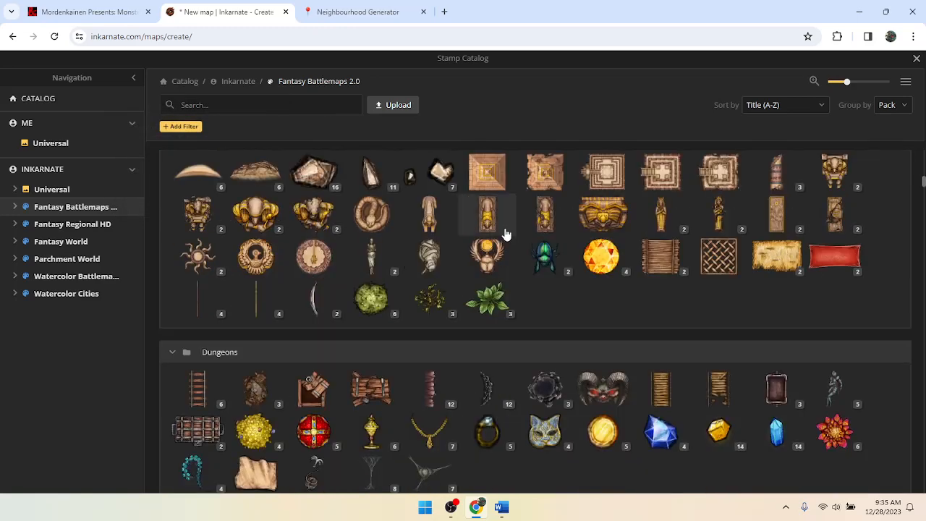
pyautogui.scroll(-3)
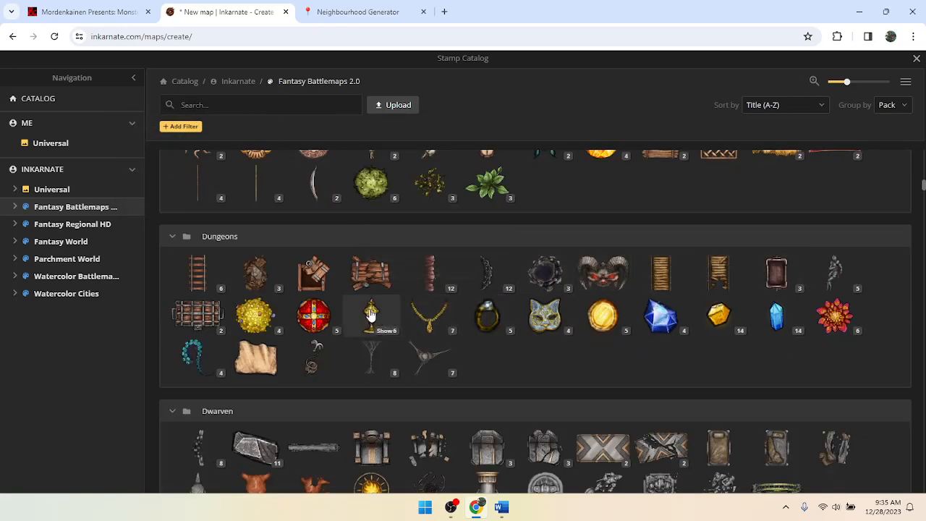
pyautogui.moveTo(603, 316)
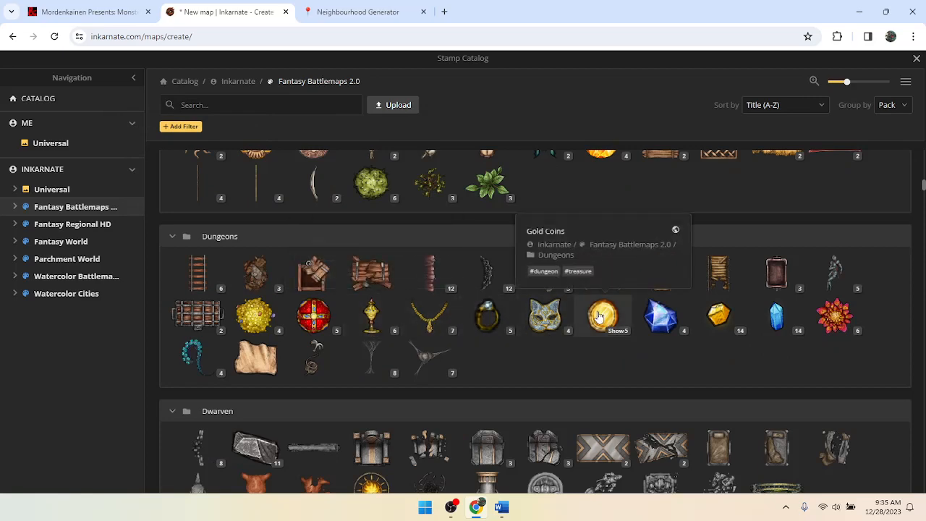
pyautogui.scroll(-3)
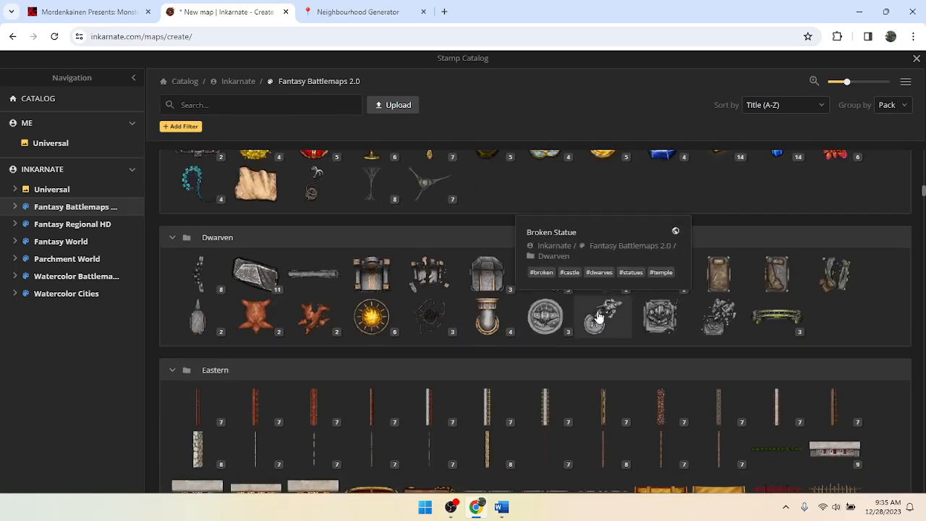
pyautogui.scroll(-3)
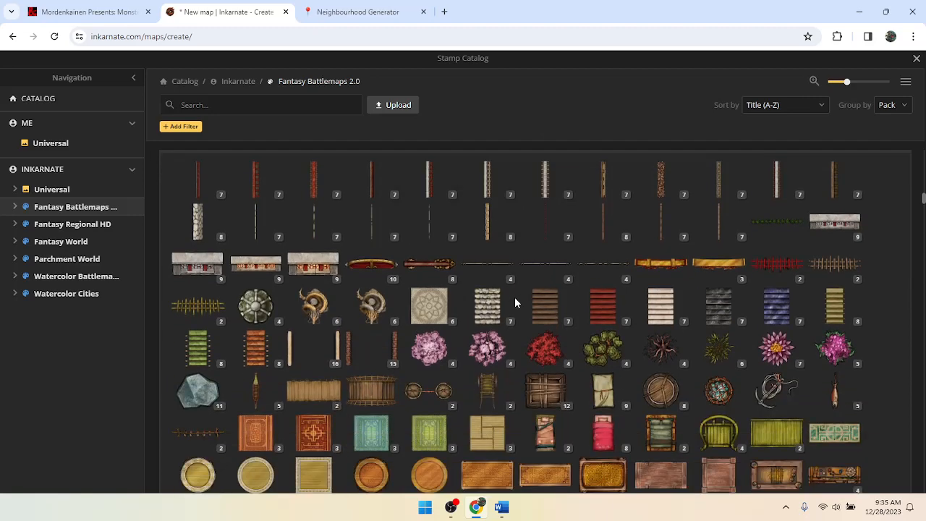
pyautogui.scroll(-3)
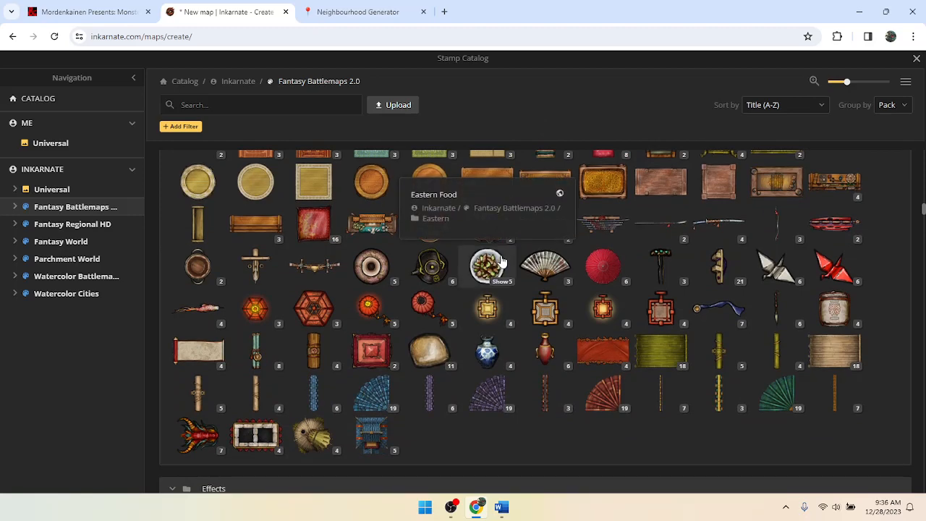
pyautogui.scroll(-3)
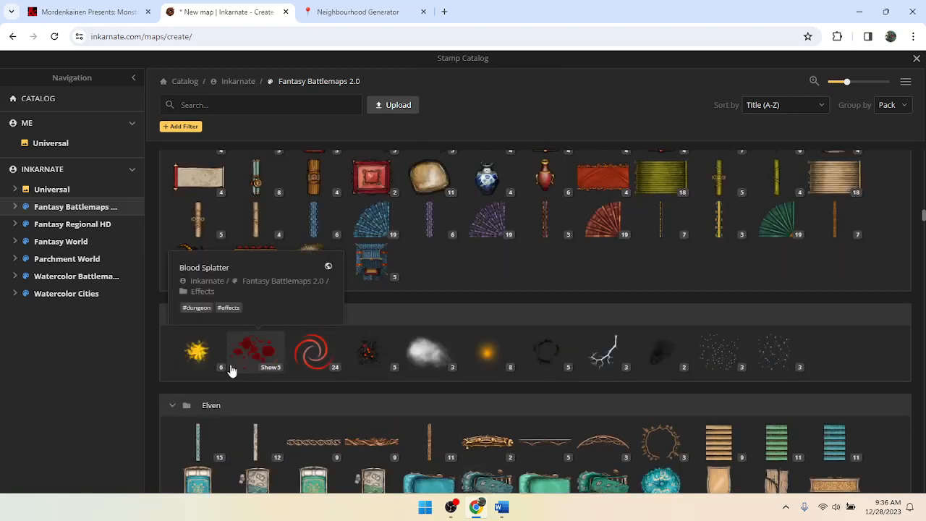
pyautogui.moveTo(295, 366)
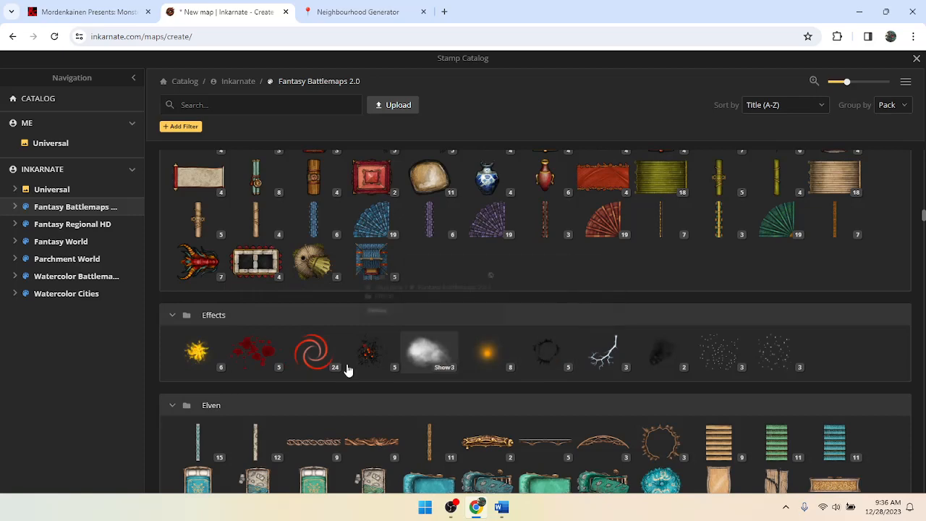
pyautogui.moveTo(254, 353)
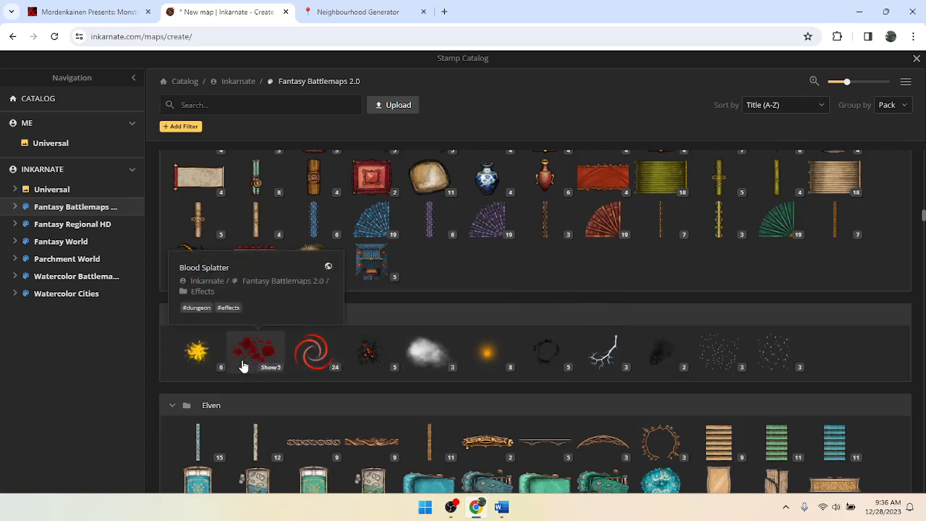
pyautogui.moveTo(429, 352)
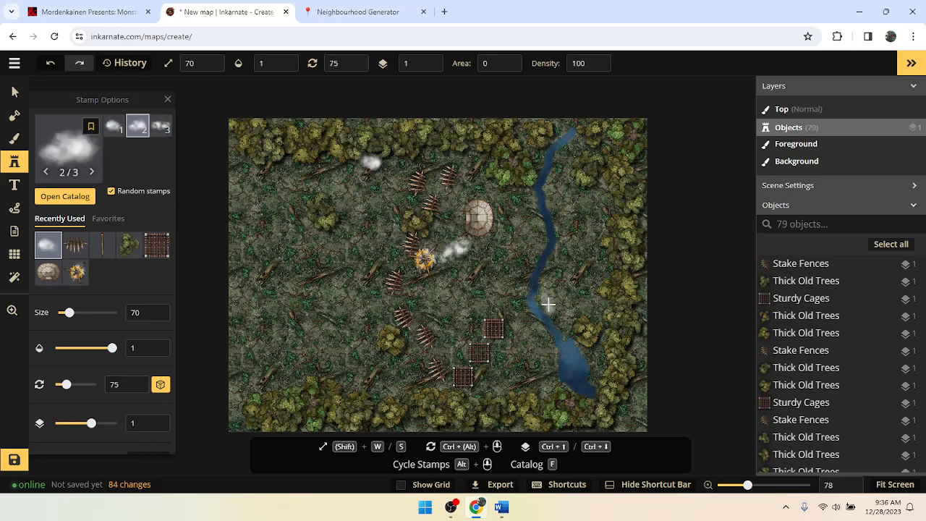
pyautogui.moveTo(397, 253)
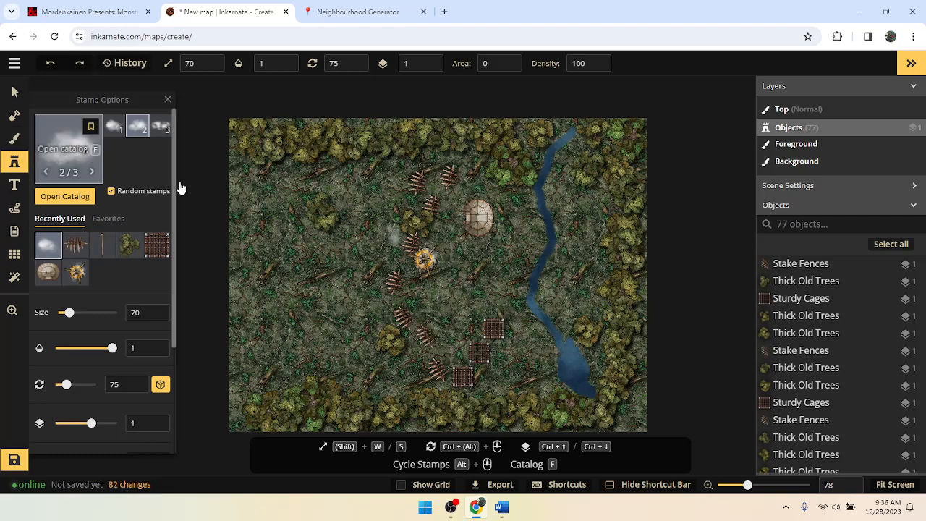
pyautogui.click(65, 196)
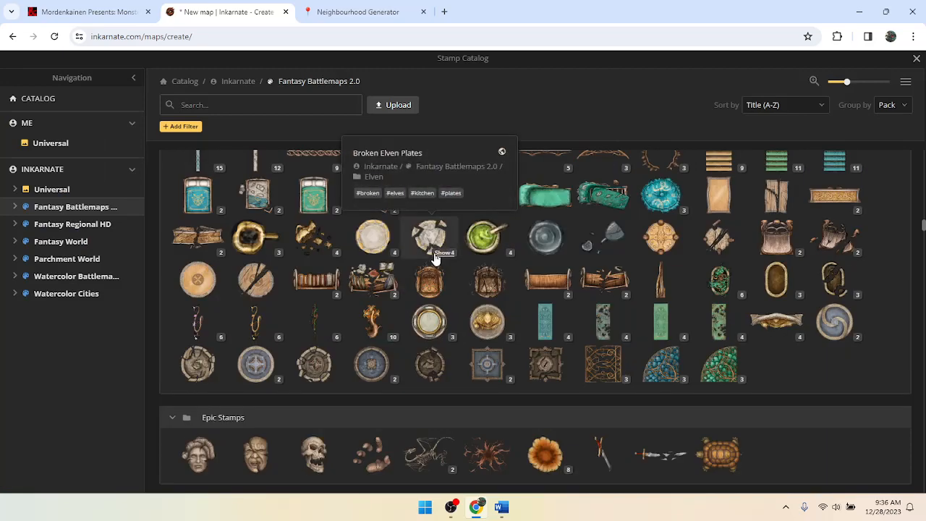
pyautogui.scroll(-3)
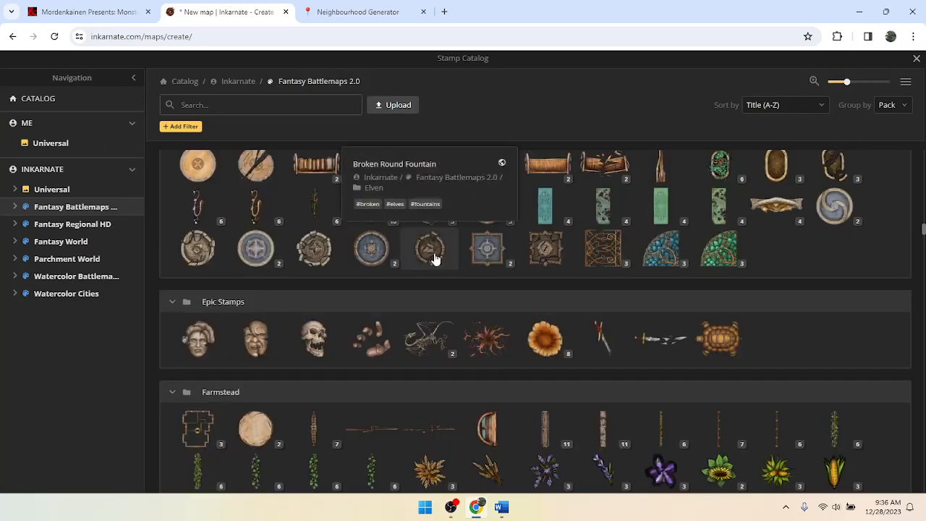
pyautogui.scroll(-3)
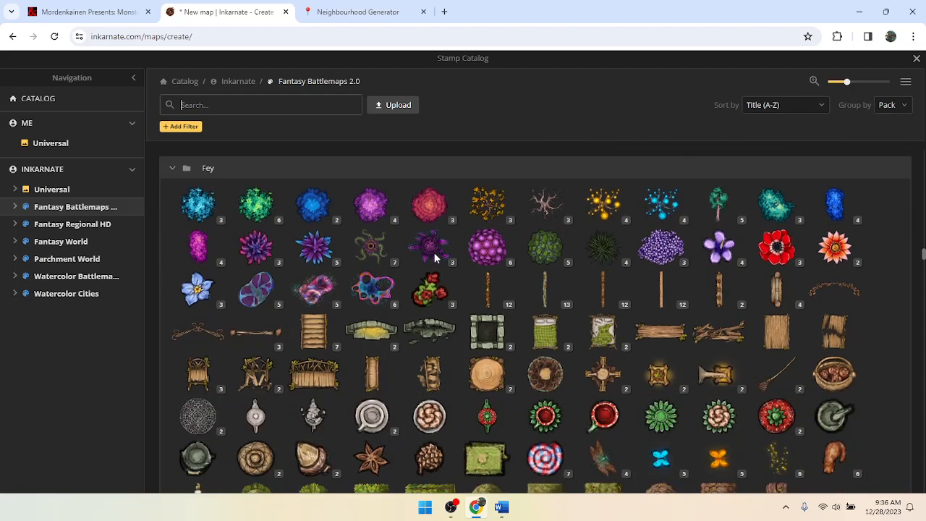
pyautogui.scroll(-3)
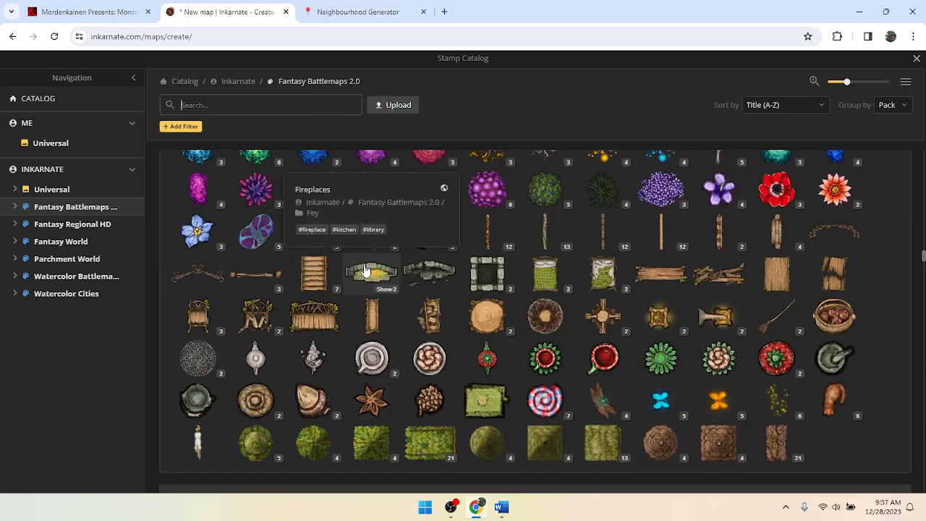
pyautogui.scroll(-3)
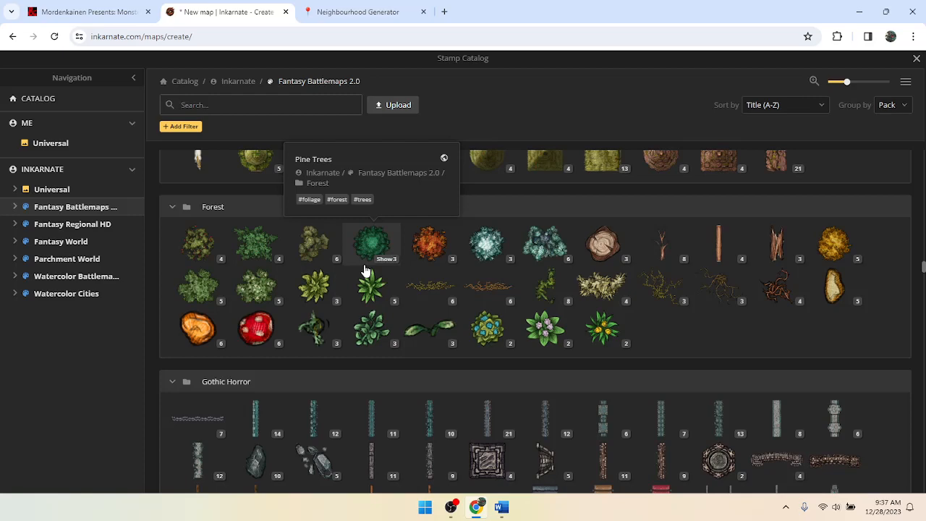
pyautogui.scroll(-3)
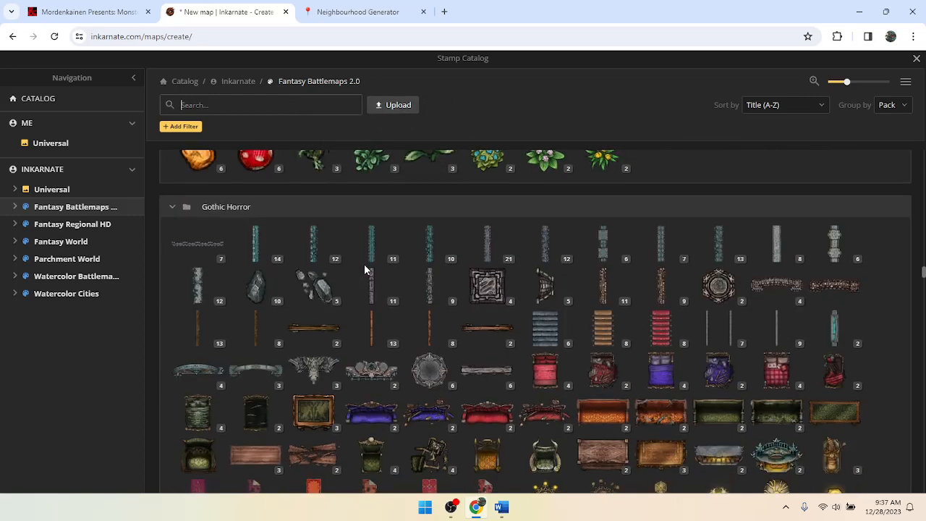
pyautogui.scroll(-3)
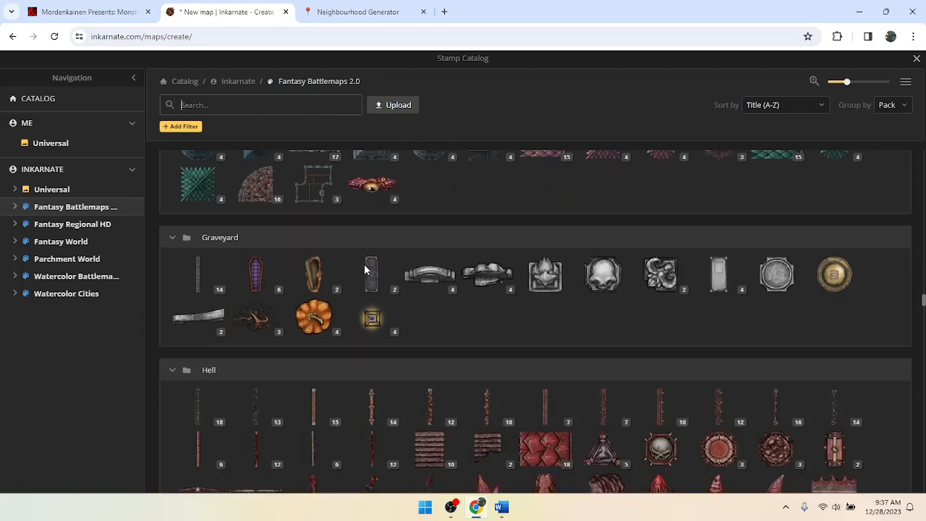
pyautogui.scroll(-3)
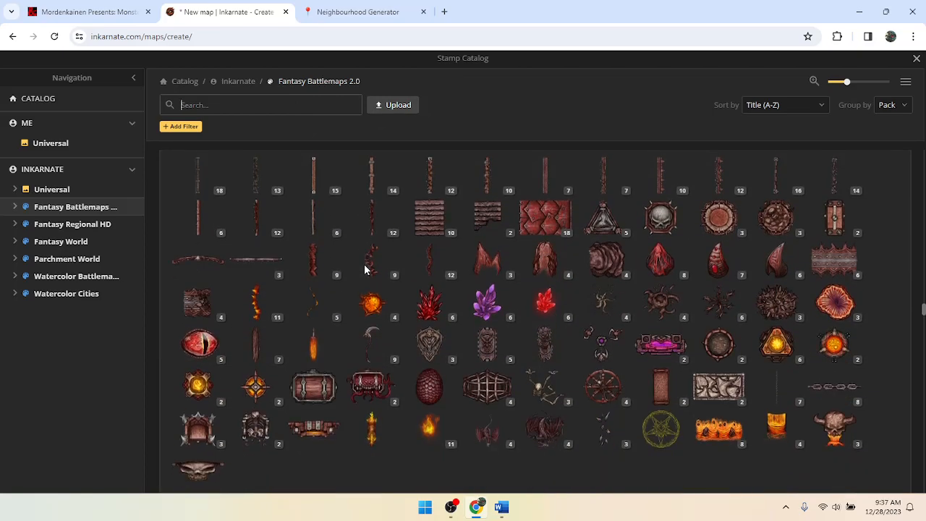
pyautogui.scroll(-3)
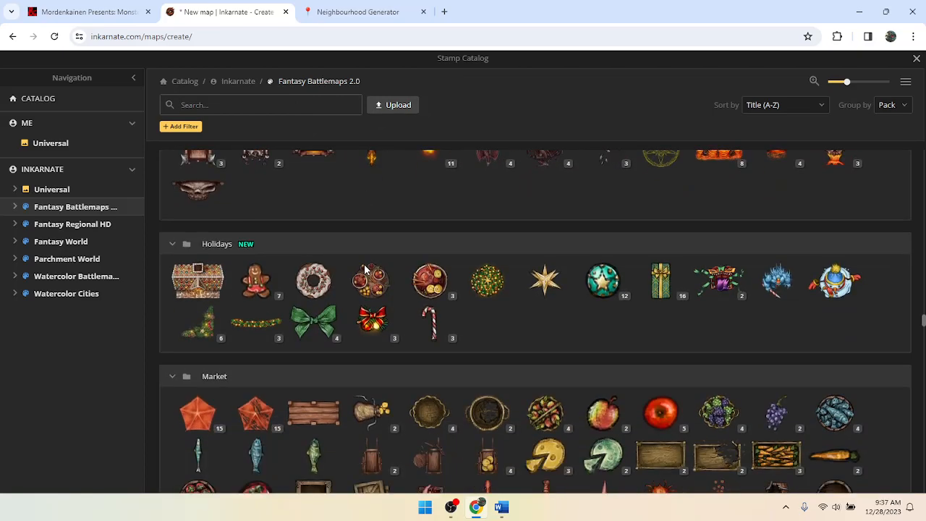
pyautogui.scroll(-3)
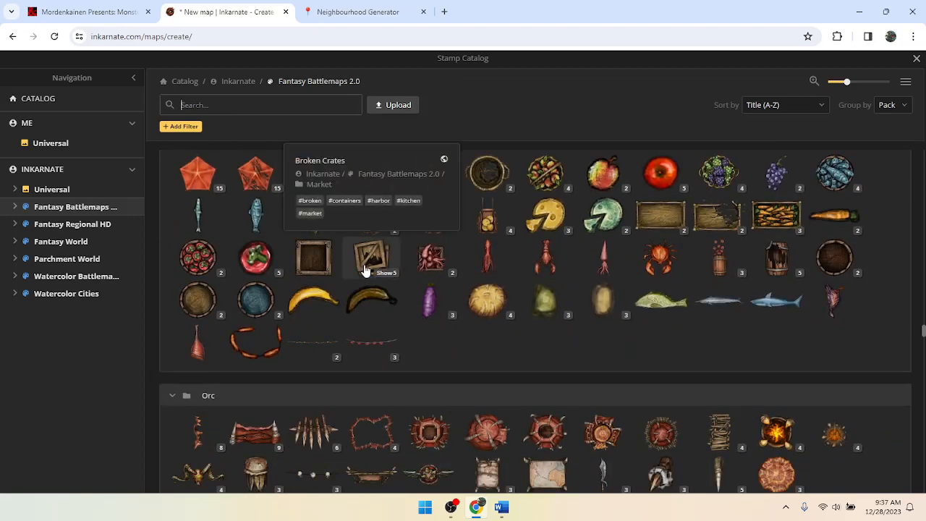
pyautogui.scroll(-3)
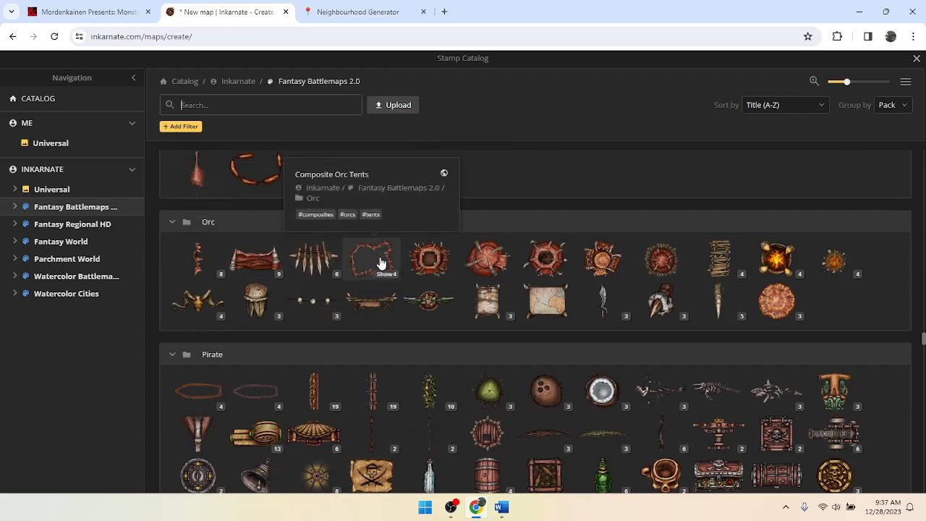
pyautogui.moveTo(777, 302)
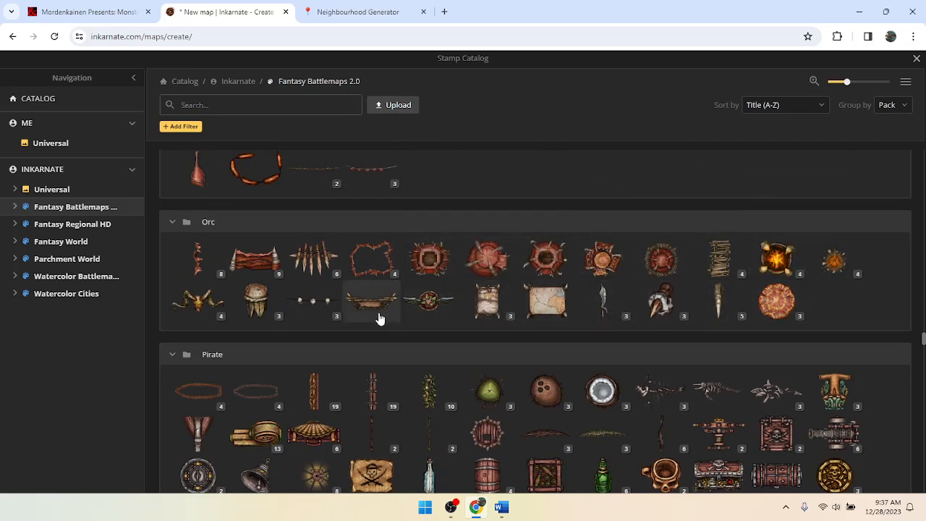
pyautogui.scroll(-3)
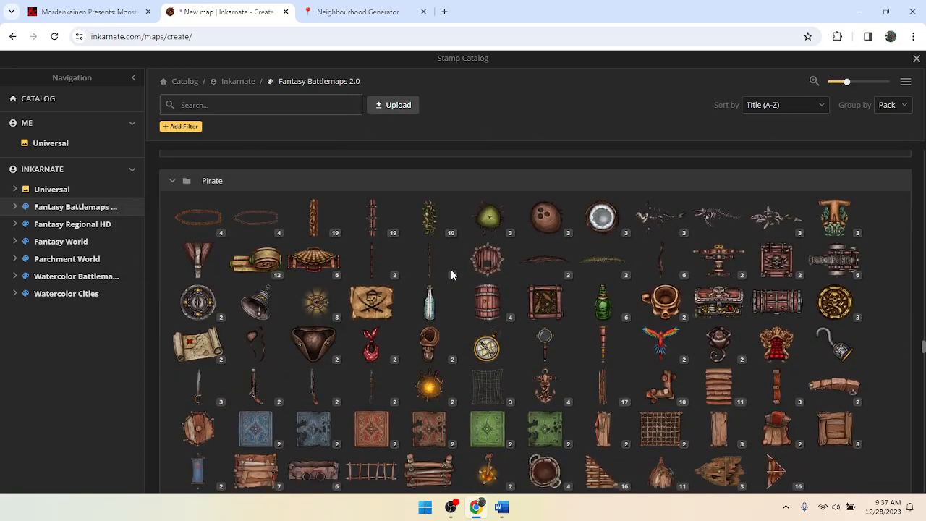
pyautogui.moveTo(331, 353)
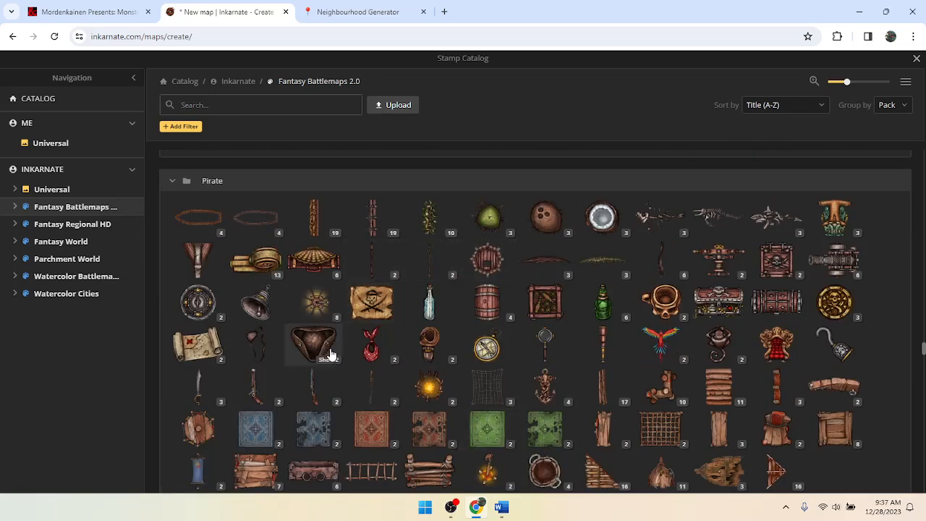
pyautogui.scroll(-3)
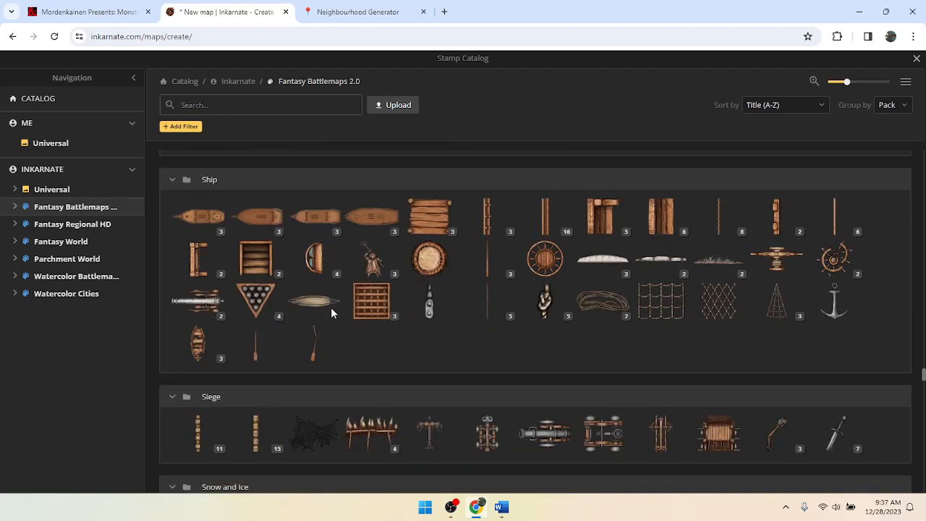
pyautogui.scroll(-3)
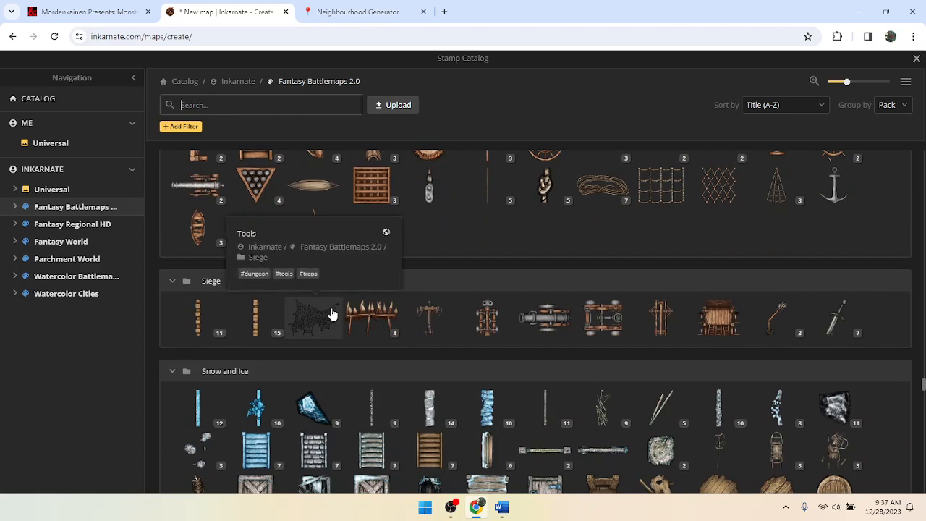
pyautogui.scroll(-3)
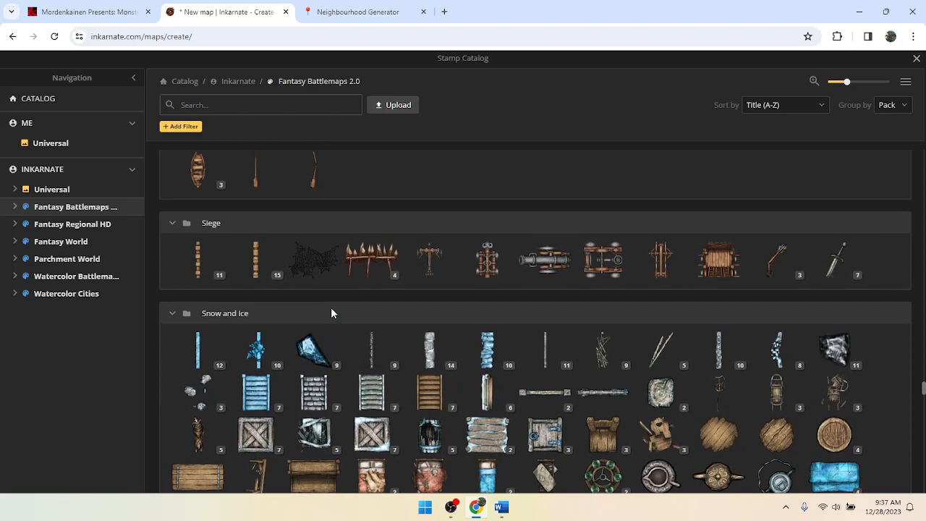
pyautogui.scroll(-3)
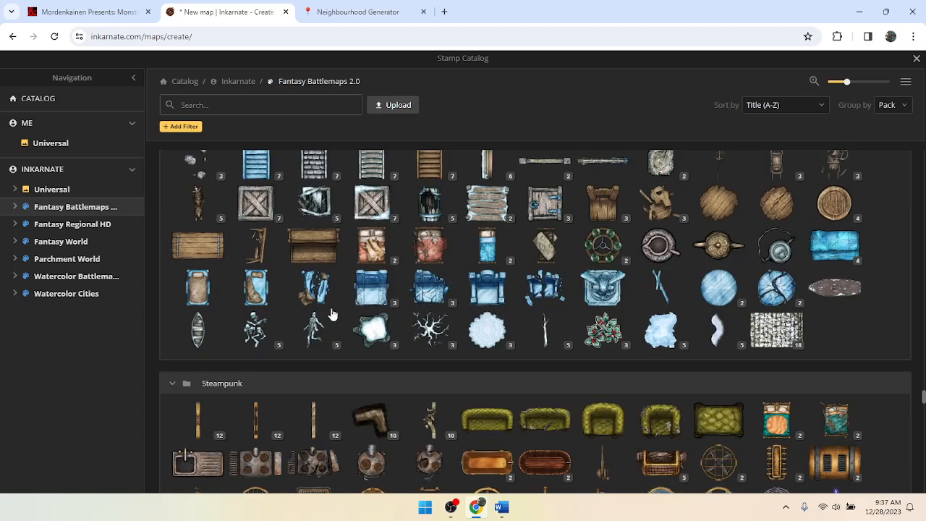
pyautogui.scroll(-3)
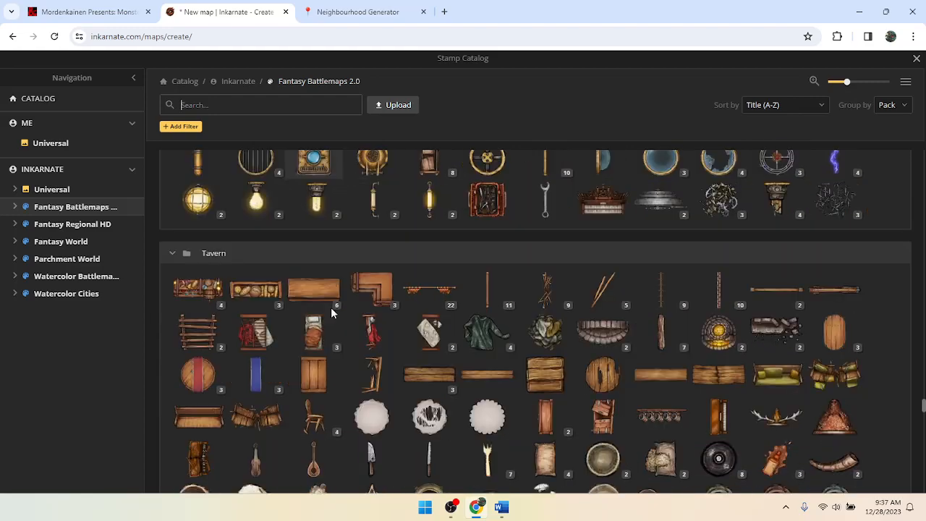
pyautogui.scroll(-3)
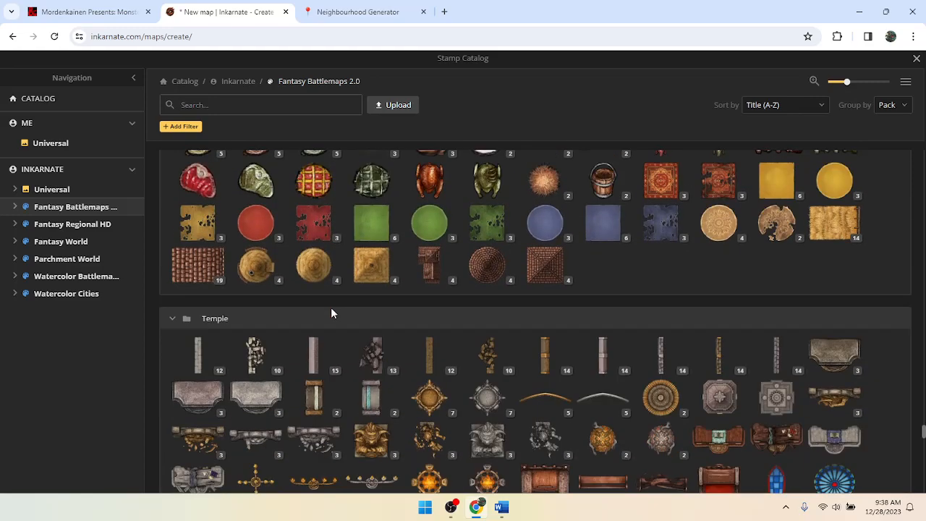
pyautogui.scroll(-3)
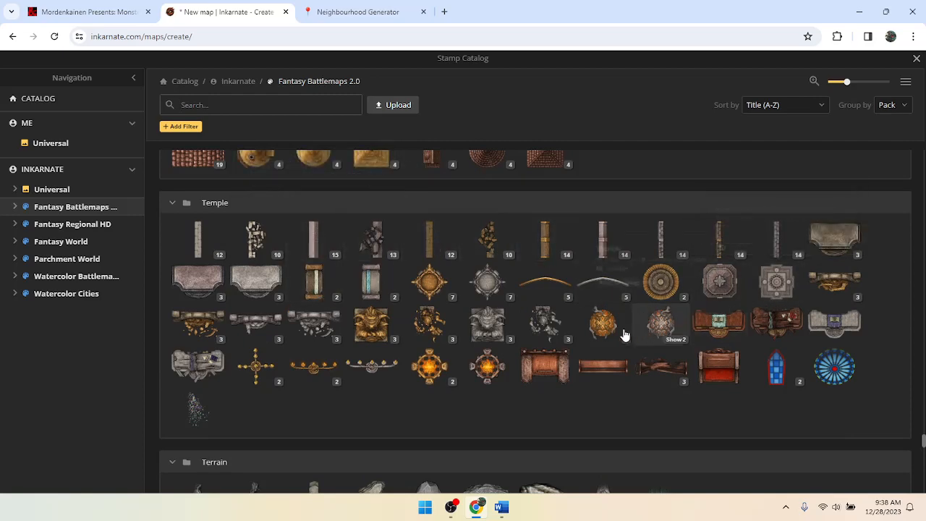
pyautogui.scroll(-3)
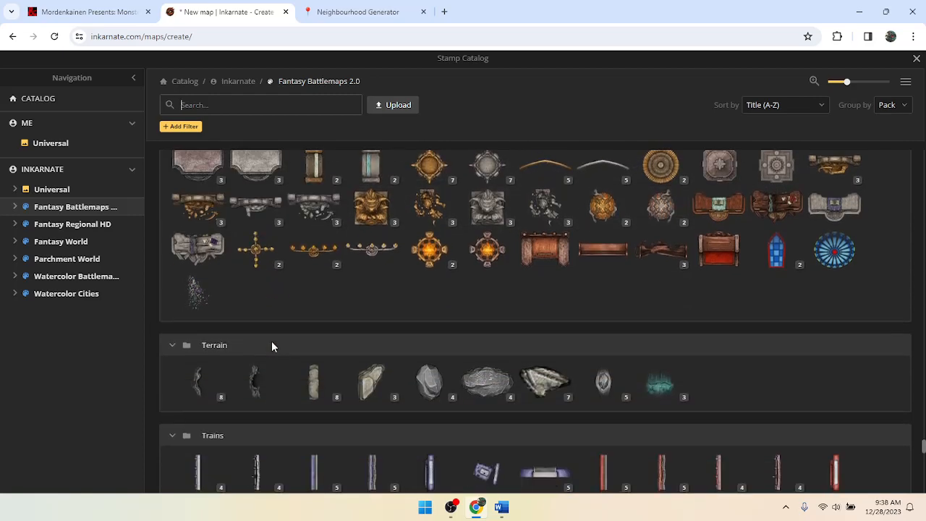
pyautogui.scroll(-3)
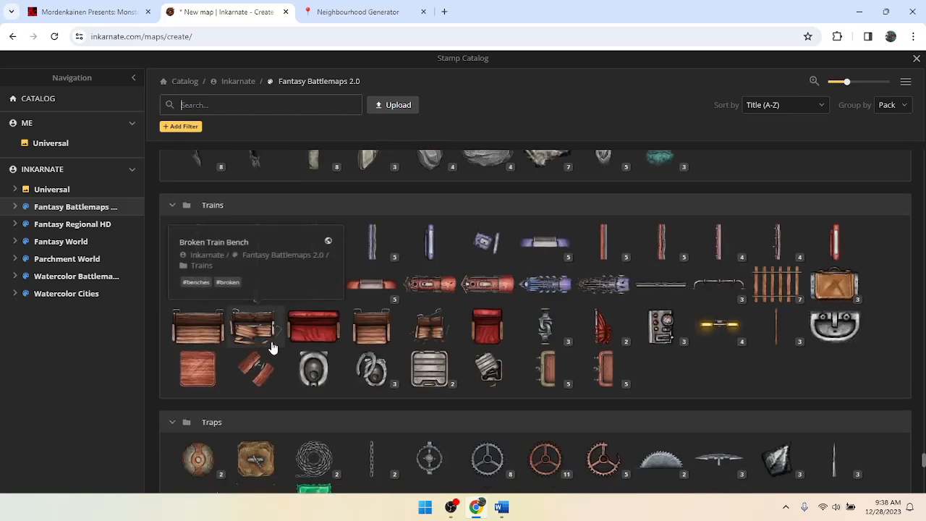
pyautogui.moveTo(558, 275)
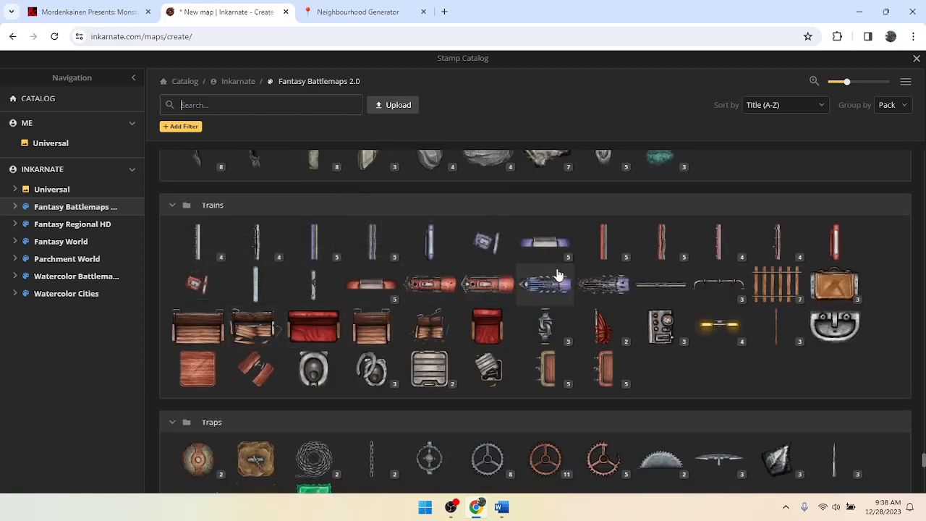
pyautogui.moveTo(432, 291)
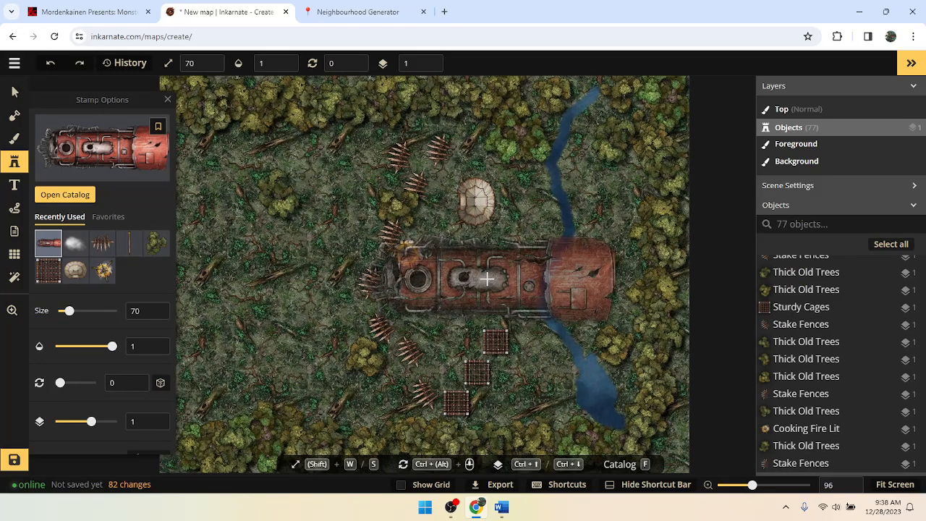
# Reopen the catalog, choose the Shark stamp and place one in the pond.
pyautogui.click(64, 194)
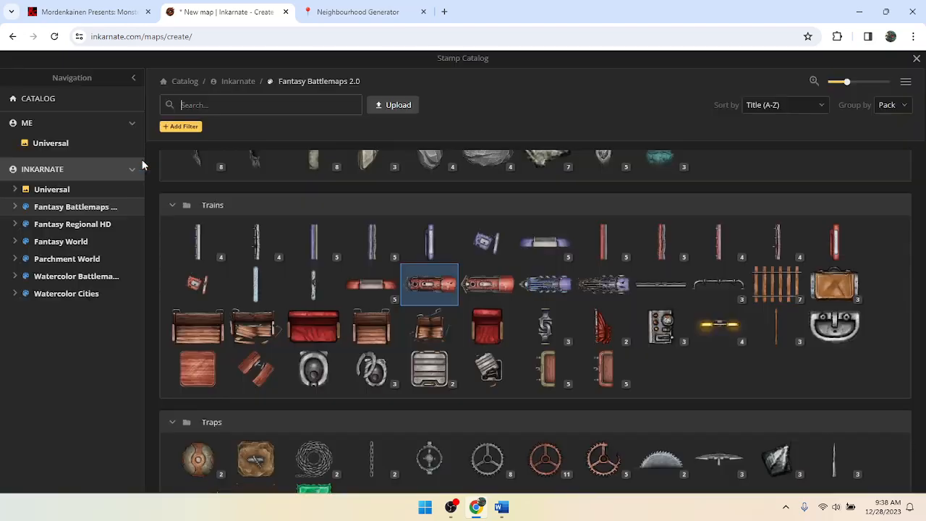
pyautogui.scroll(-3)
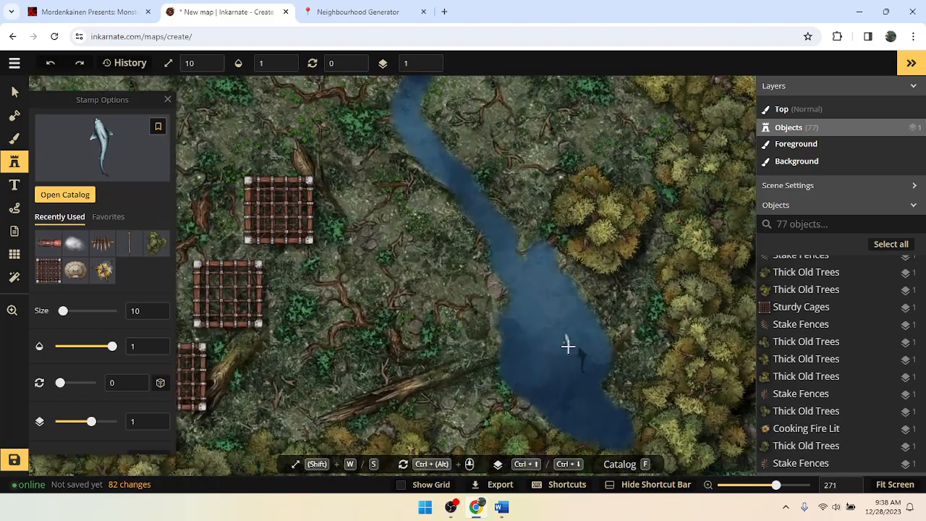
pyautogui.click(568, 346)
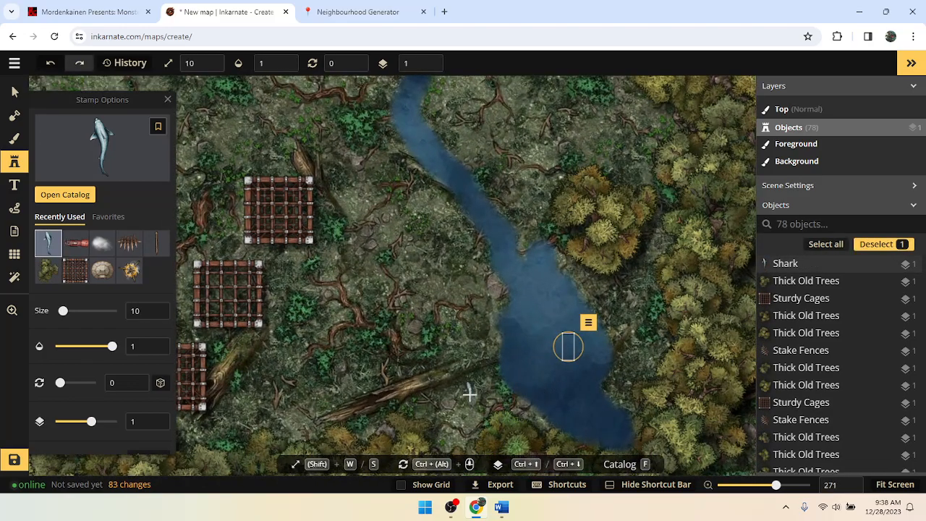
pyautogui.moveTo(493, 301)
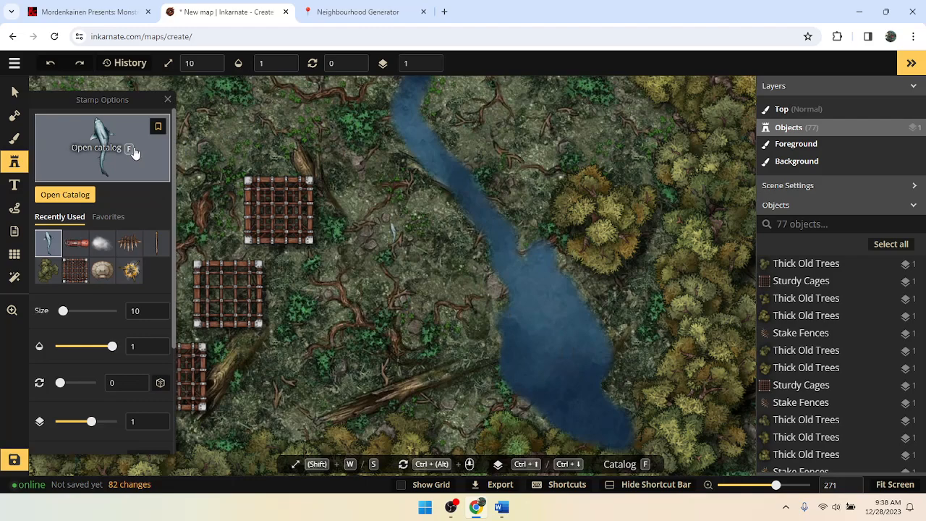
# Reopen the catalog and scroll through the Water, Weaponry & Tools and Wizard stamps.
pyautogui.click(64, 194)
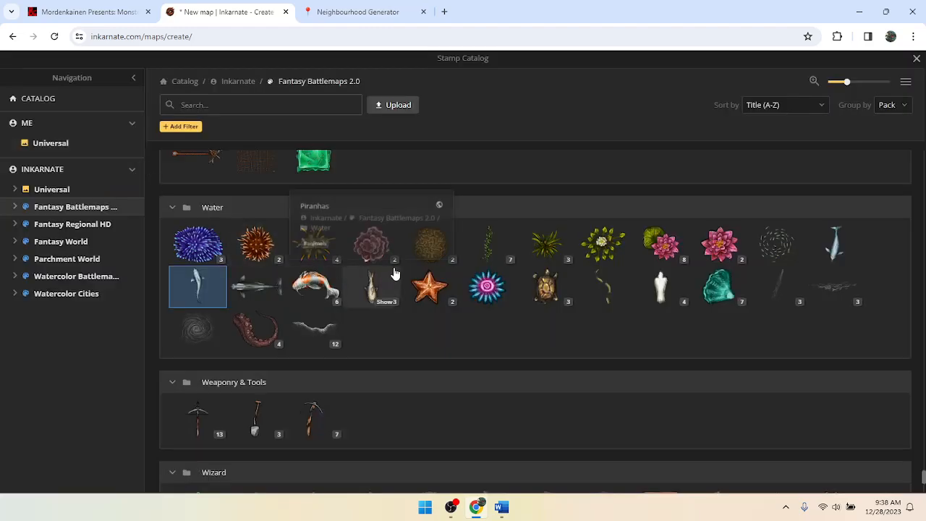
pyautogui.scroll(-3)
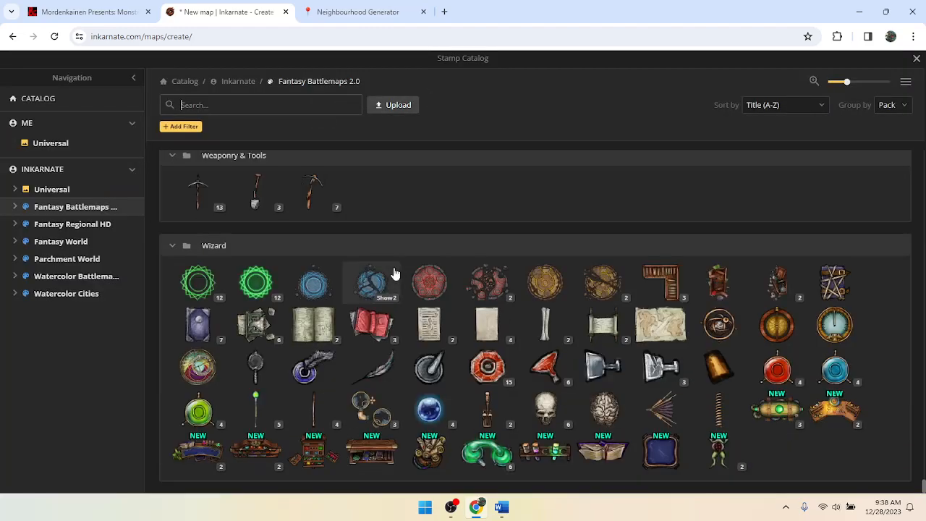
pyautogui.scroll(-3)
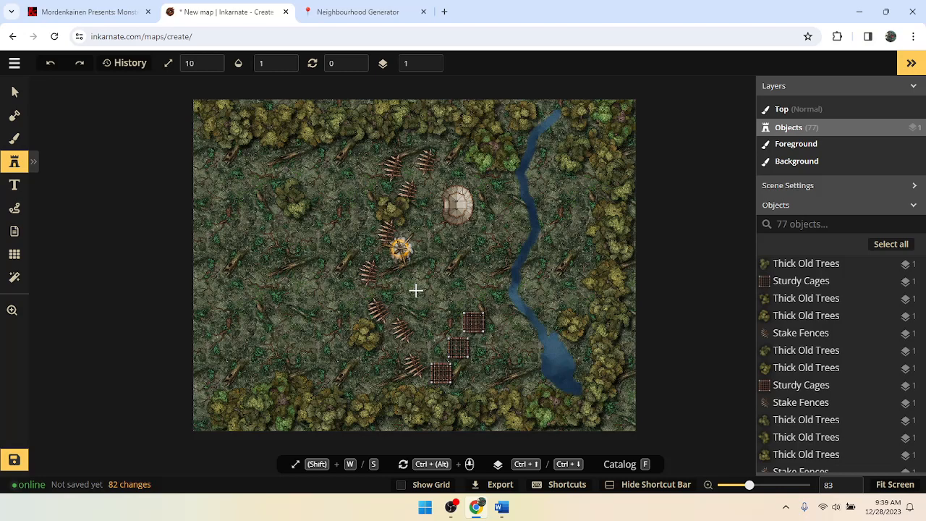
pyautogui.moveTo(422, 258)
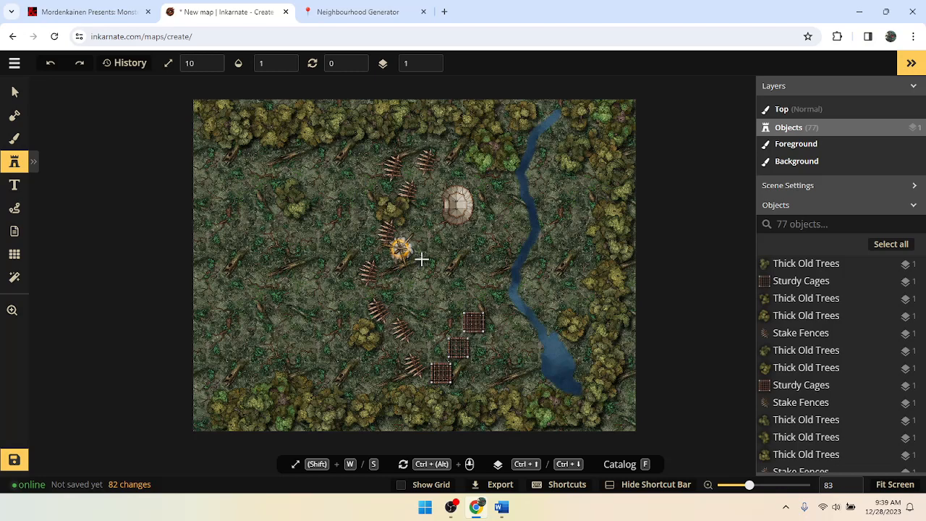
pyautogui.moveTo(440, 394)
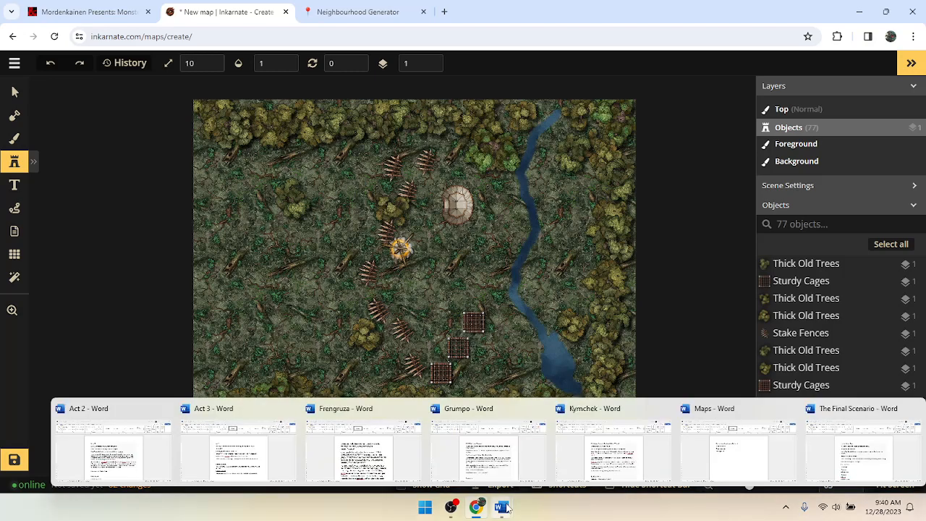
pyautogui.moveTo(309, 459)
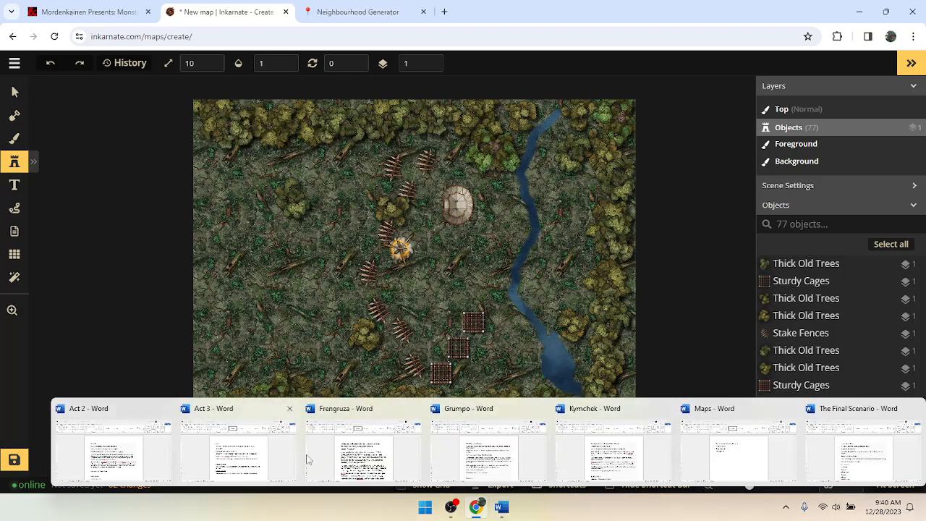